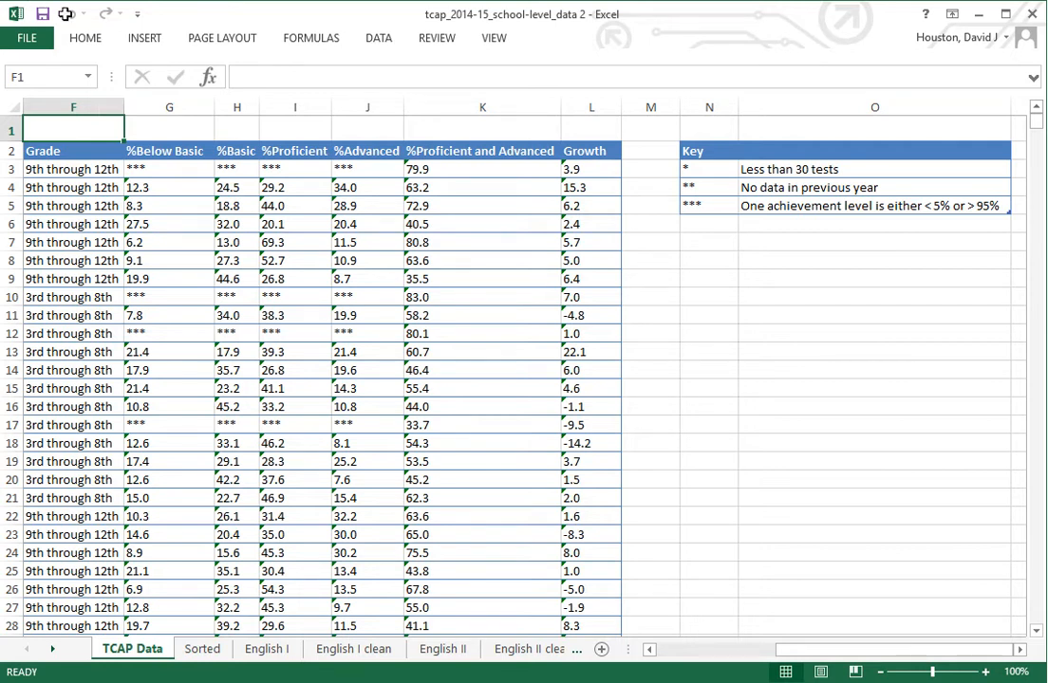
{"action": "mouse_move", "coordinate": [186, 374]}
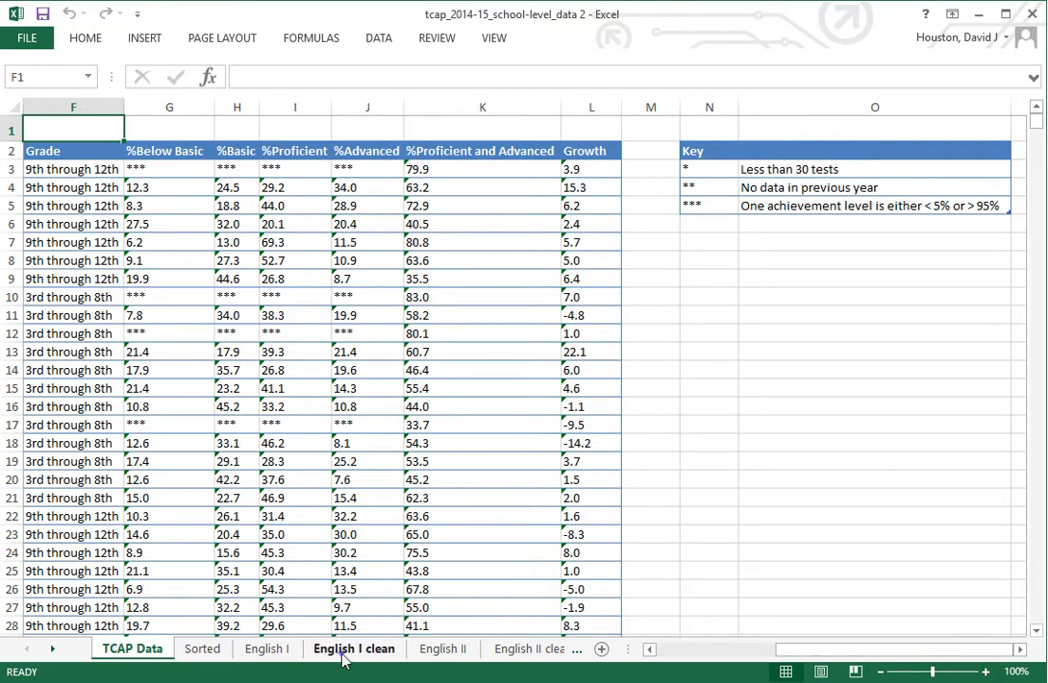
Flip between the English I clean and English II clean sheets to compare their score columns
{"action": "left_click", "coordinate": [353, 649]}
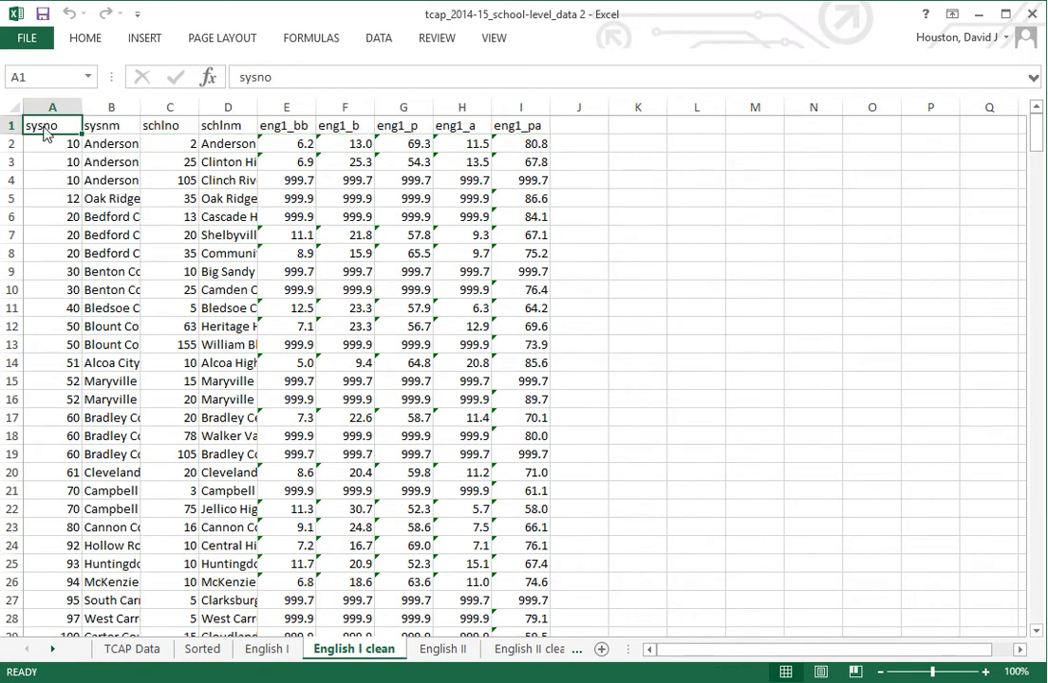
{"action": "mouse_move", "coordinate": [493, 428]}
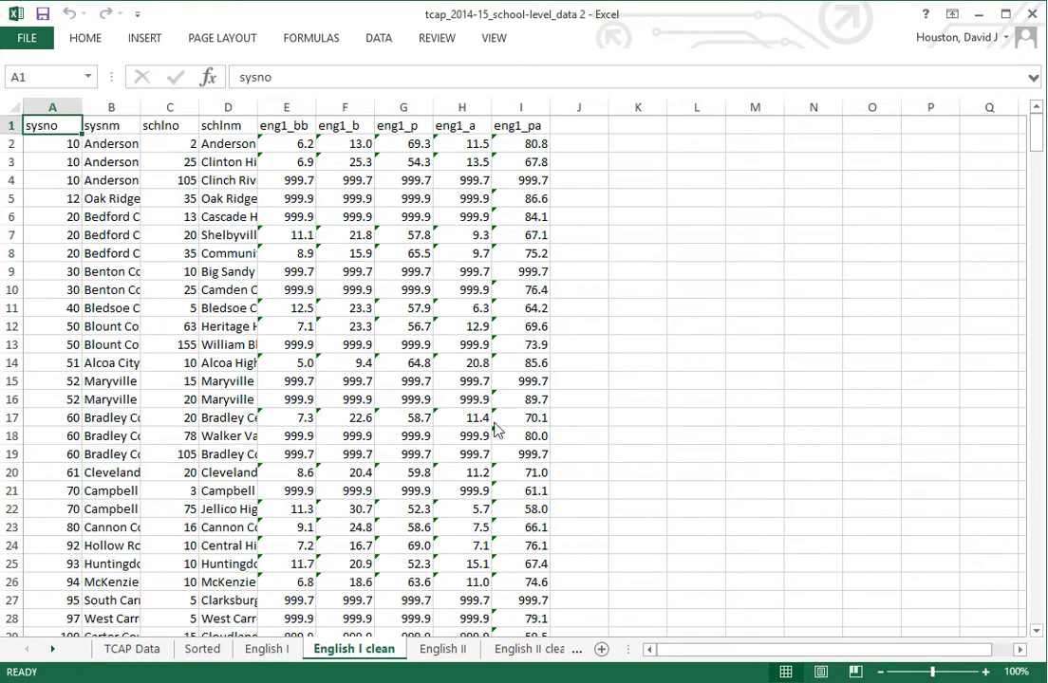
{"action": "left_click", "coordinate": [456, 650]}
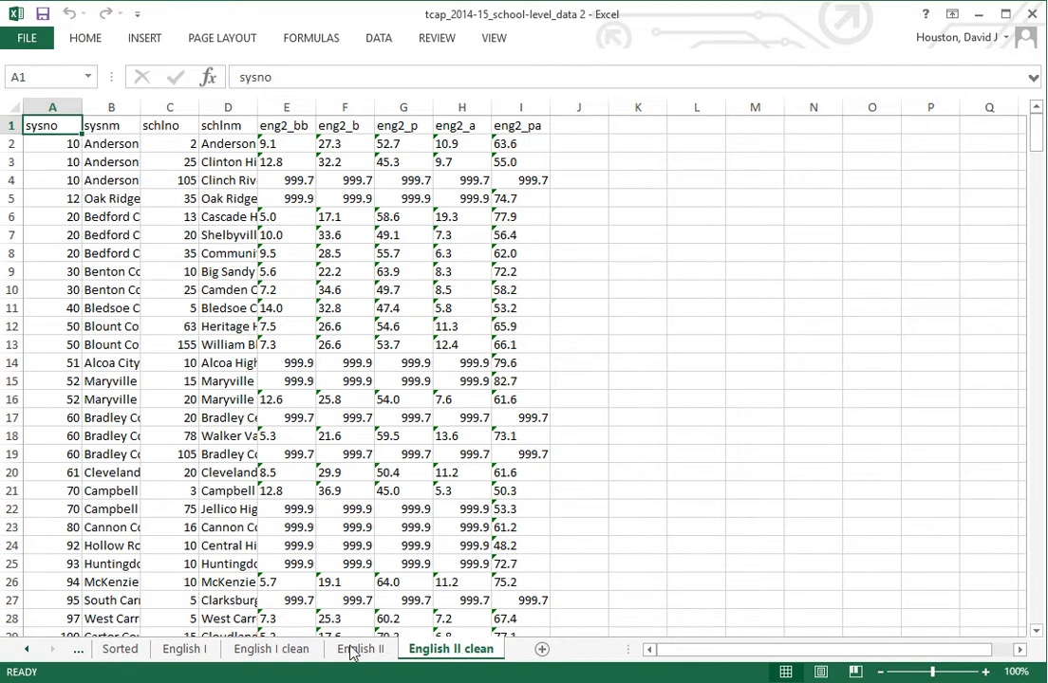
{"action": "left_click", "coordinate": [271, 649]}
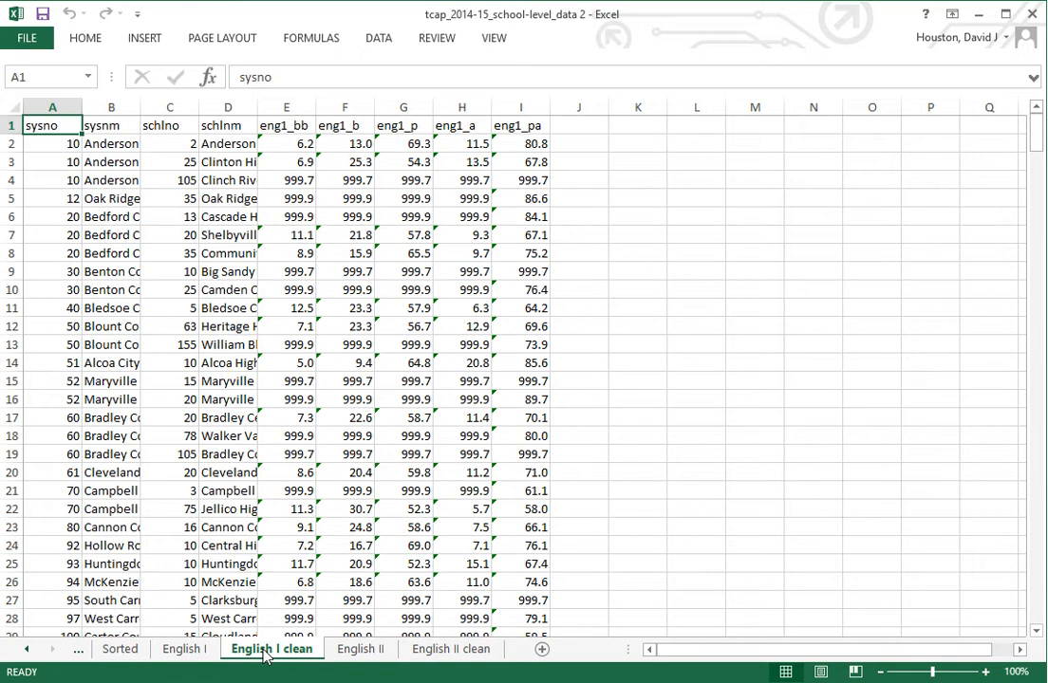
{"action": "mouse_move", "coordinate": [350, 657]}
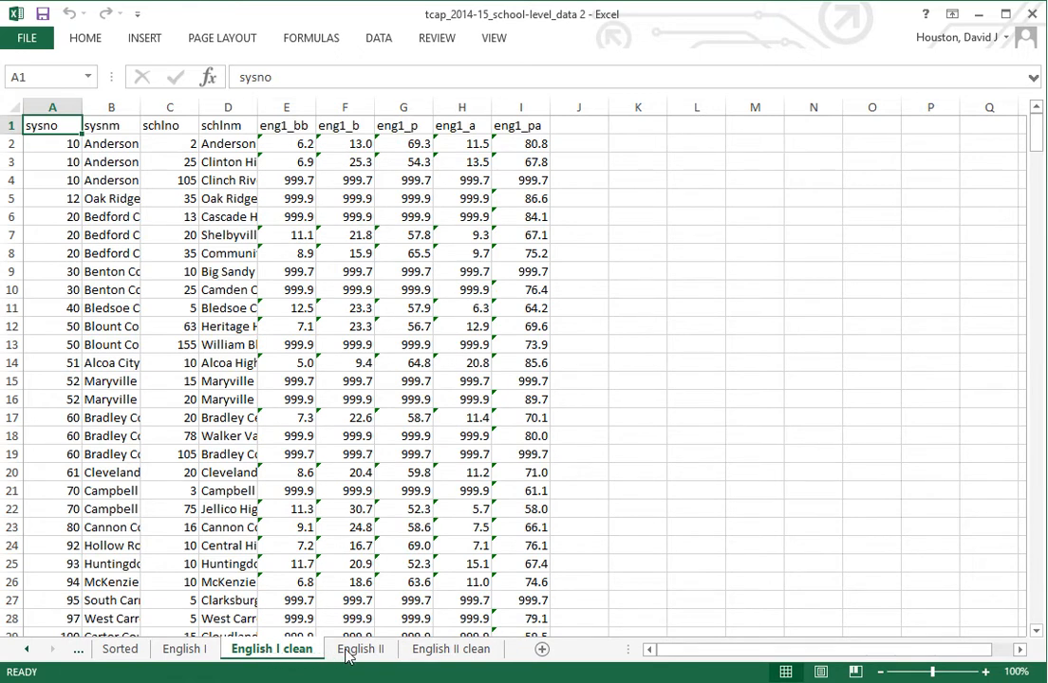
{"action": "left_click", "coordinate": [452, 649]}
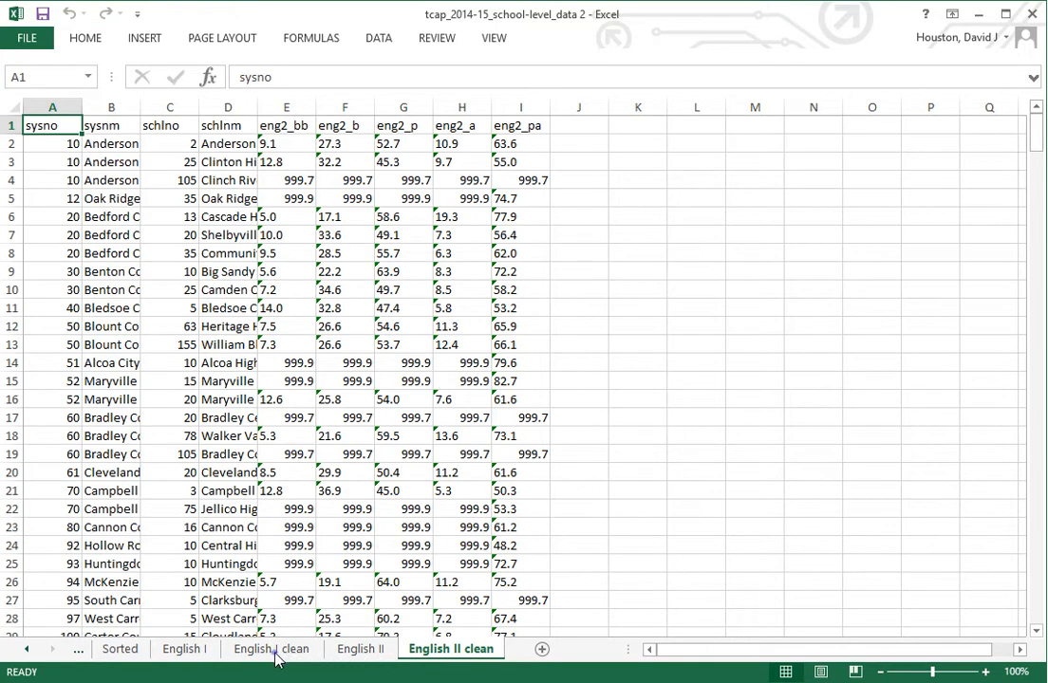
{"action": "left_click", "coordinate": [271, 649]}
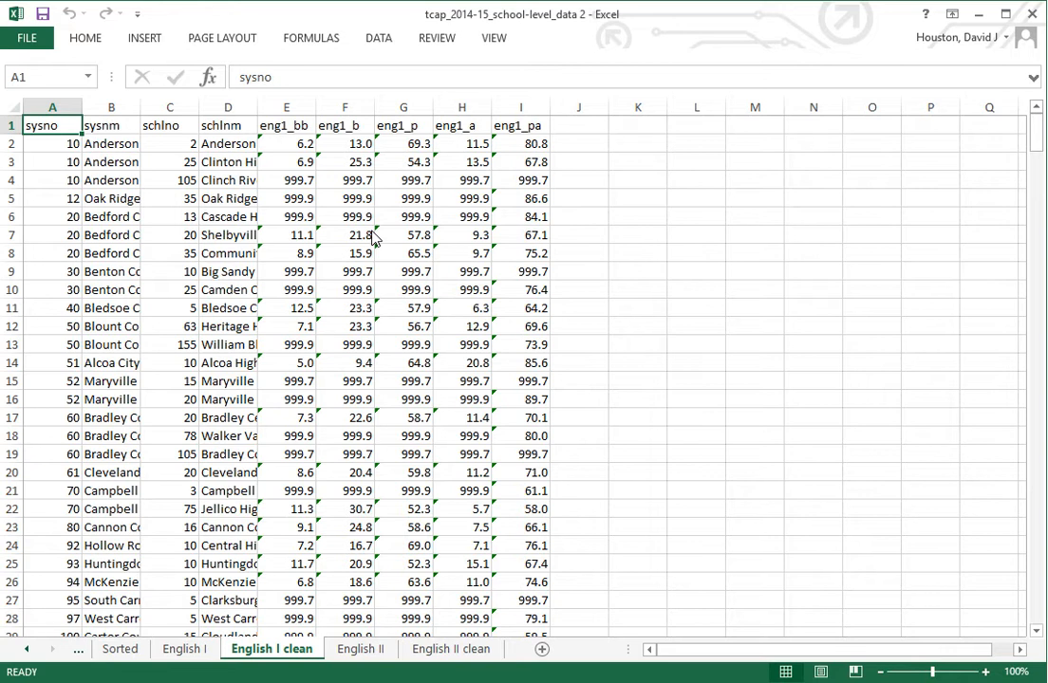
{"action": "mouse_move", "coordinate": [725, 230]}
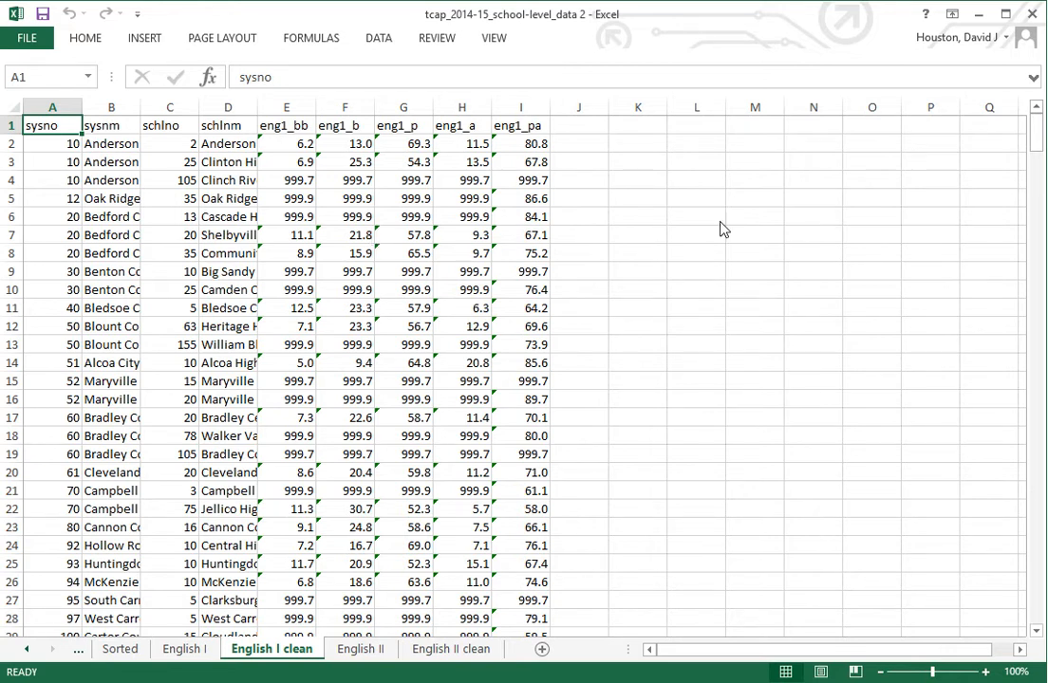
{"action": "scroll", "scroll_direction": "down", "scroll_amount": 3}
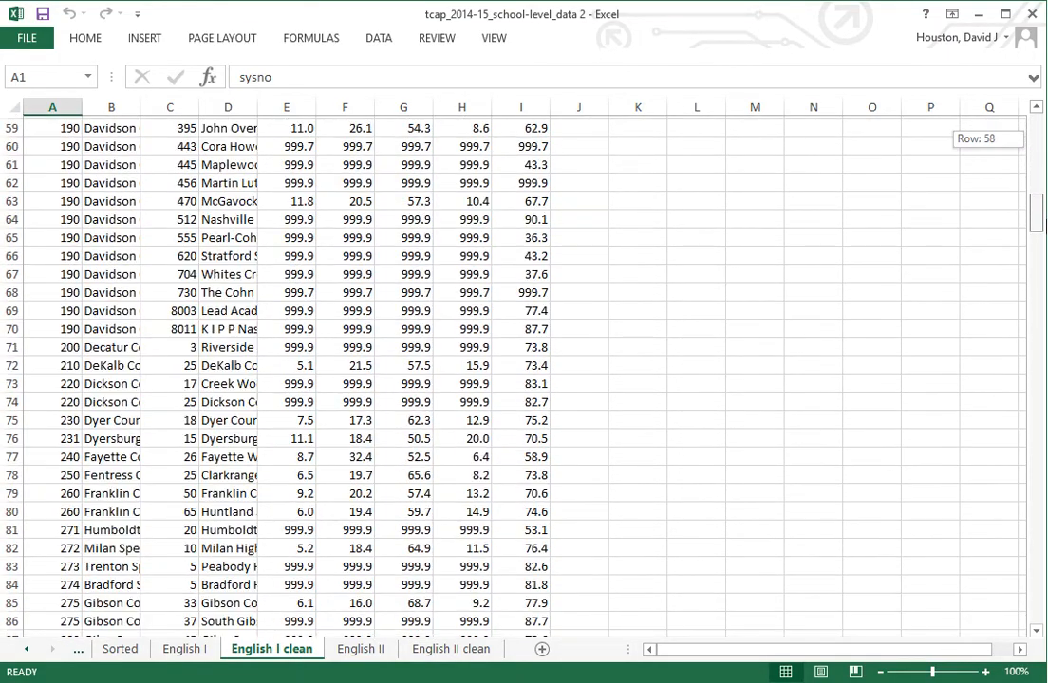
{"action": "scroll", "scroll_direction": "down", "scroll_amount": 3}
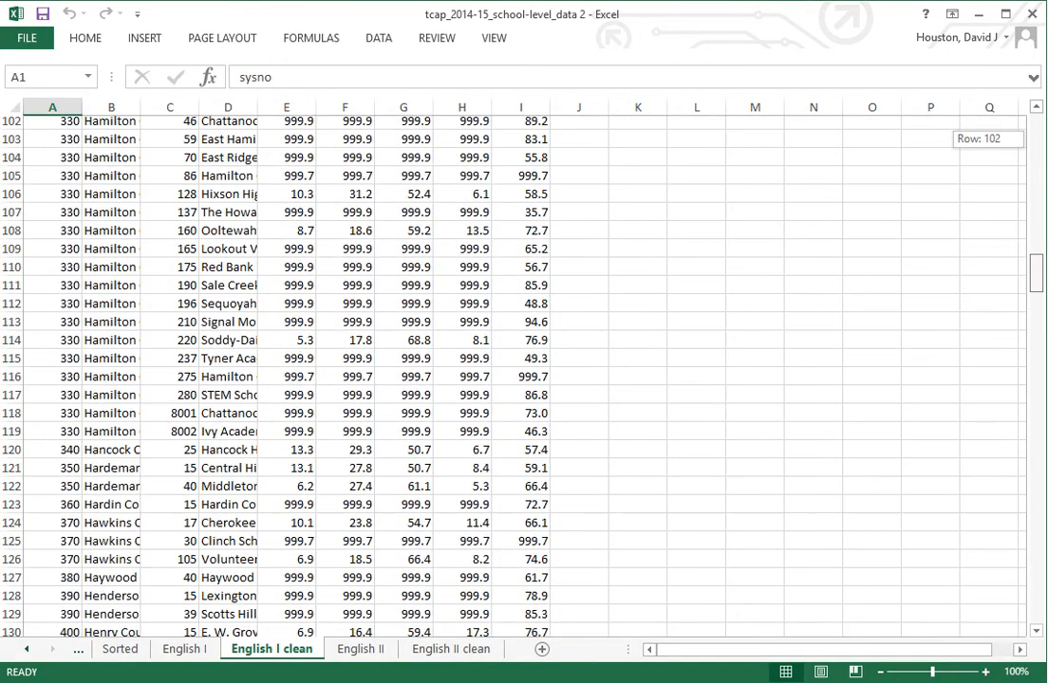
{"action": "scroll", "scroll_direction": "down", "scroll_amount": 3}
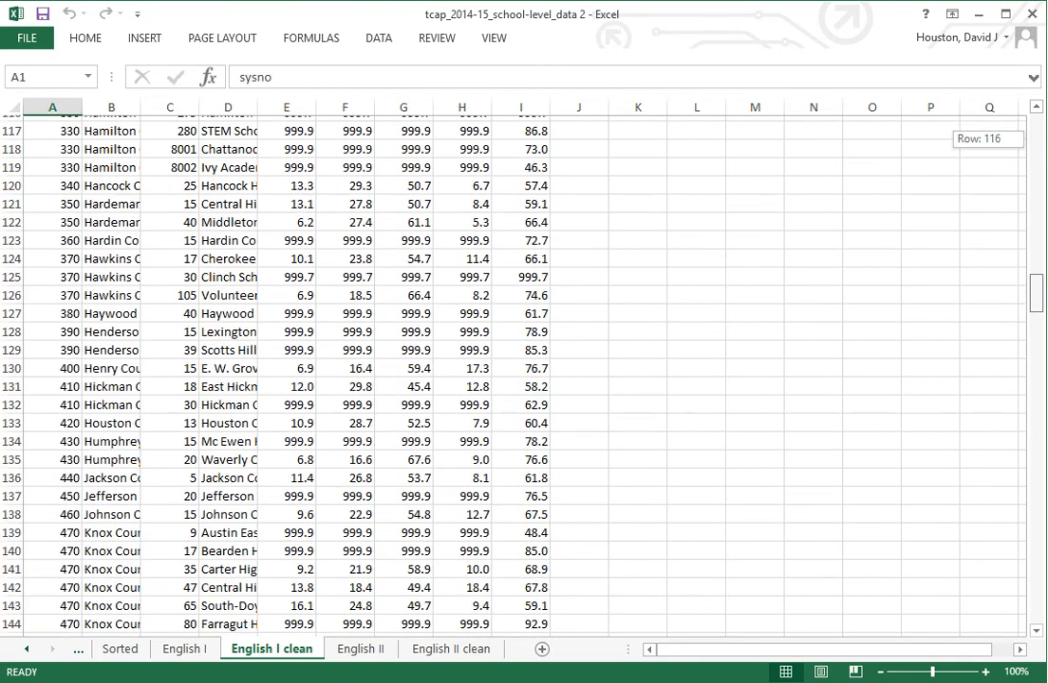
{"action": "scroll", "scroll_direction": "up", "scroll_amount": 3}
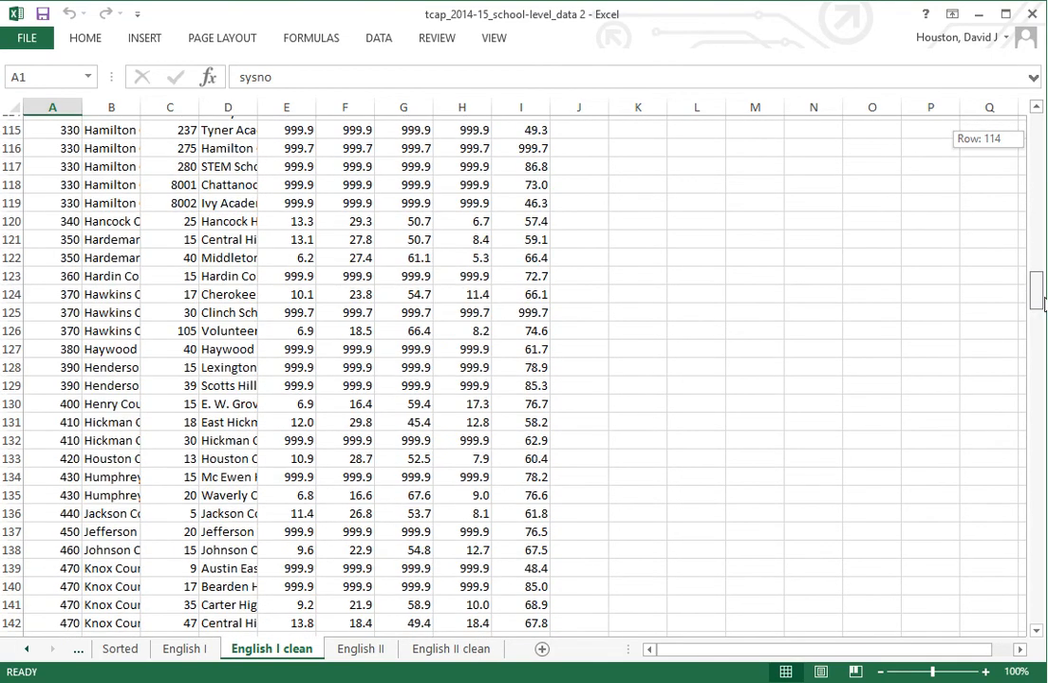
{"action": "scroll", "scroll_direction": "down", "scroll_amount": 3}
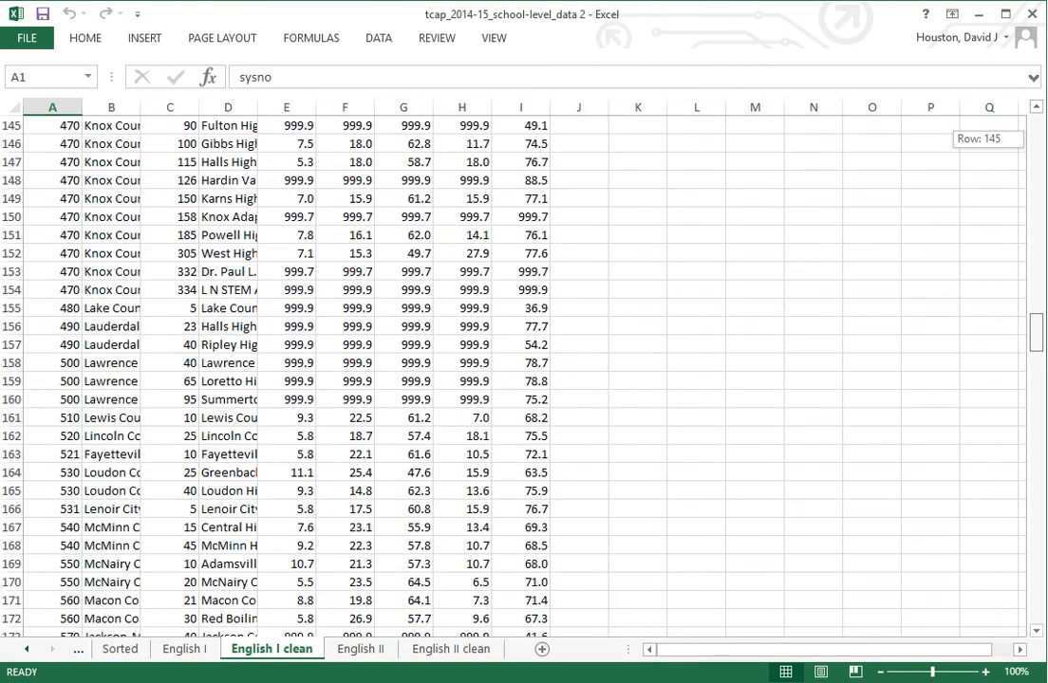
{"action": "scroll", "scroll_direction": "down", "scroll_amount": 3}
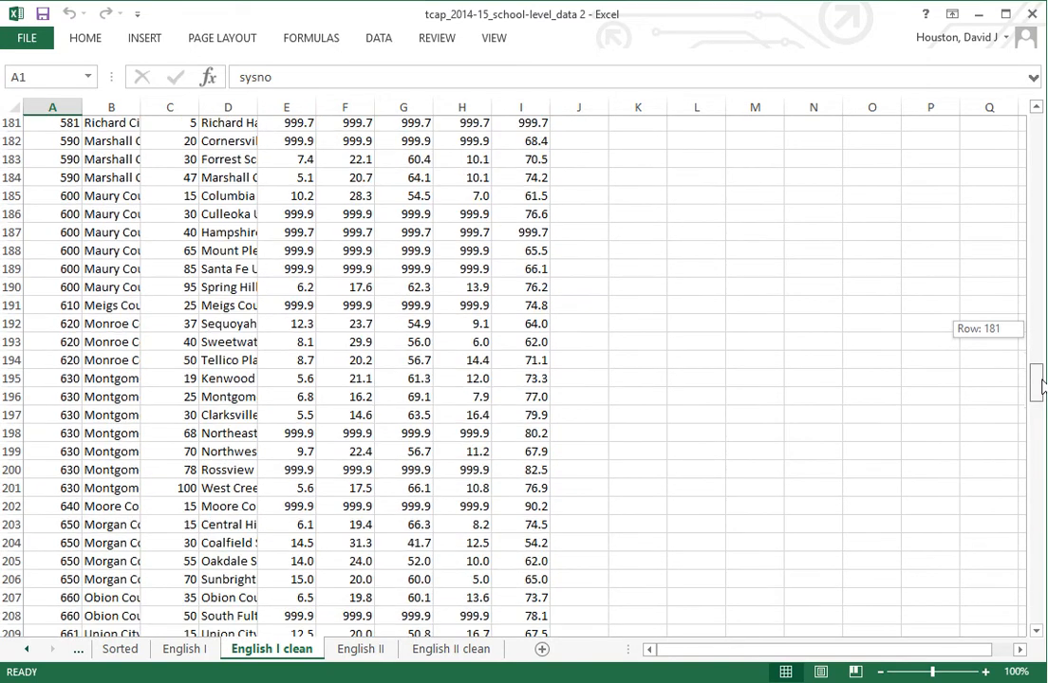
{"action": "scroll", "scroll_direction": "down", "scroll_amount": 3}
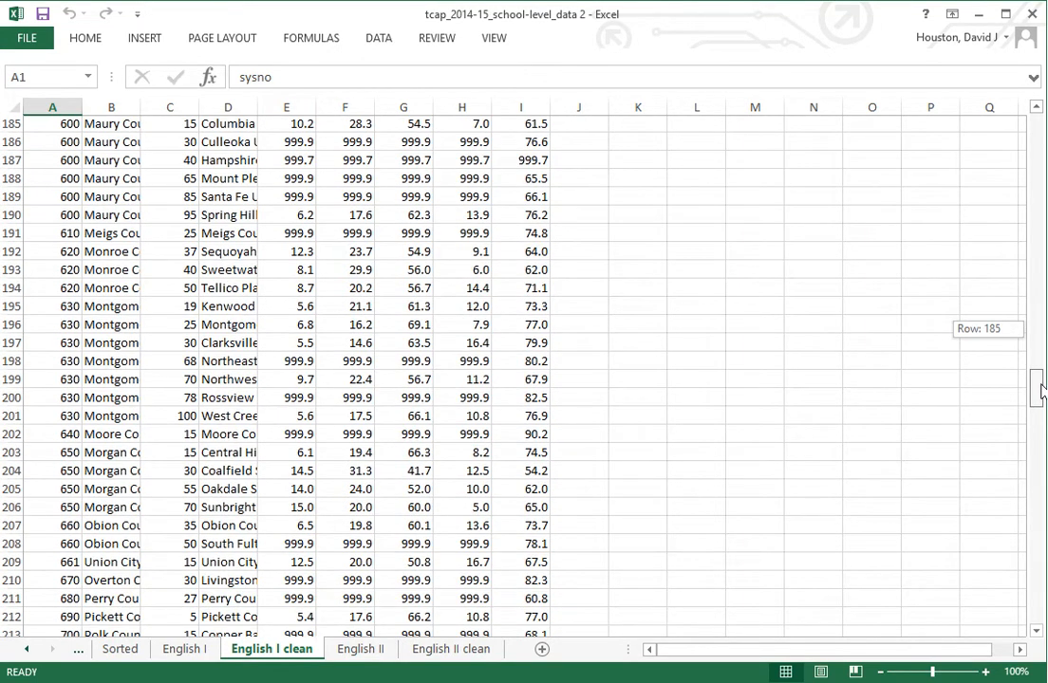
{"action": "scroll", "scroll_direction": "down", "scroll_amount": 3}
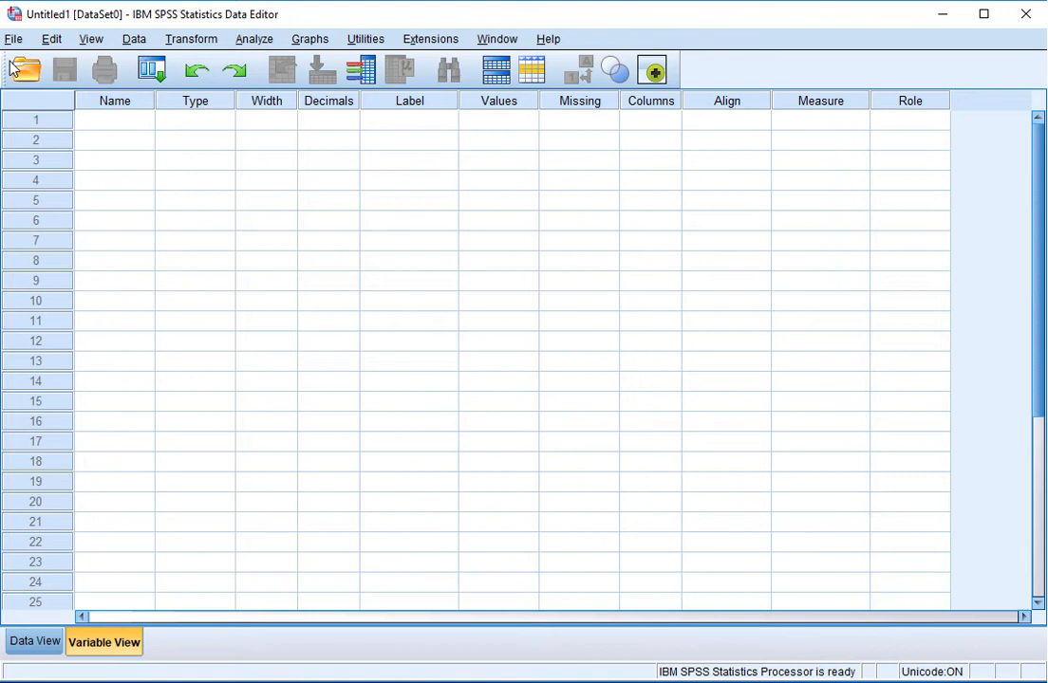
Start an Excel data import from the File menu, reaching the Open Data dialog
{"action": "left_click", "coordinate": [13, 38]}
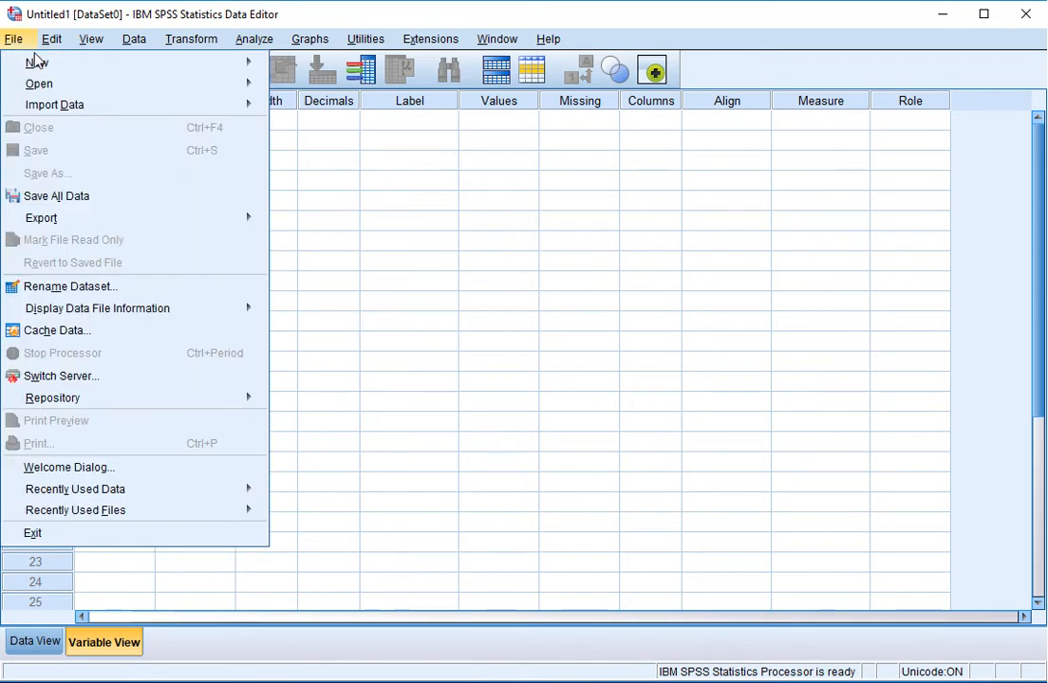
{"action": "left_click", "coordinate": [53, 104]}
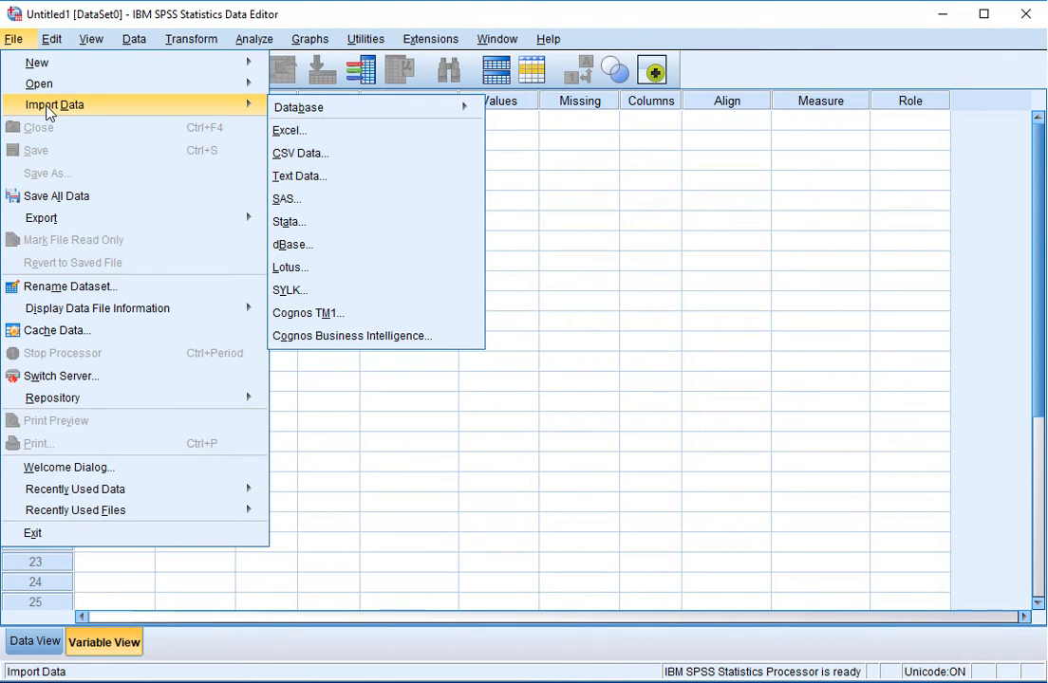
{"action": "mouse_move", "coordinate": [307, 208]}
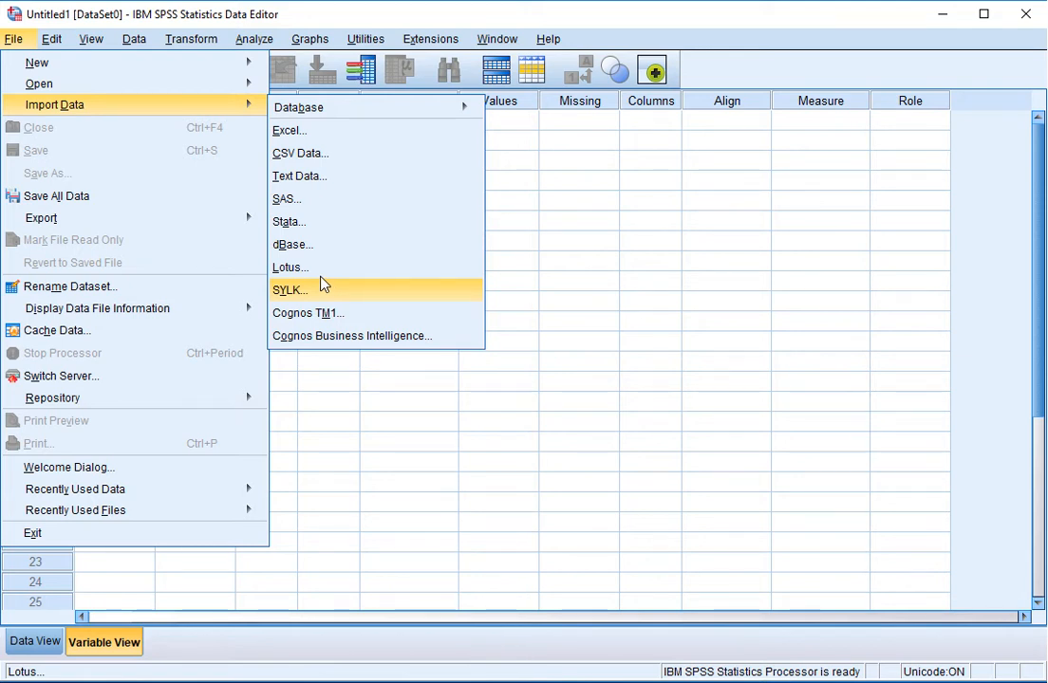
{"action": "left_click", "coordinate": [289, 129]}
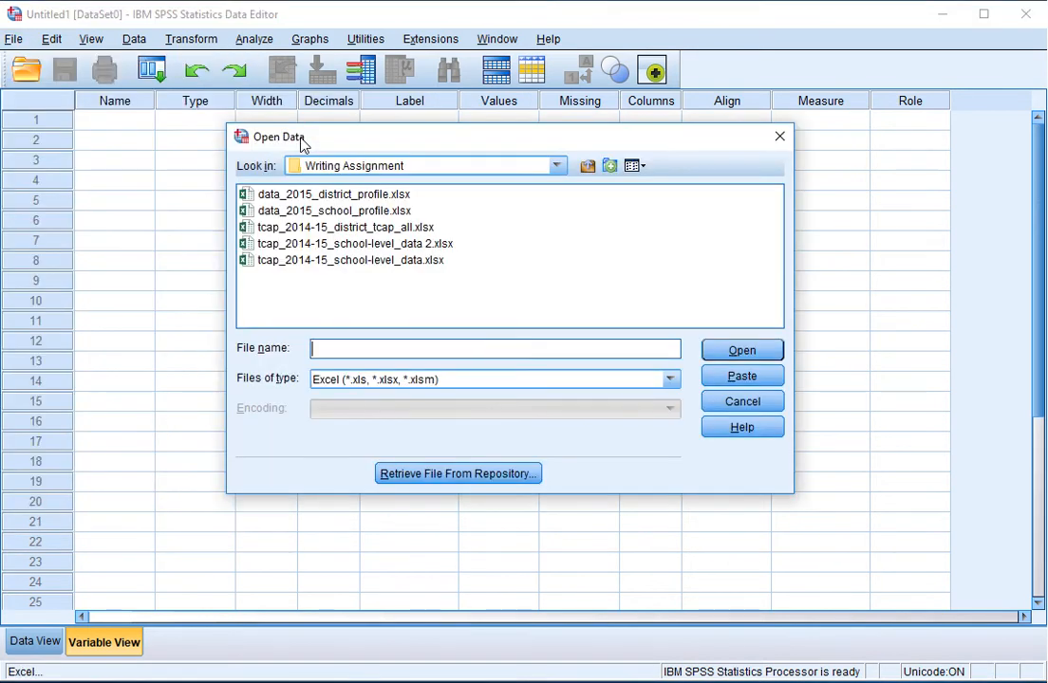
{"action": "mouse_move", "coordinate": [587, 167]}
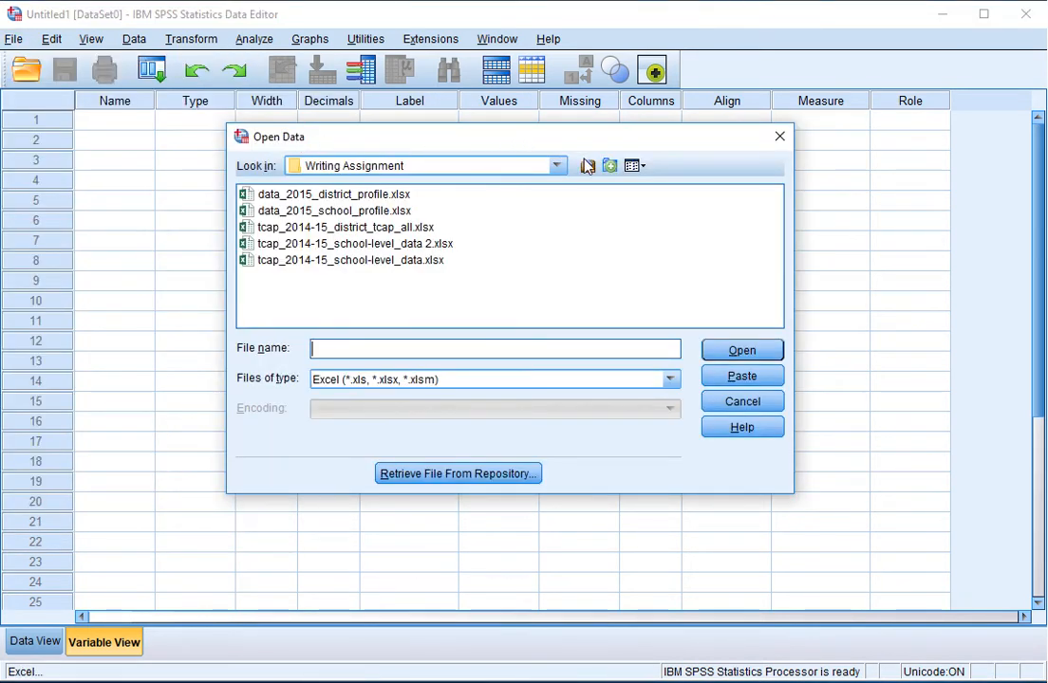
Navigate up to Documents and into the Tutorial Files Summer 2017 folder
{"action": "left_click", "coordinate": [587, 165]}
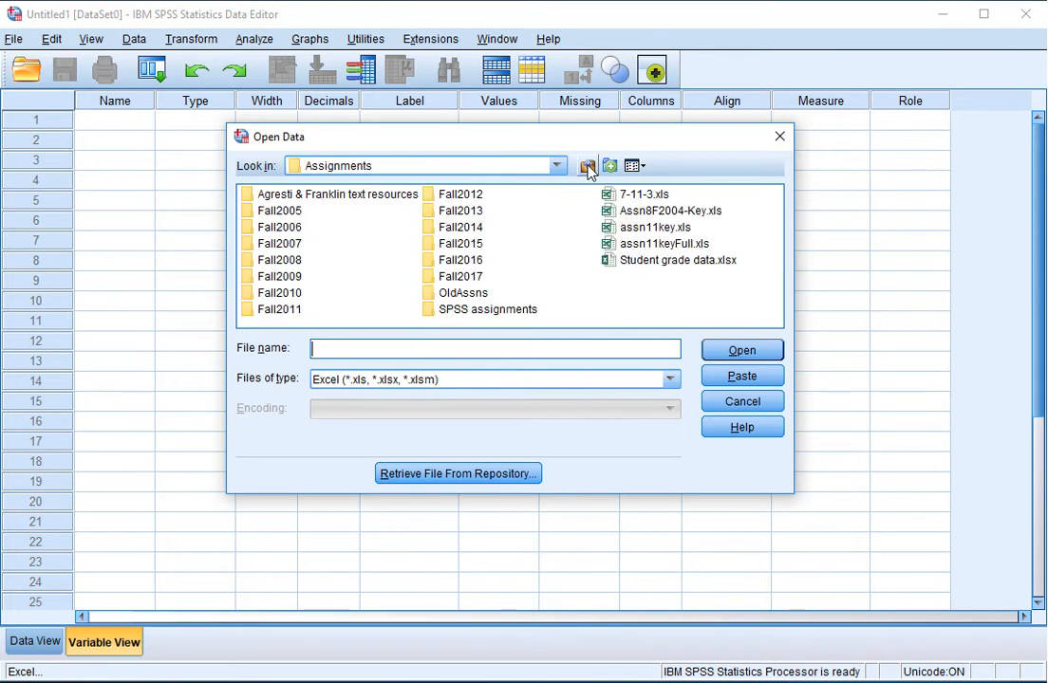
{"action": "left_click", "coordinate": [587, 165]}
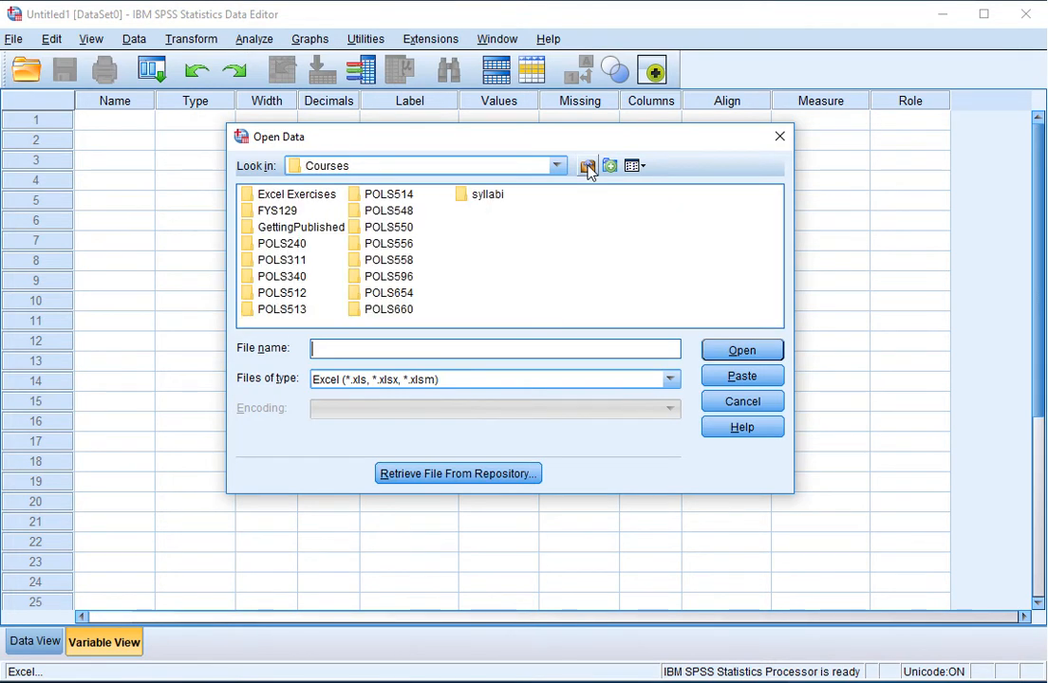
{"action": "left_click", "coordinate": [588, 166]}
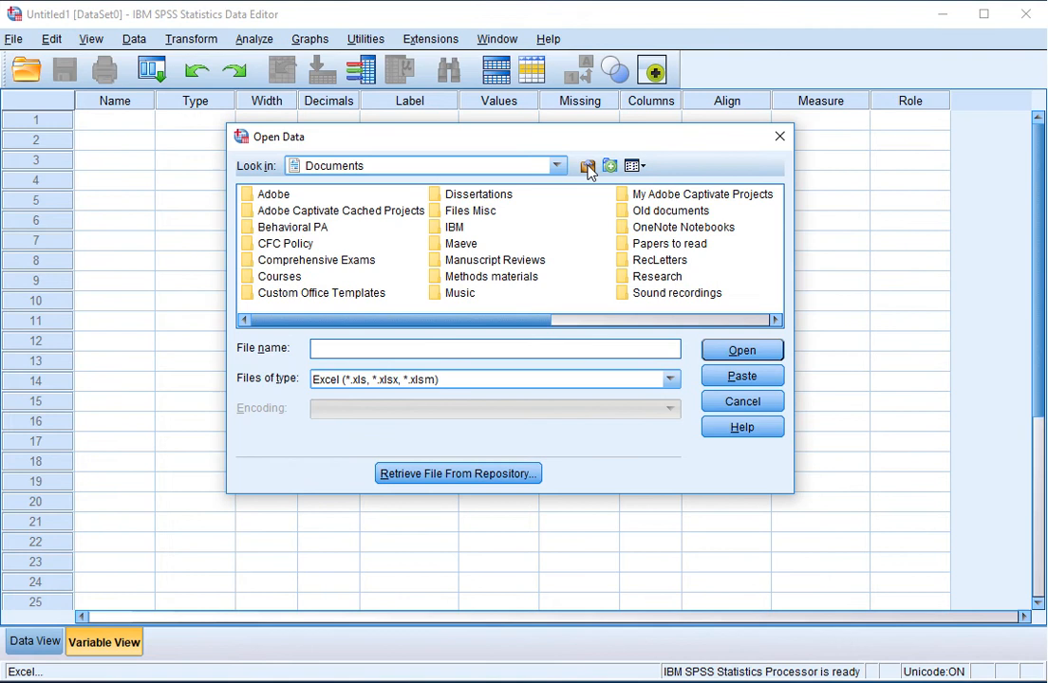
{"action": "mouse_move", "coordinate": [755, 319]}
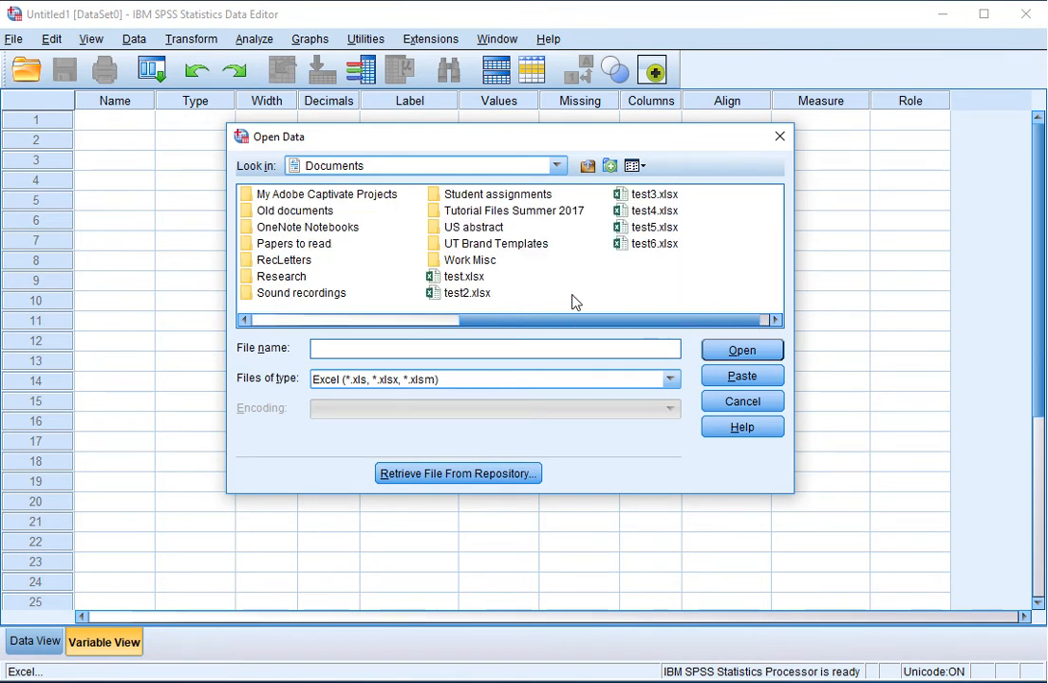
{"action": "double_click", "coordinate": [514, 211]}
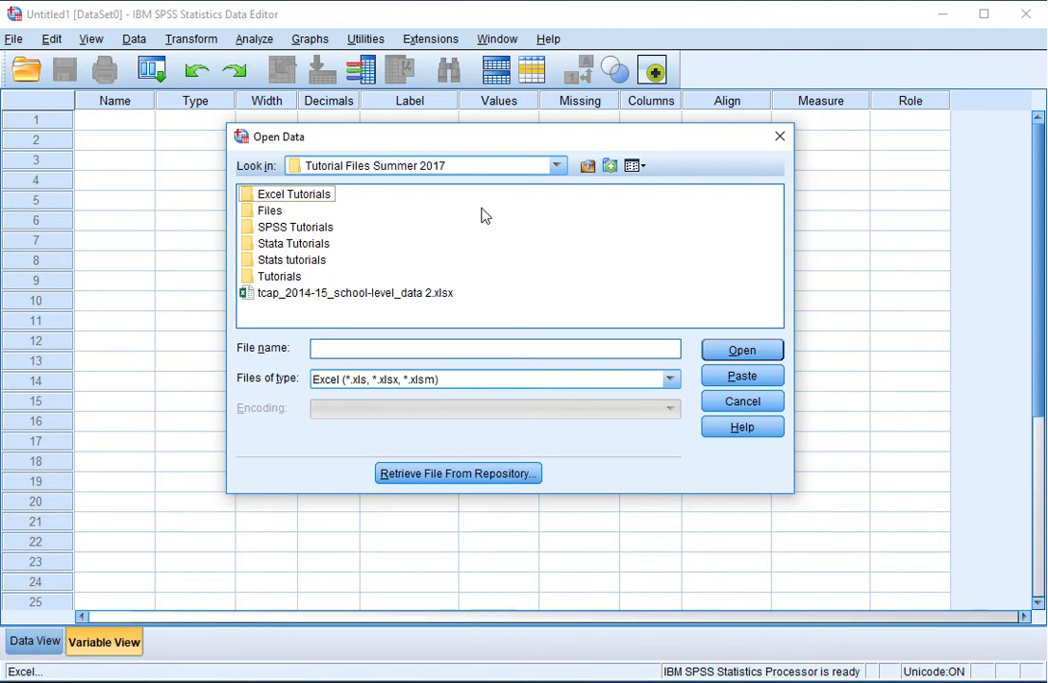
{"action": "mouse_move", "coordinate": [425, 296]}
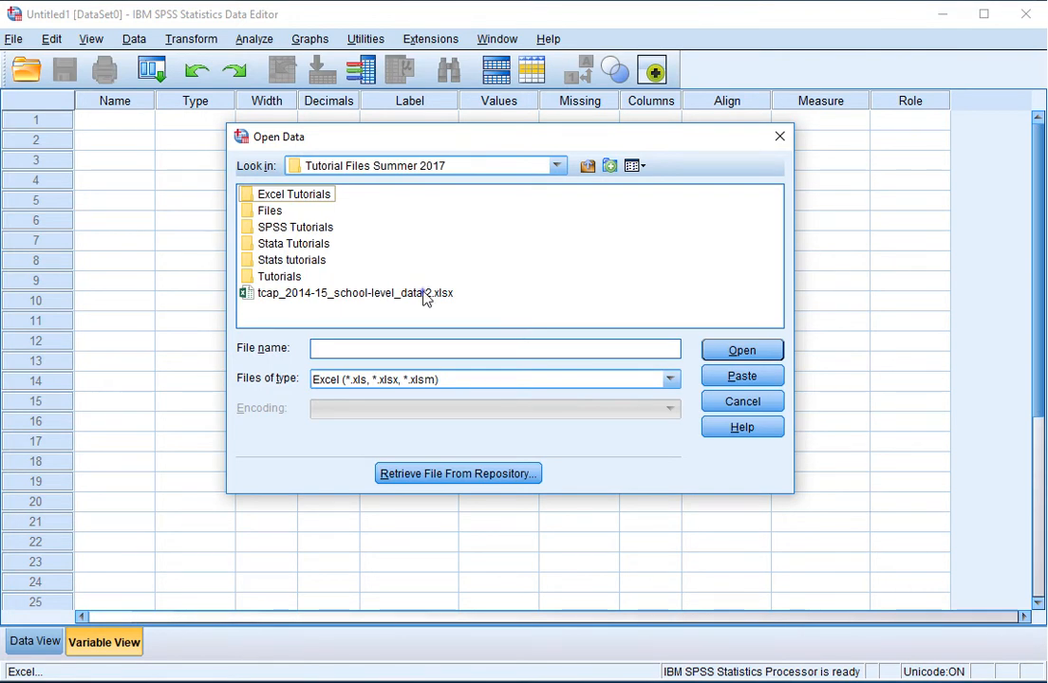
Choose tcap_2014-15_school-level_data 2.xlsx as the workbook to import
{"action": "left_click", "coordinate": [353, 293]}
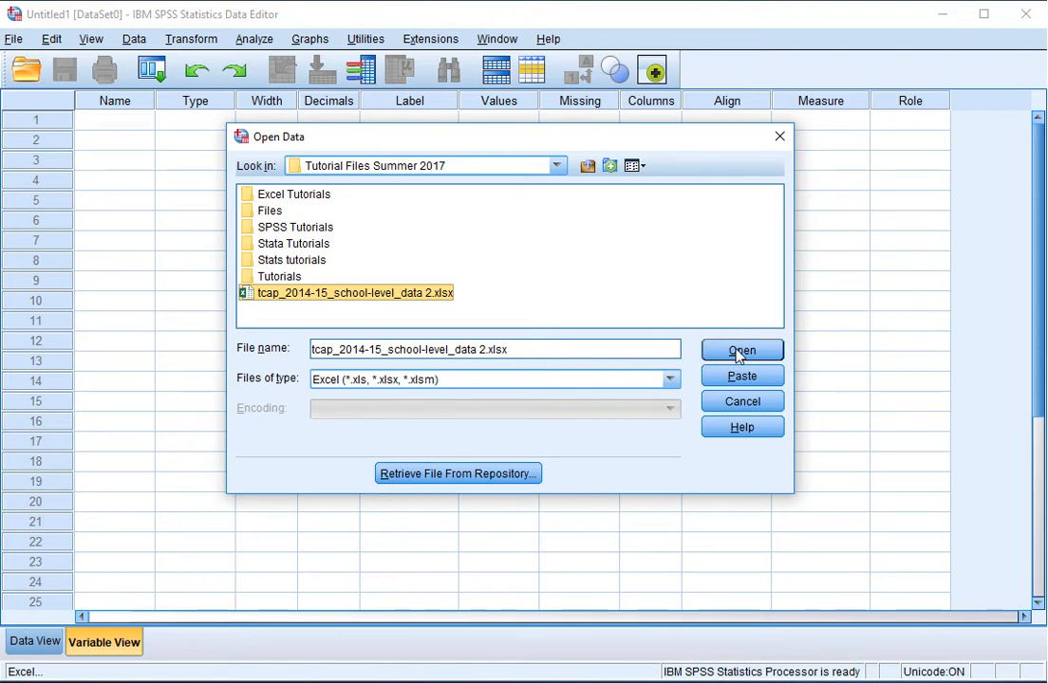
{"action": "left_click", "coordinate": [741, 349]}
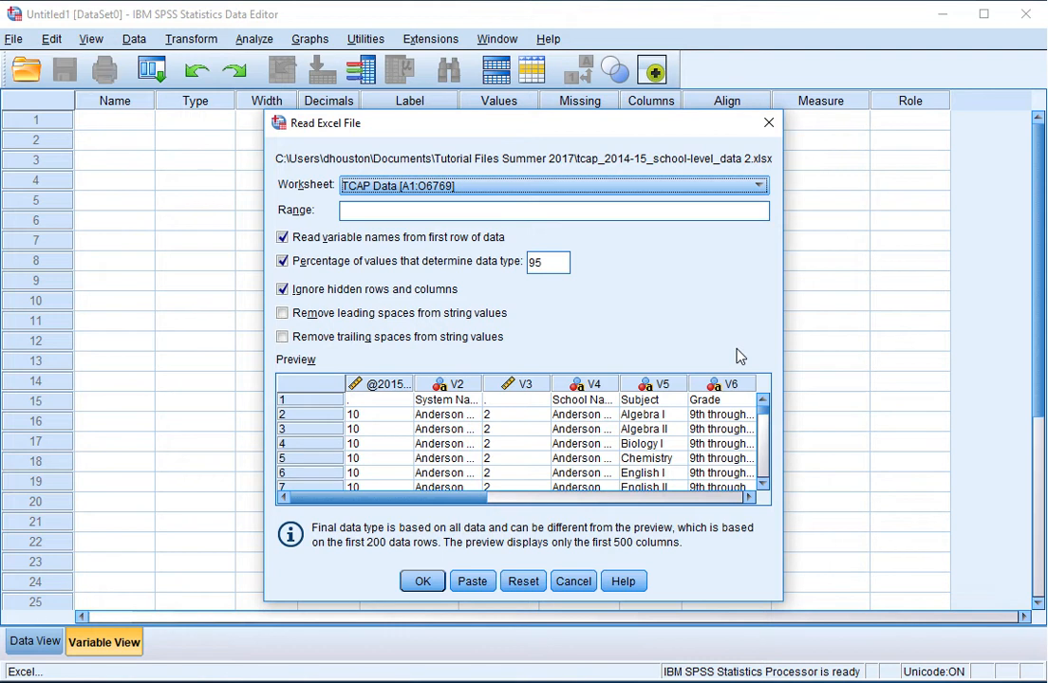
{"action": "mouse_move", "coordinate": [543, 338]}
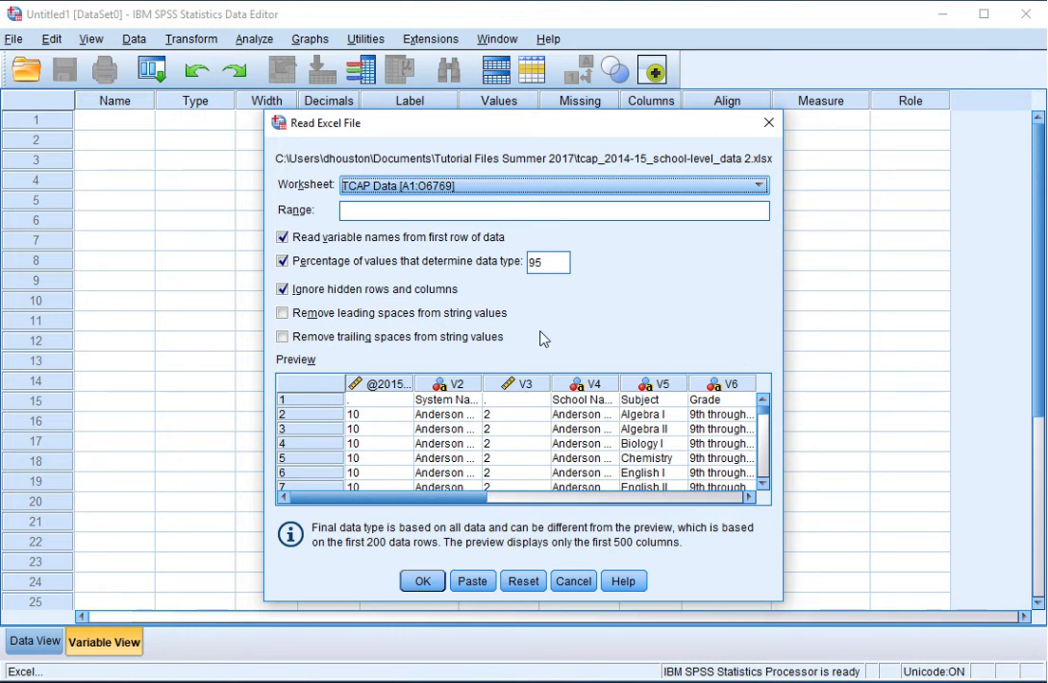
{"action": "mouse_move", "coordinate": [388, 201]}
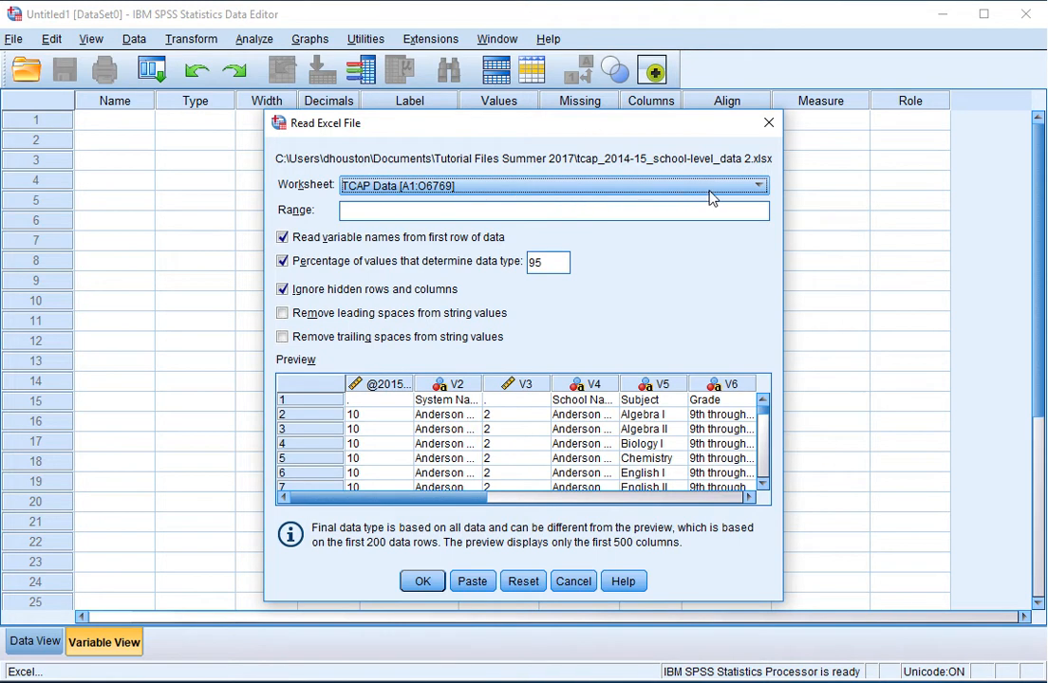
List the workbook's worksheets in the Read Excel File dialog
{"action": "left_click", "coordinate": [755, 186]}
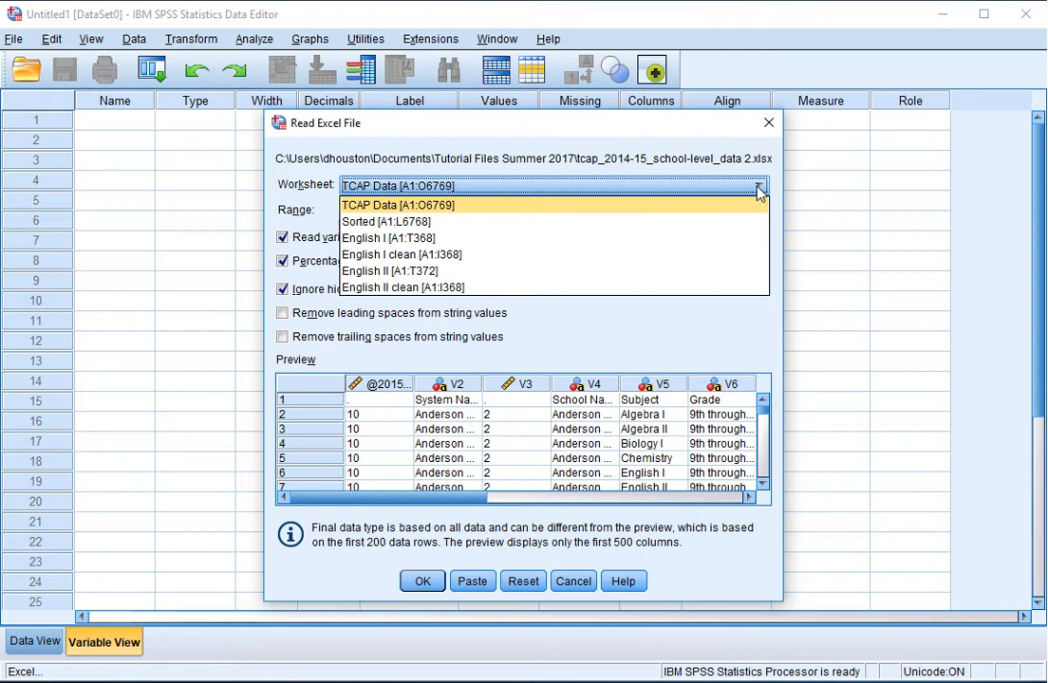
{"action": "mouse_move", "coordinate": [664, 193]}
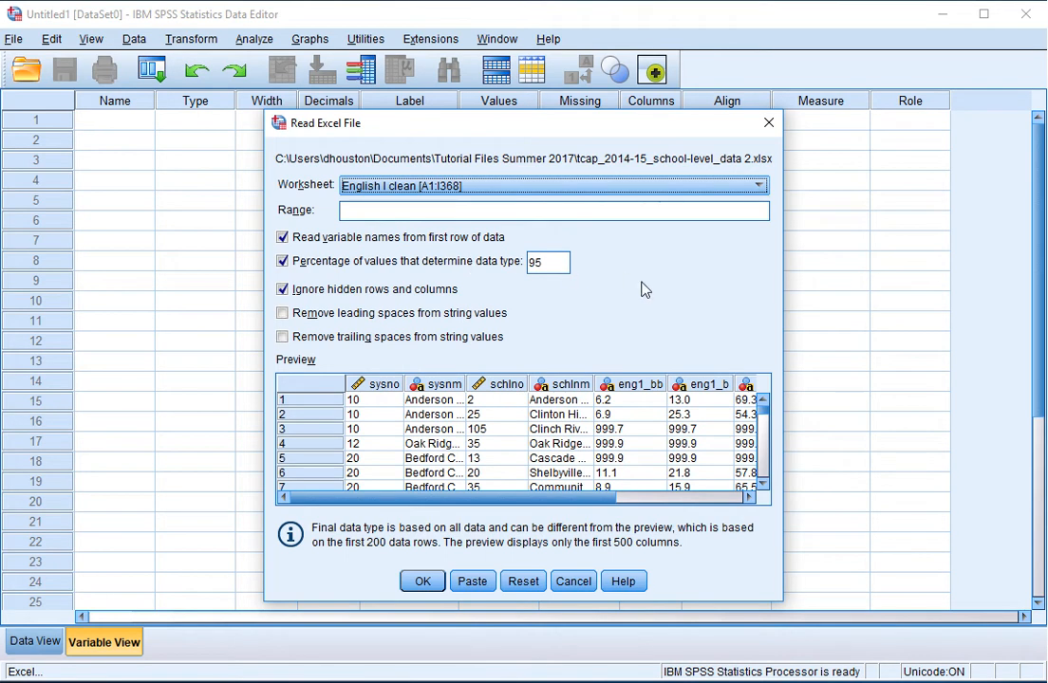
{"action": "scroll", "scroll_direction": "down", "scroll_amount": 3}
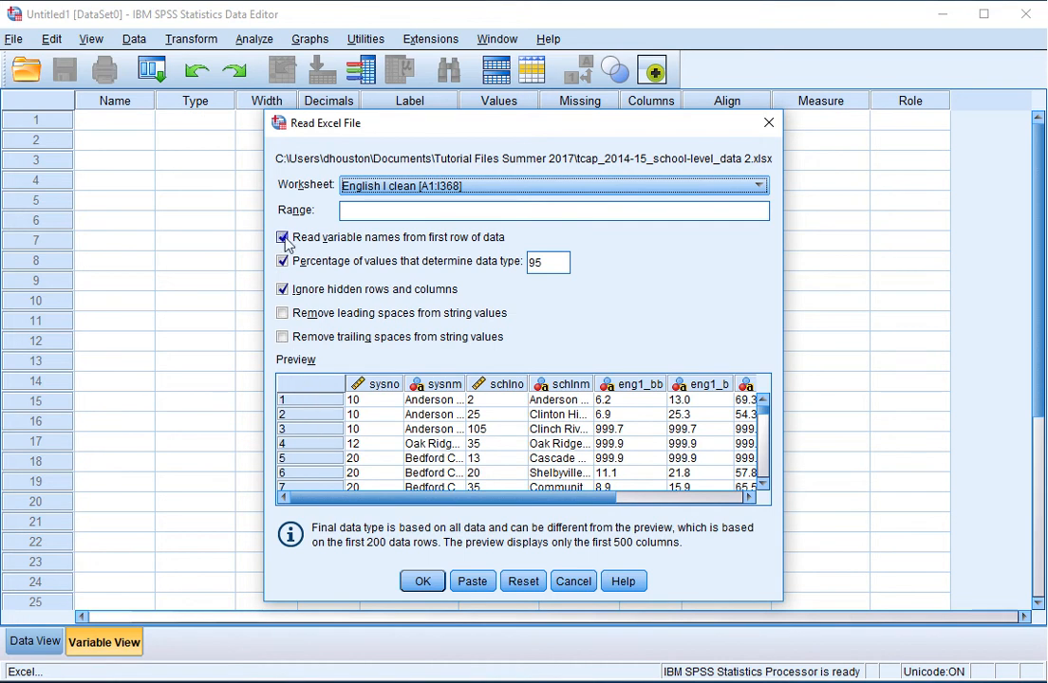
{"action": "left_click", "coordinate": [281, 237]}
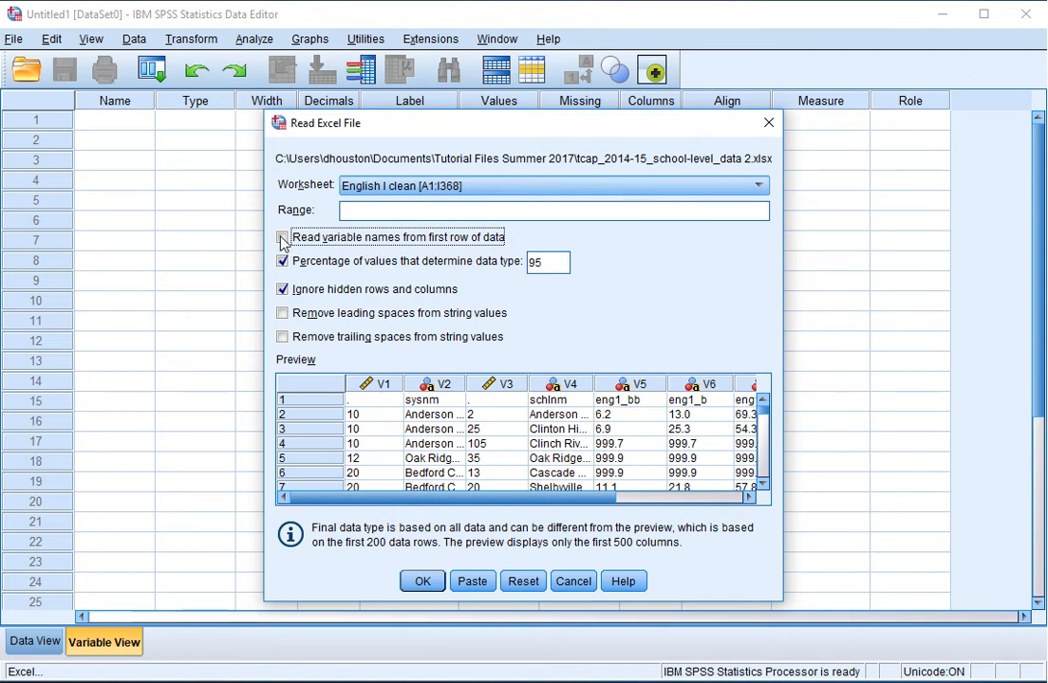
{"action": "left_click", "coordinate": [281, 237]}
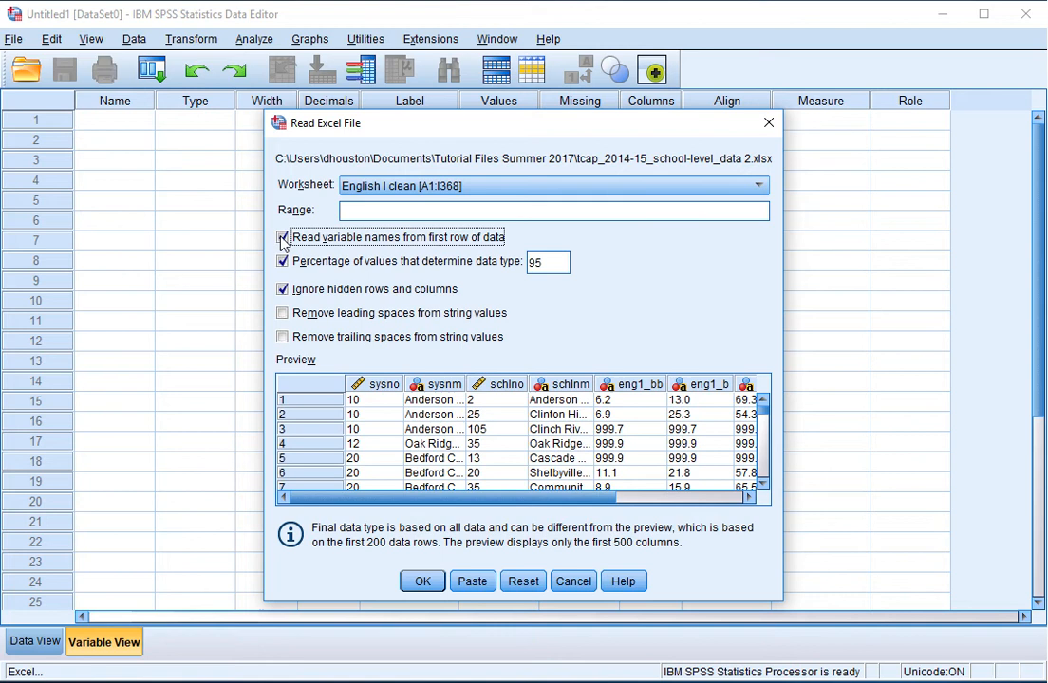
{"action": "mouse_move", "coordinate": [414, 479]}
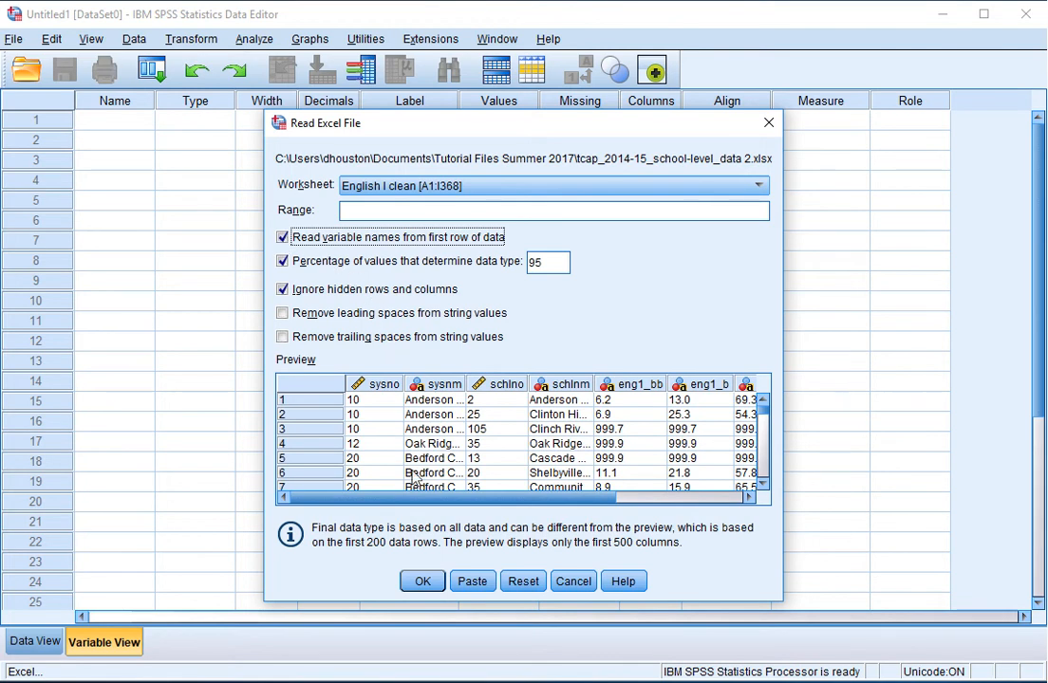
Confirm the import of the English I clean sheet as a nine-variable dataset
{"action": "left_click", "coordinate": [422, 581]}
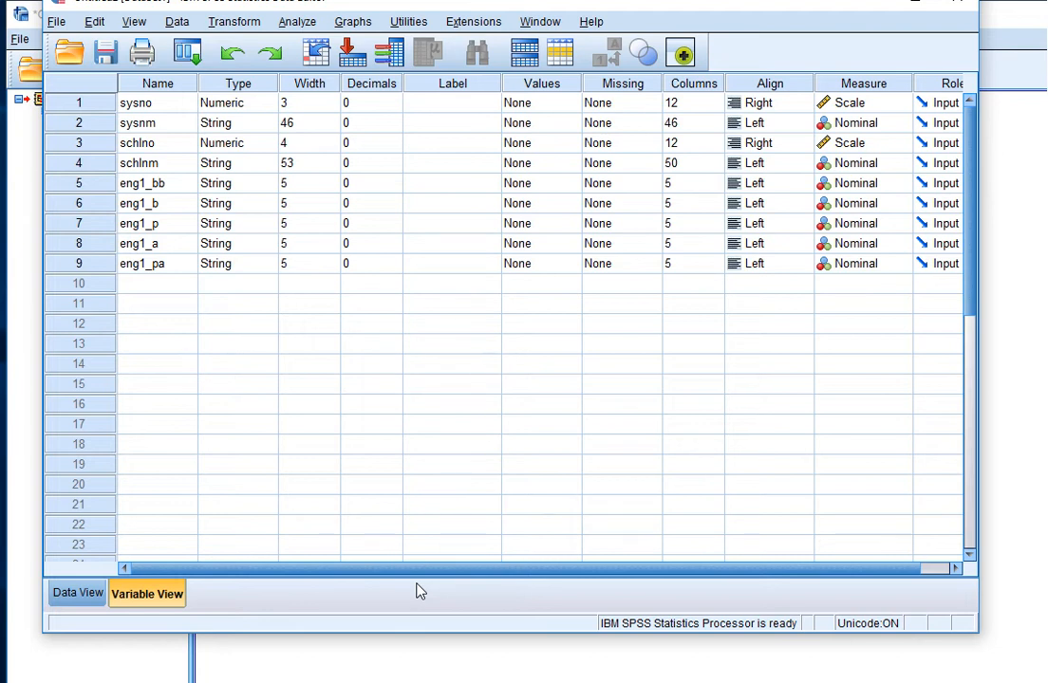
{"action": "mouse_move", "coordinate": [418, 356]}
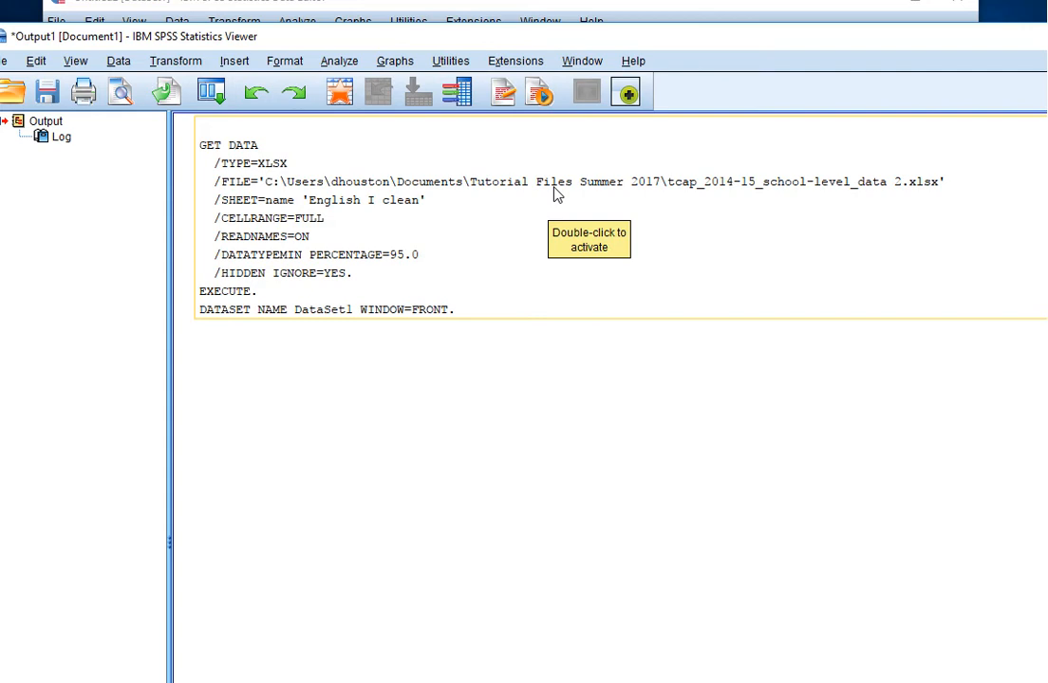
{"action": "mouse_move", "coordinate": [216, 596]}
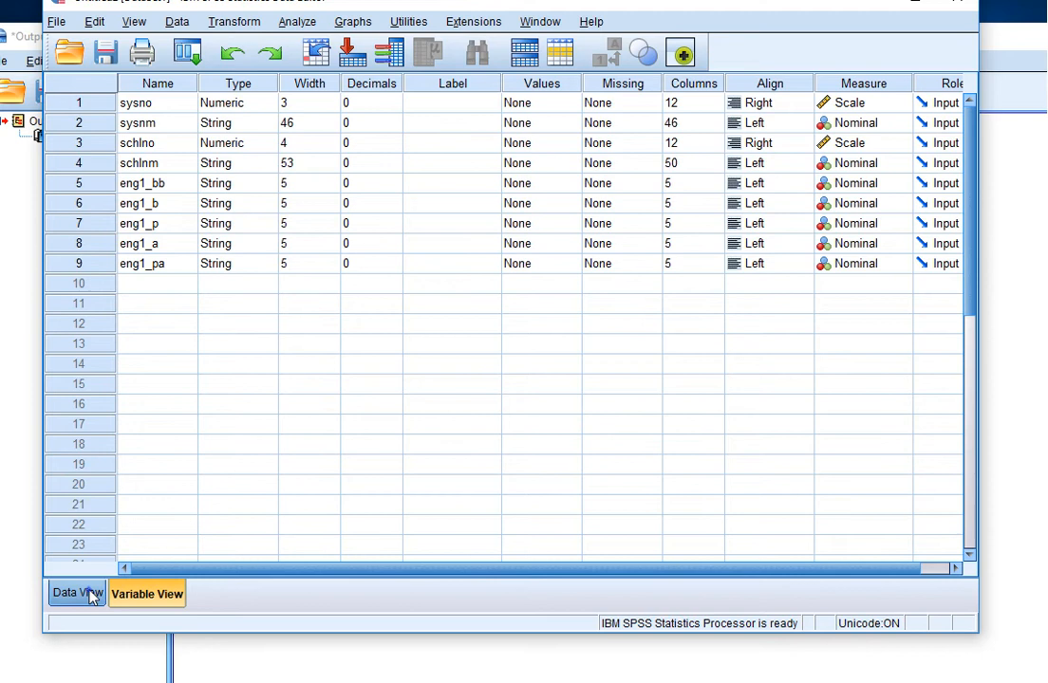
Browse the imported rows and English I score columns in Data View, then return to Variable View
{"action": "left_click", "coordinate": [76, 592]}
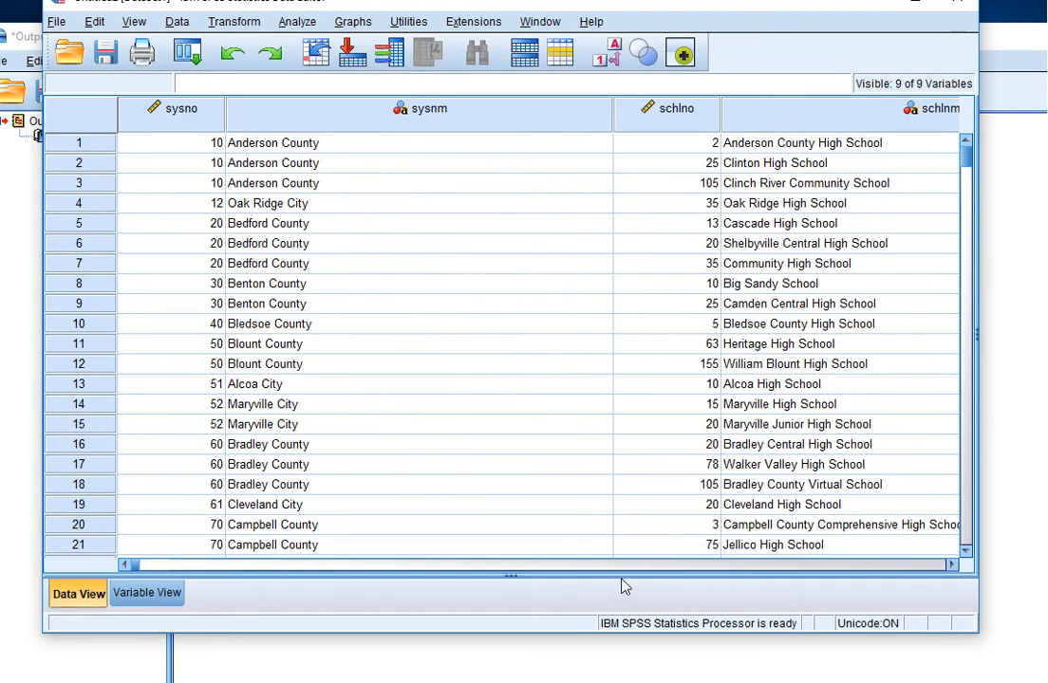
{"action": "scroll", "scroll_direction": "right", "scroll_amount": 3}
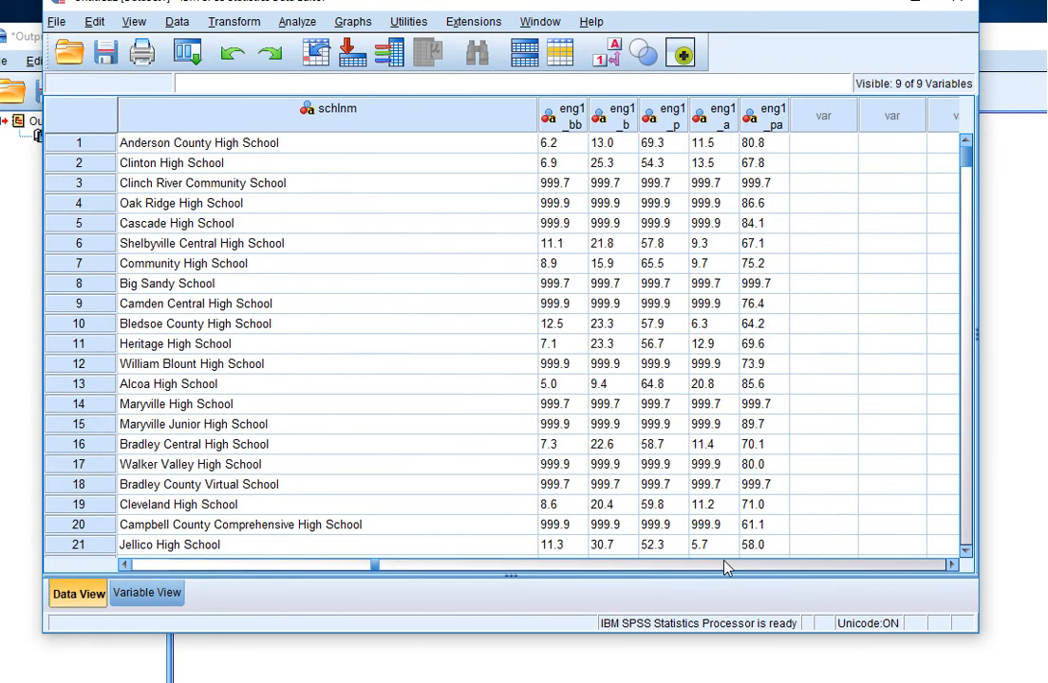
{"action": "mouse_move", "coordinate": [288, 569]}
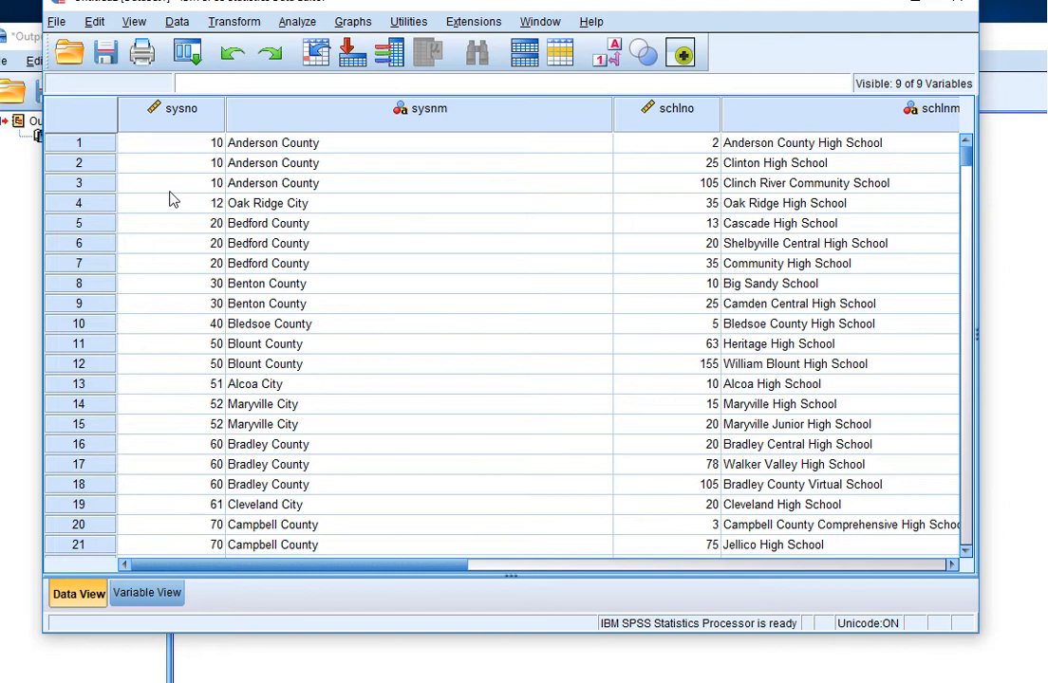
{"action": "mouse_move", "coordinate": [362, 568]}
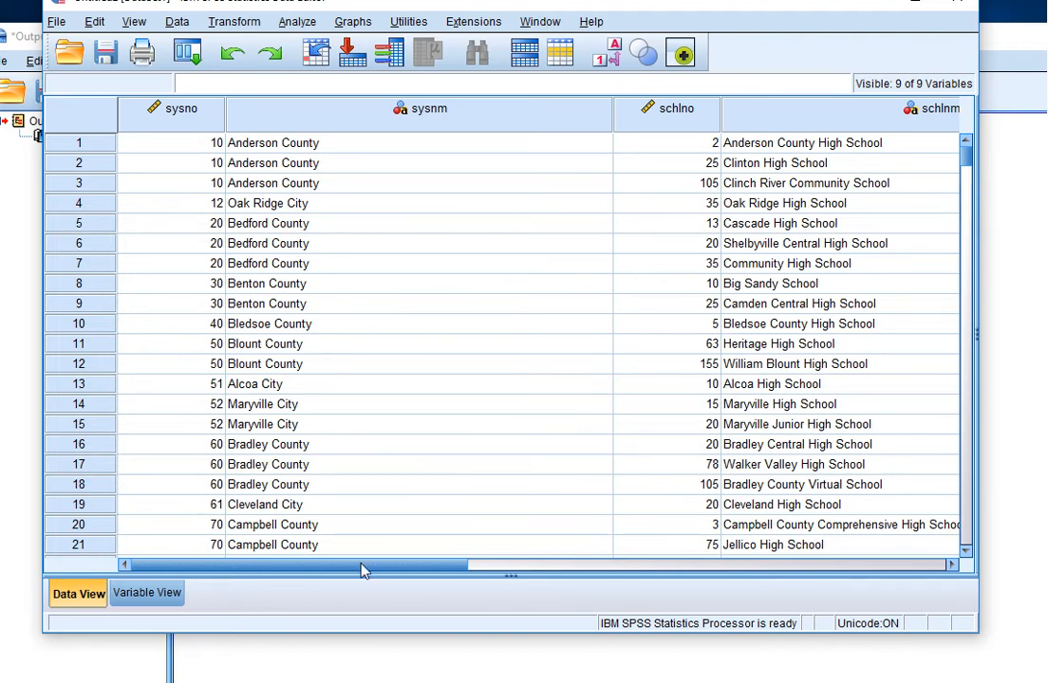
{"action": "left_click_drag", "start_coordinate": [361, 566], "coordinate": [605, 566]}
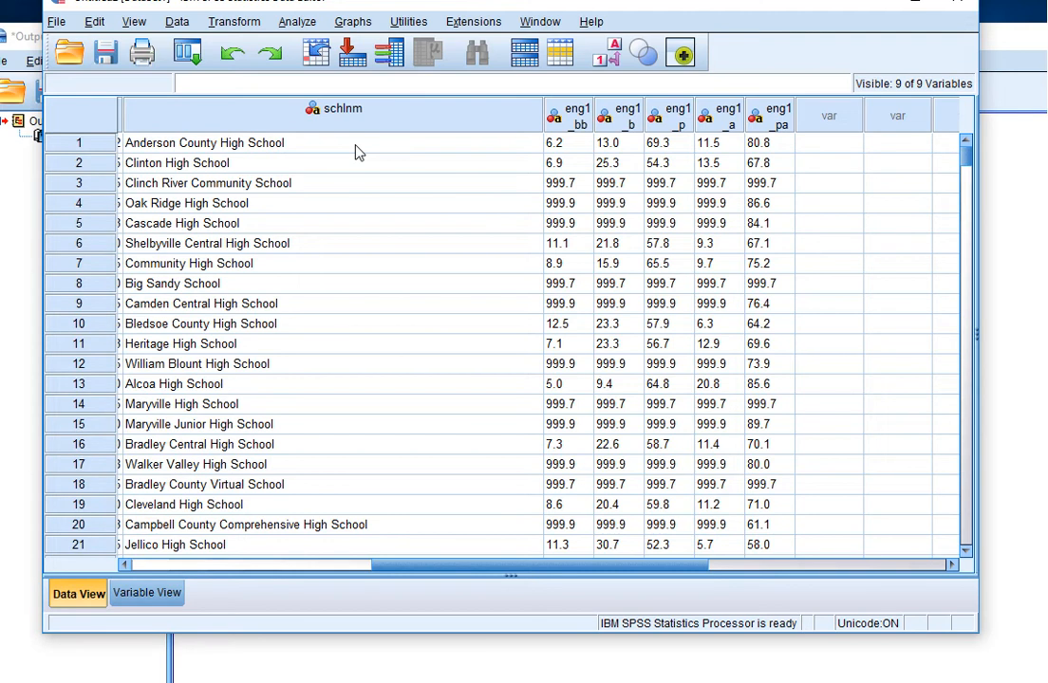
{"action": "mouse_move", "coordinate": [372, 156]}
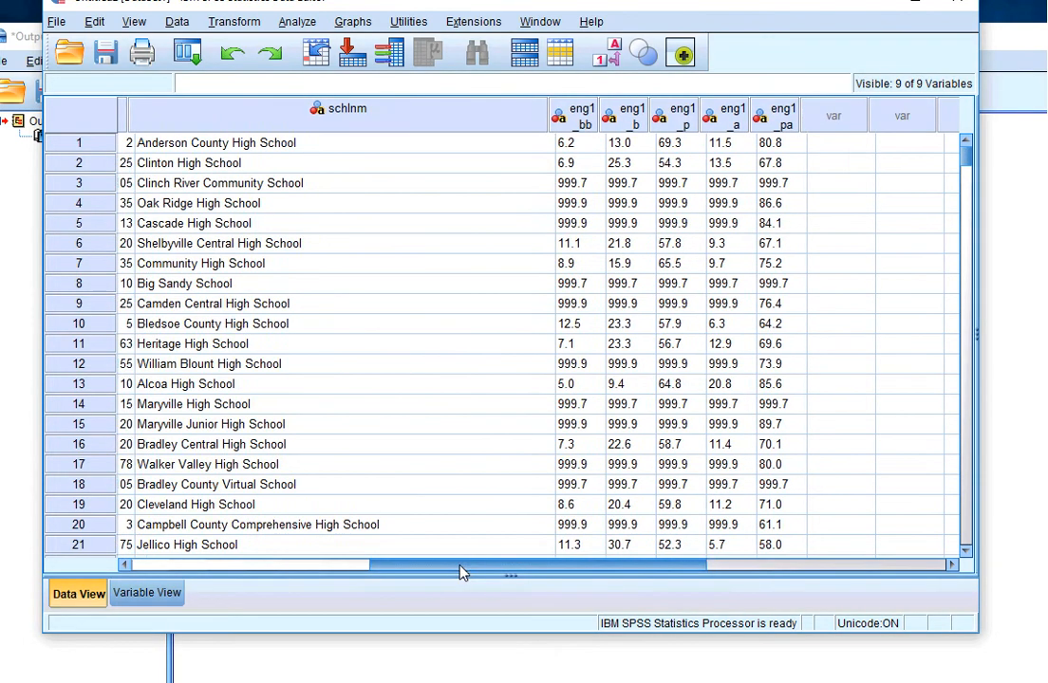
{"action": "scroll", "scroll_direction": "left", "scroll_amount": 3}
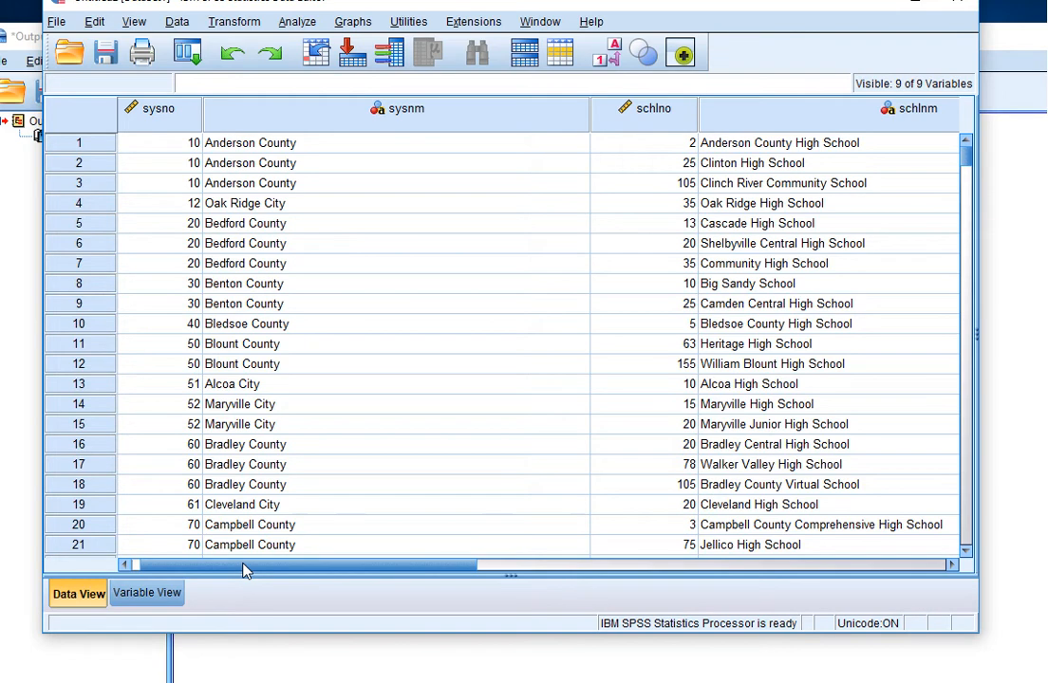
{"action": "mouse_move", "coordinate": [159, 592]}
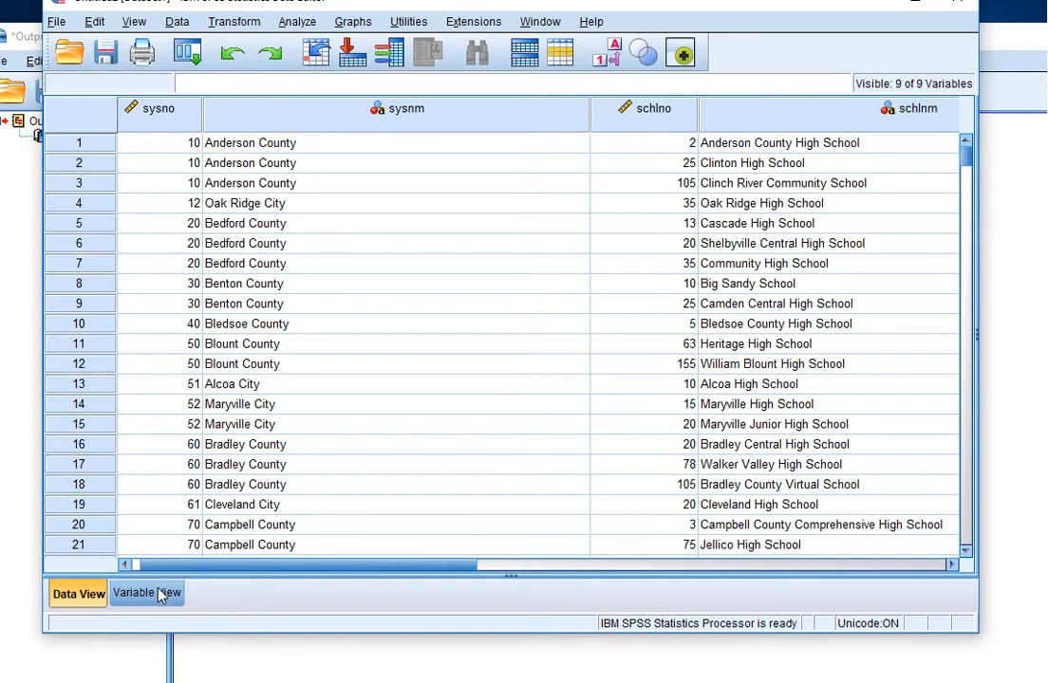
{"action": "left_click", "coordinate": [147, 592]}
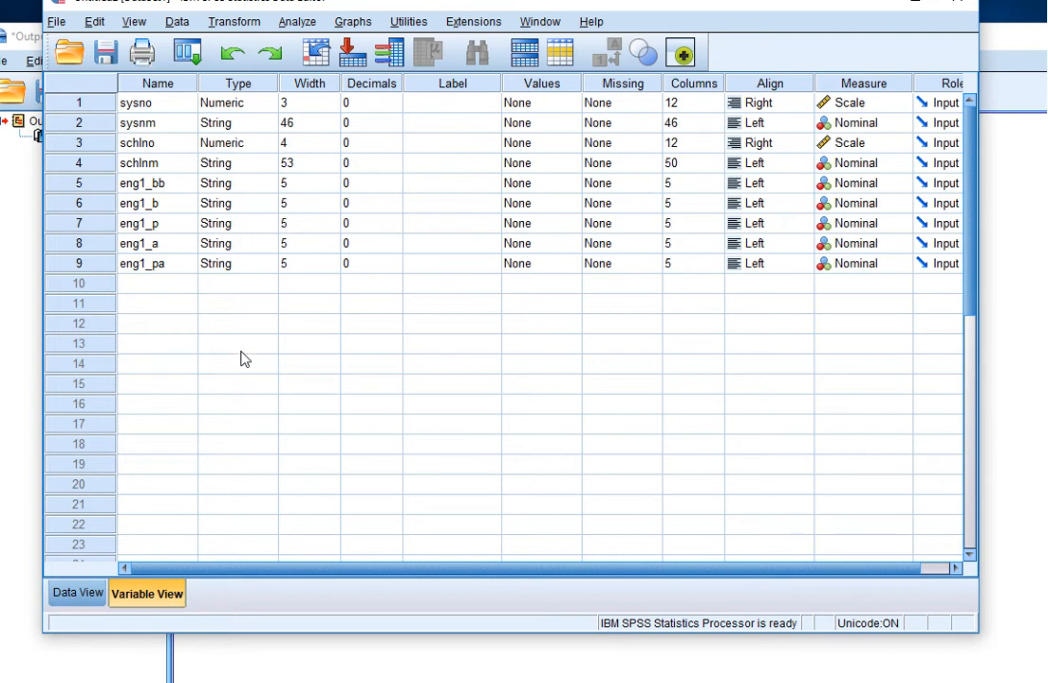
Select the eng1_bb variable's Type cell to begin changing it from String
{"action": "left_click", "coordinate": [237, 182]}
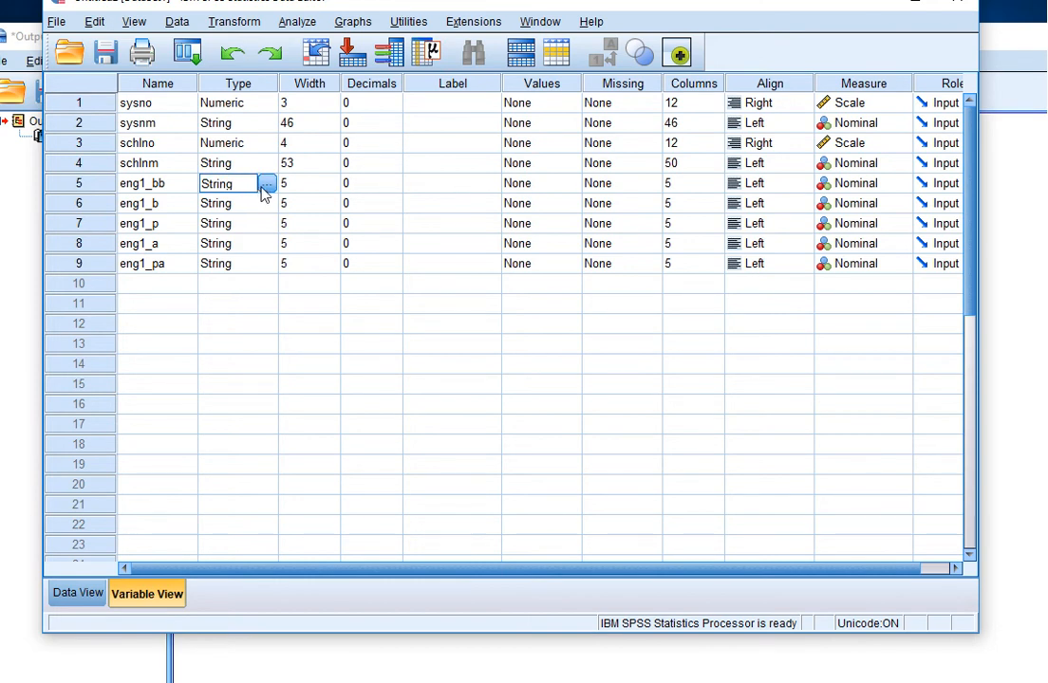
Change eng1_bb, eng1_b and eng1_p from String to Numeric type
{"action": "left_click", "coordinate": [266, 182]}
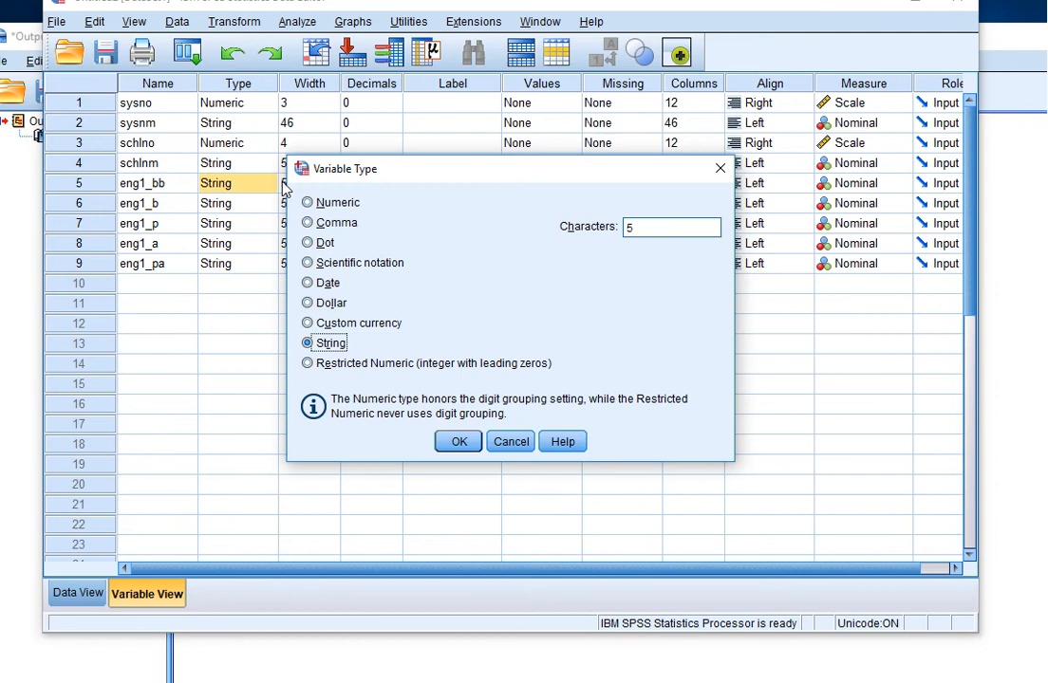
{"action": "left_click", "coordinate": [308, 201]}
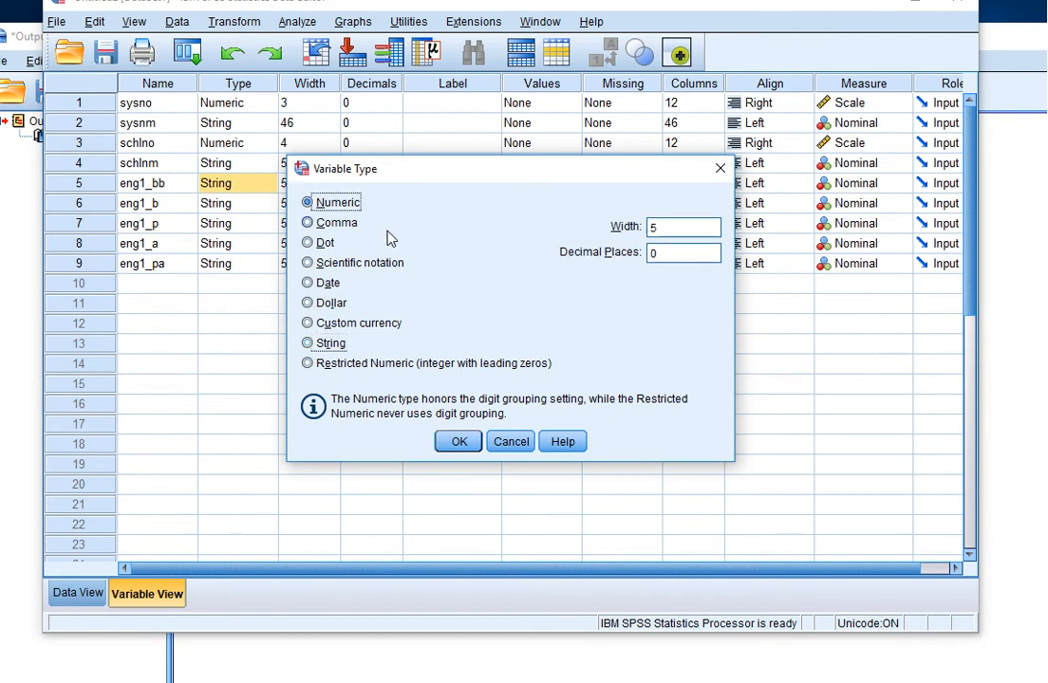
{"action": "left_click", "coordinate": [457, 441]}
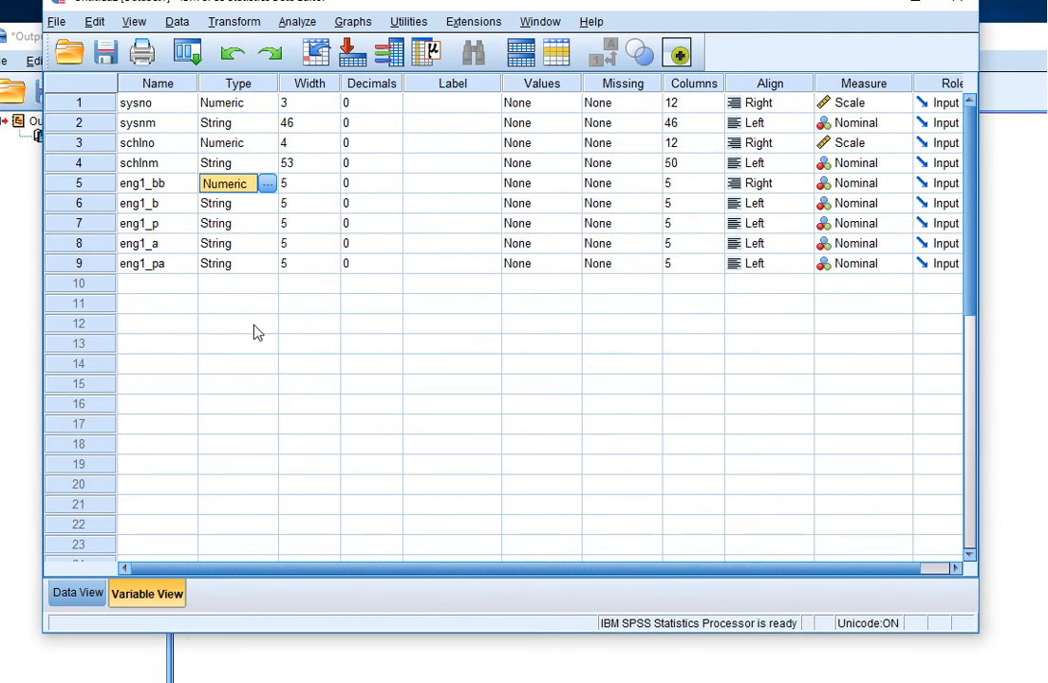
{"action": "left_click", "coordinate": [228, 203]}
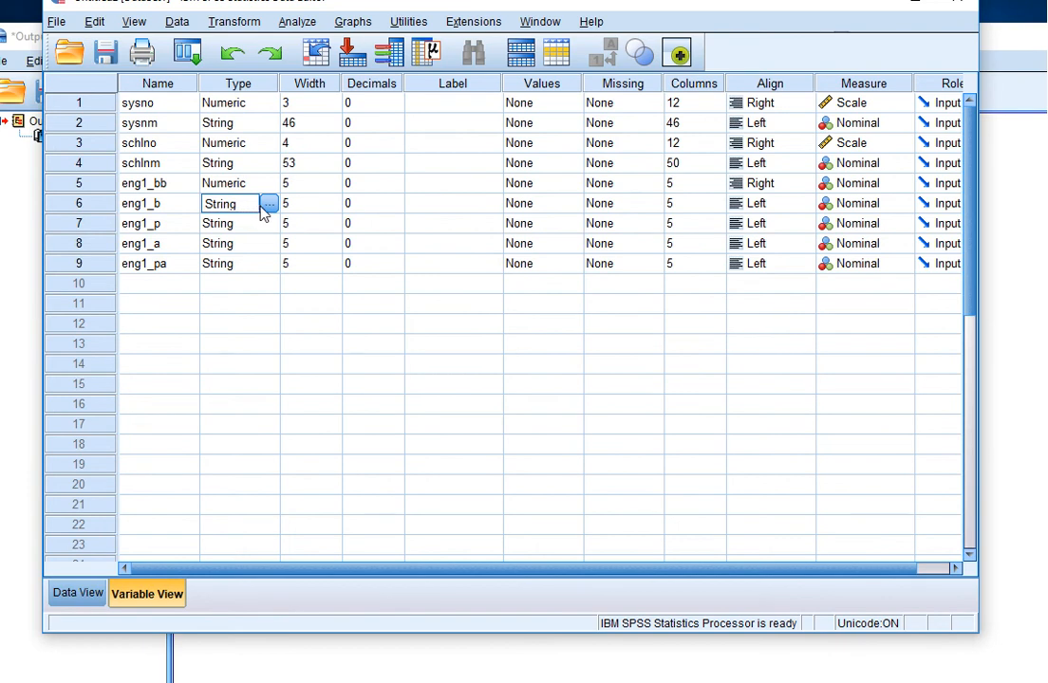
{"action": "left_click", "coordinate": [267, 203]}
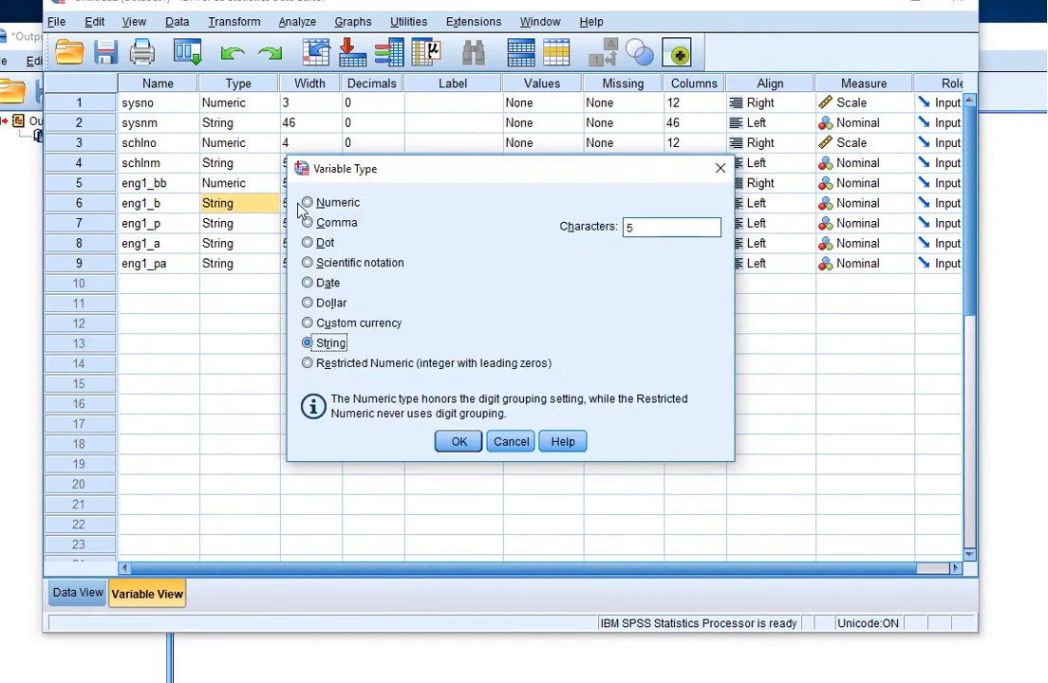
{"action": "left_click", "coordinate": [308, 201]}
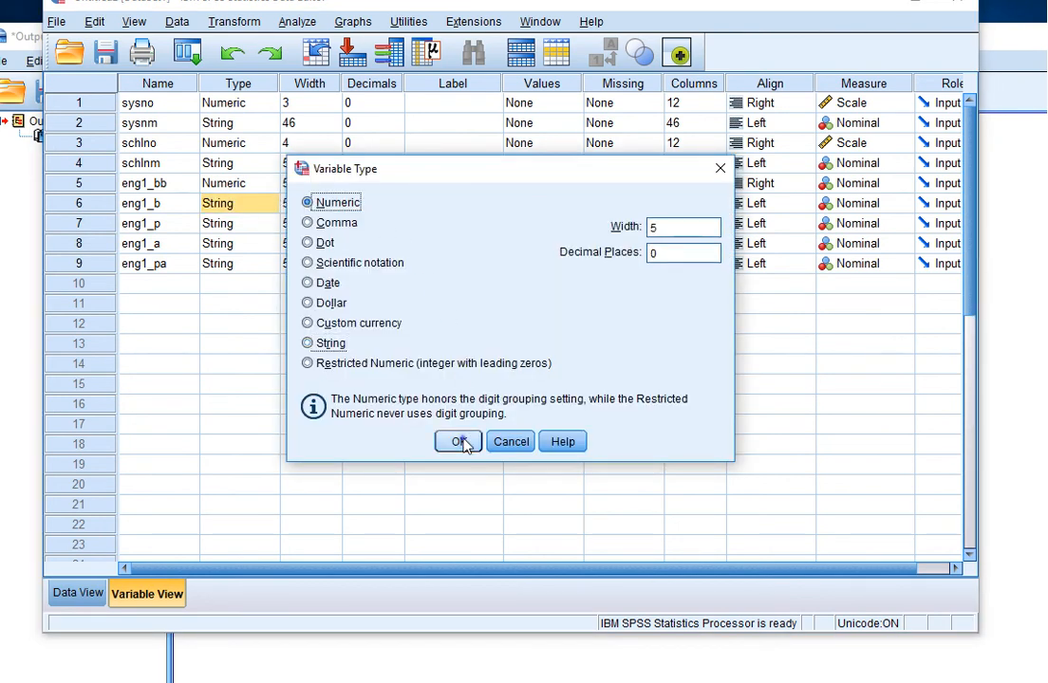
{"action": "left_click", "coordinate": [460, 441]}
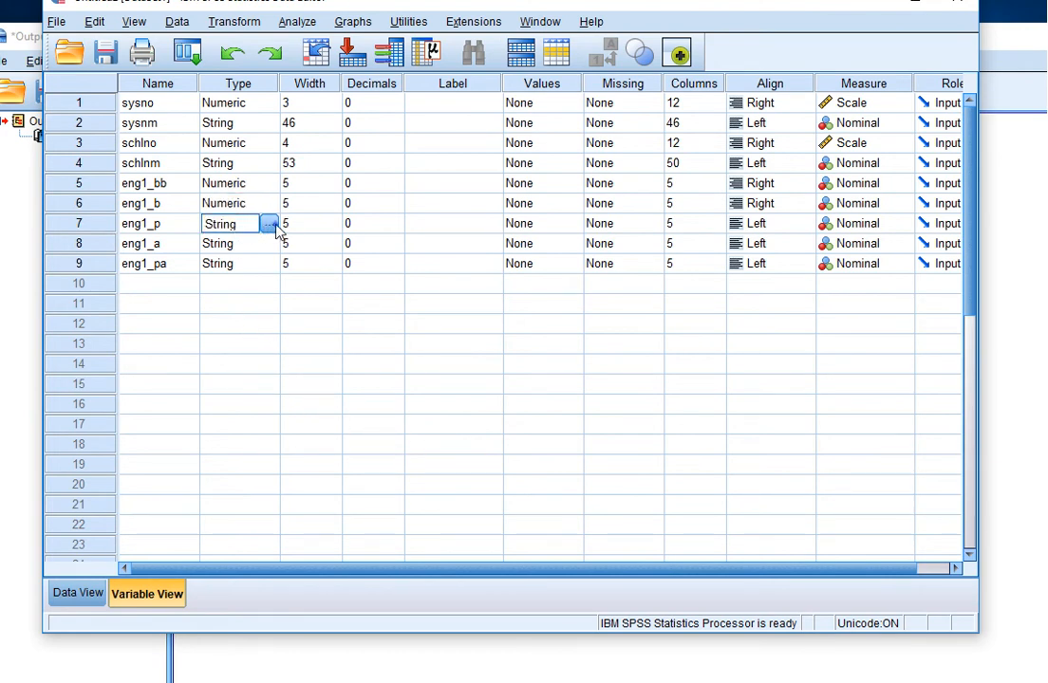
{"action": "left_click", "coordinate": [269, 224]}
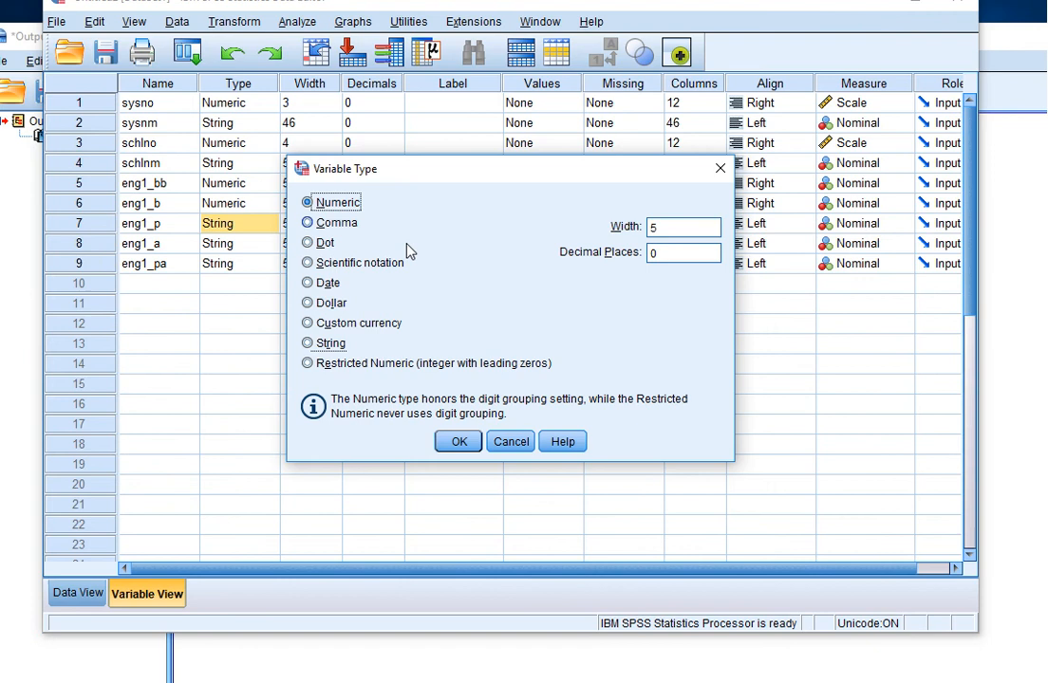
{"action": "left_click", "coordinate": [458, 440]}
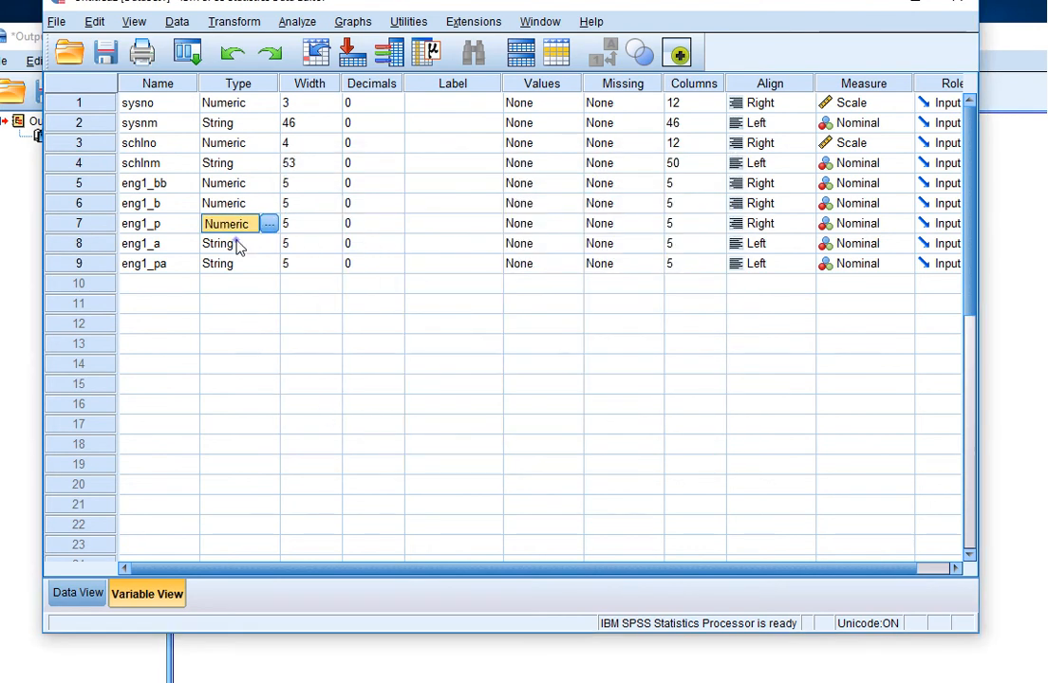
Change eng1_a and eng1_pa to Numeric as well, then view the data values
{"action": "left_click", "coordinate": [268, 243]}
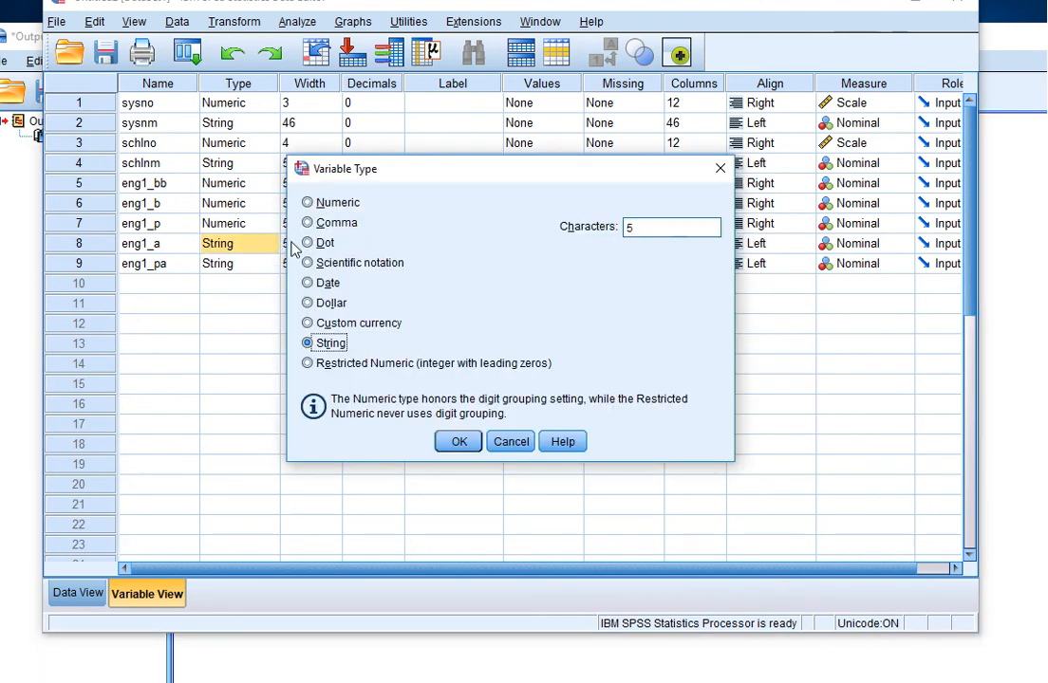
{"action": "left_click", "coordinate": [308, 201]}
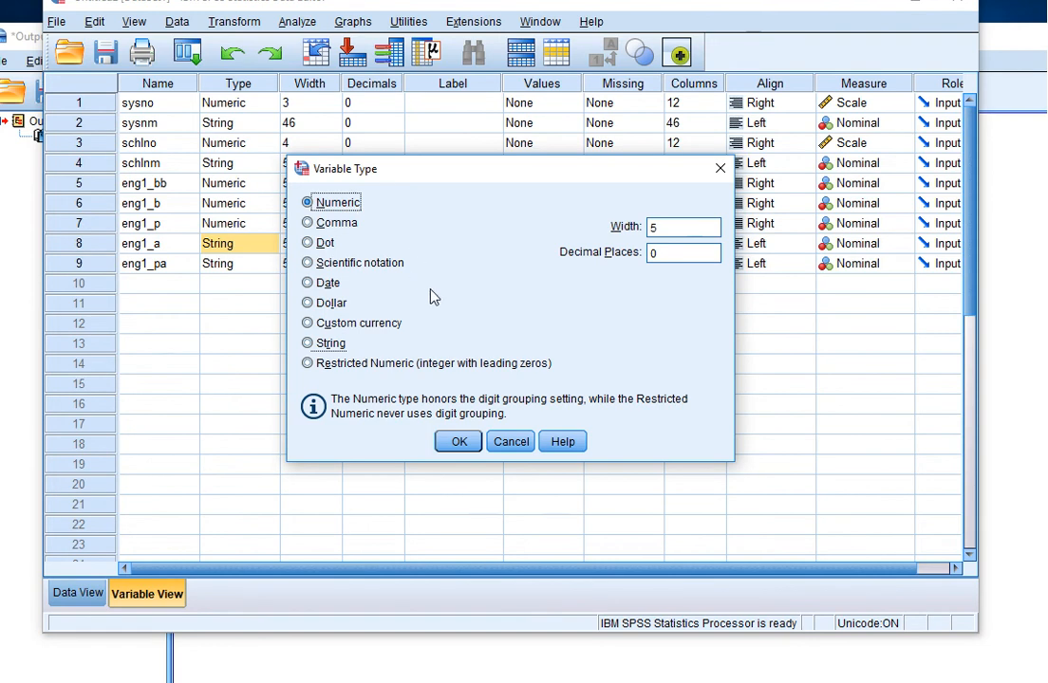
{"action": "left_click", "coordinate": [457, 440]}
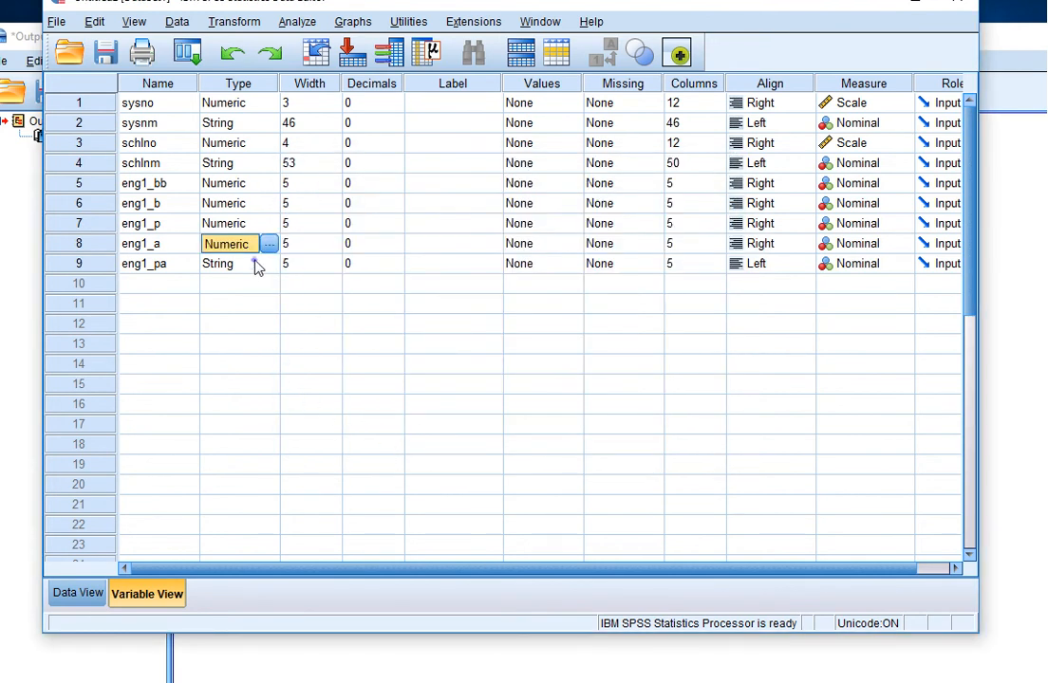
{"action": "left_click", "coordinate": [268, 243]}
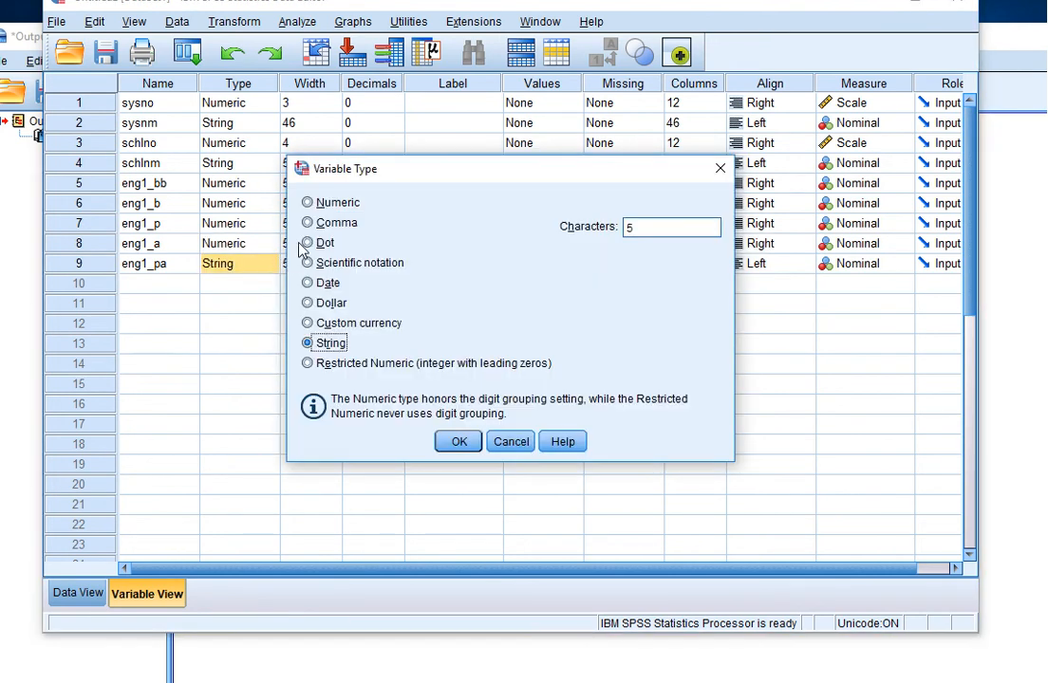
{"action": "left_click", "coordinate": [308, 202]}
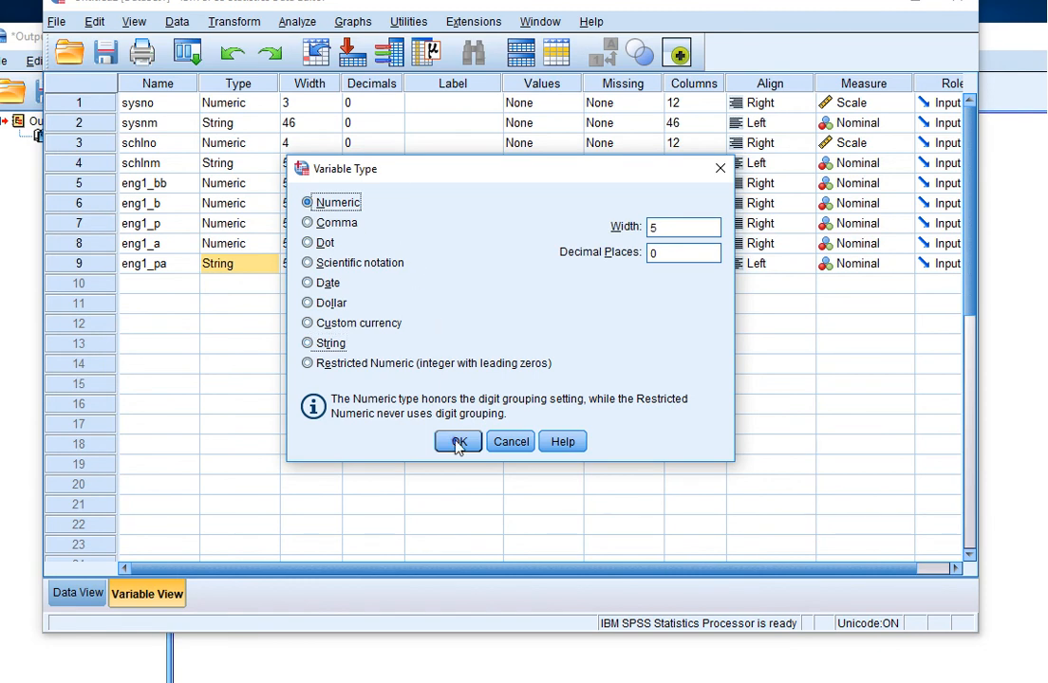
{"action": "left_click", "coordinate": [457, 441]}
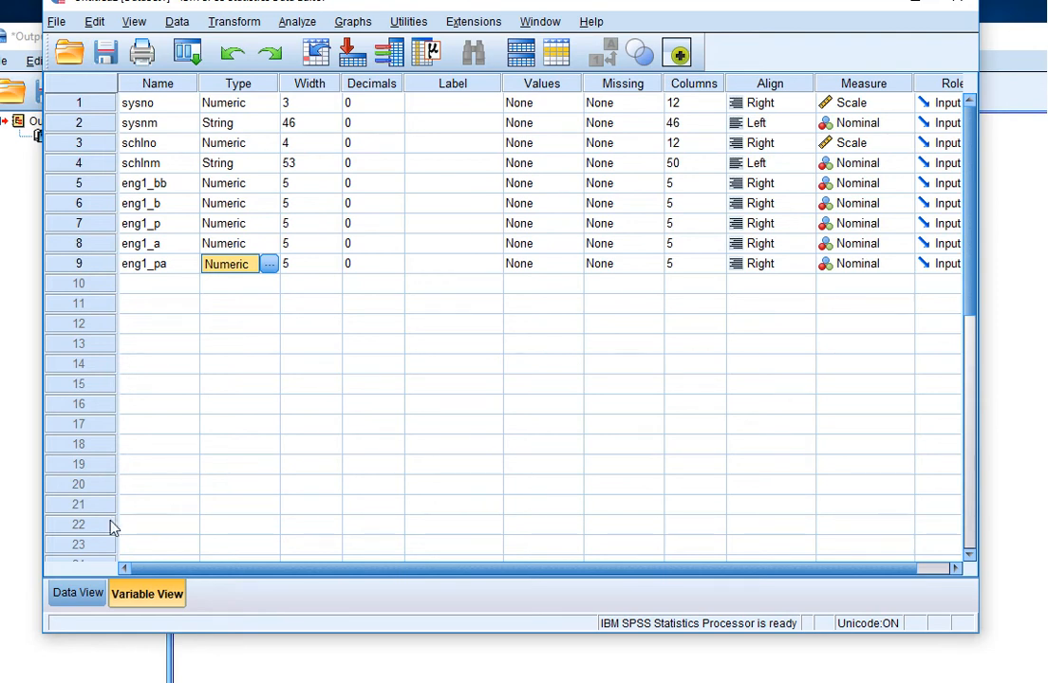
{"action": "left_click", "coordinate": [78, 593]}
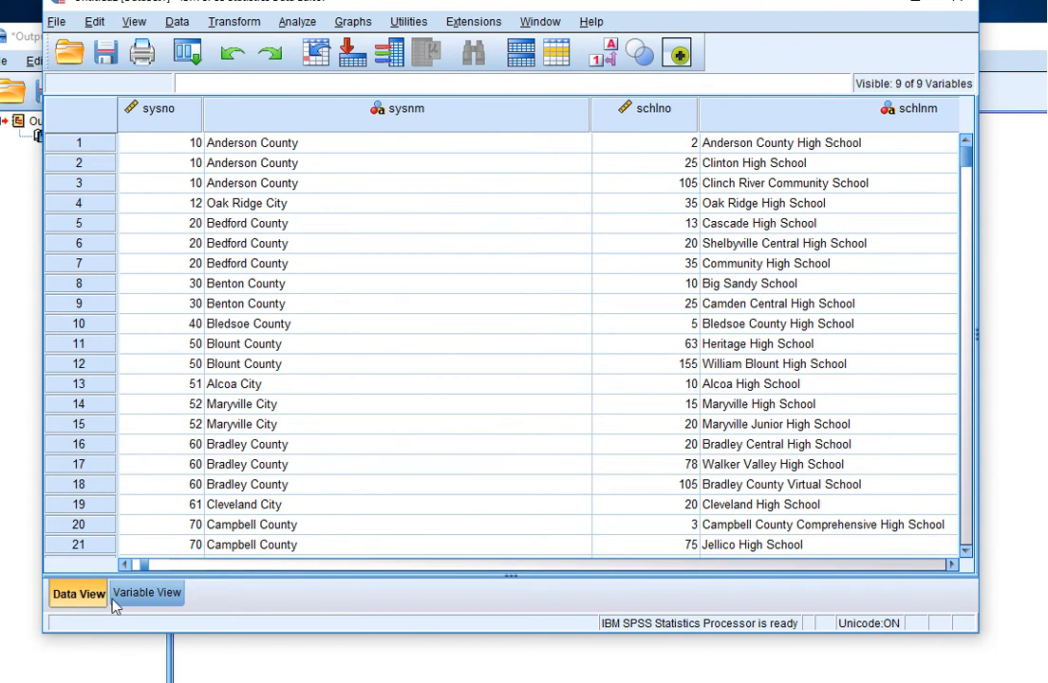
Inspect eng1_bb cells in rows 2 and 3, revealing hidden decimals like 6.9 and 999.7
{"action": "scroll", "scroll_direction": "right", "scroll_amount": 3}
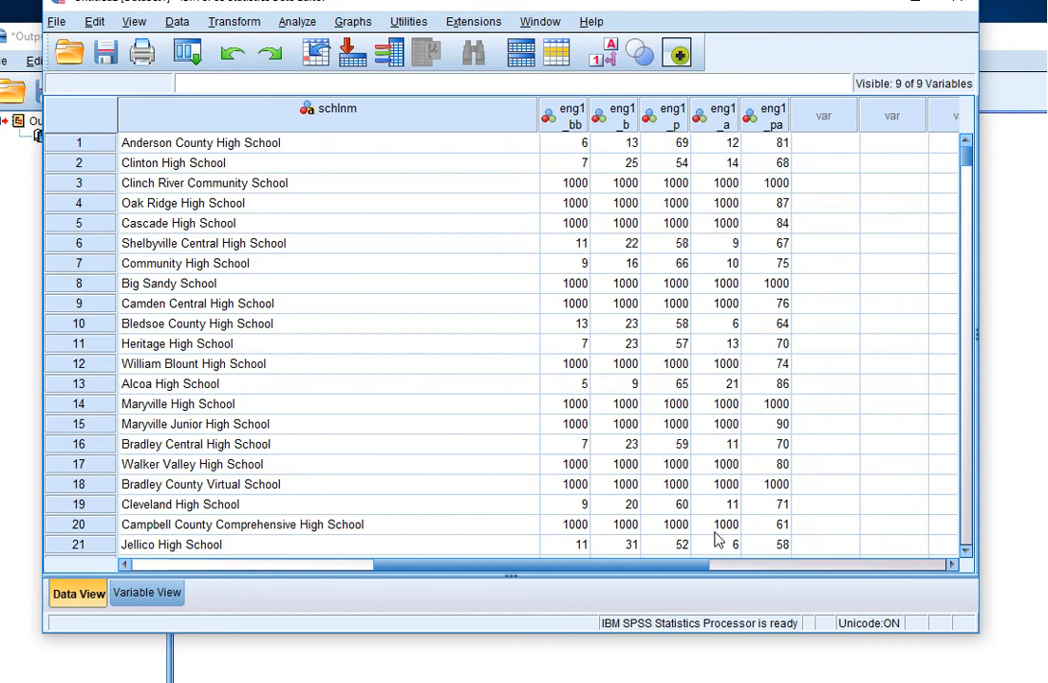
{"action": "left_click", "coordinate": [564, 163]}
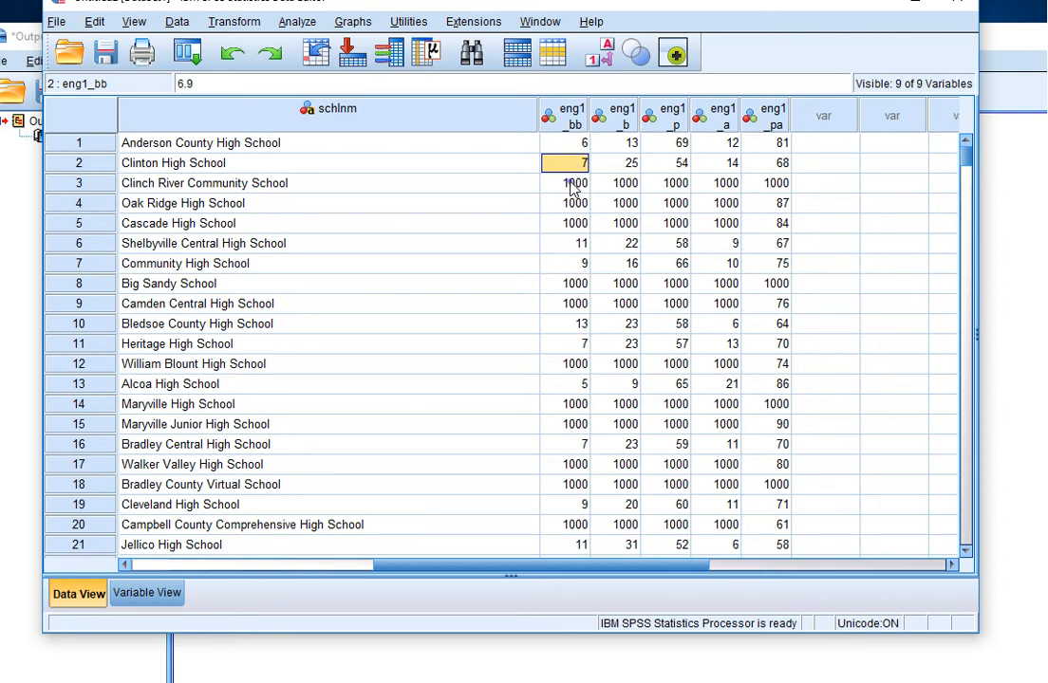
{"action": "left_click", "coordinate": [566, 182]}
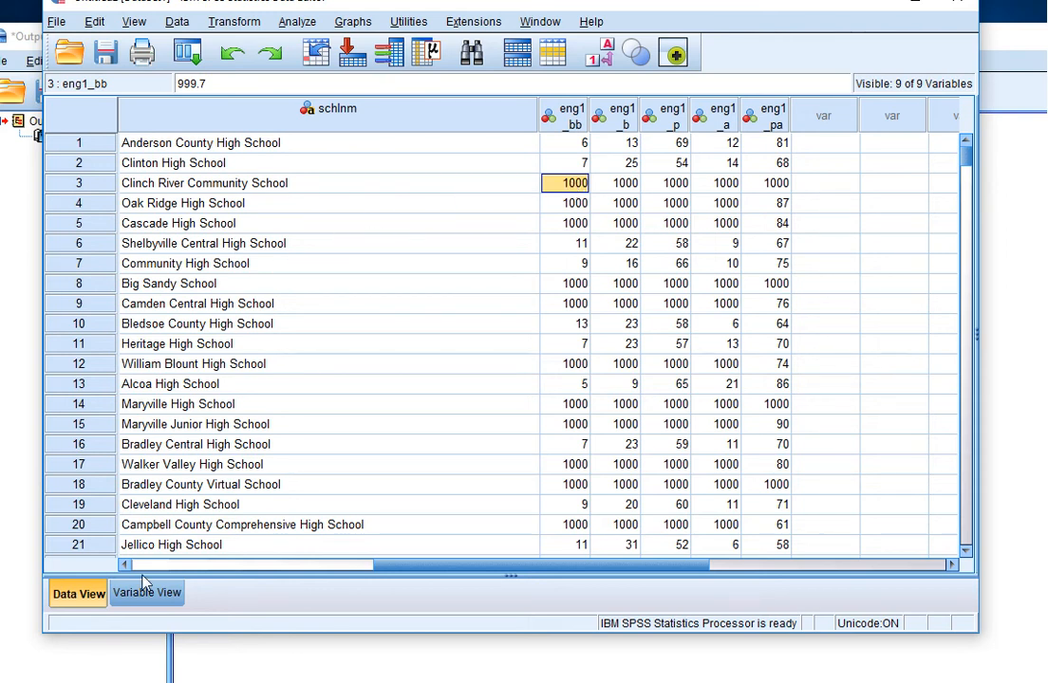
{"action": "left_click", "coordinate": [147, 592]}
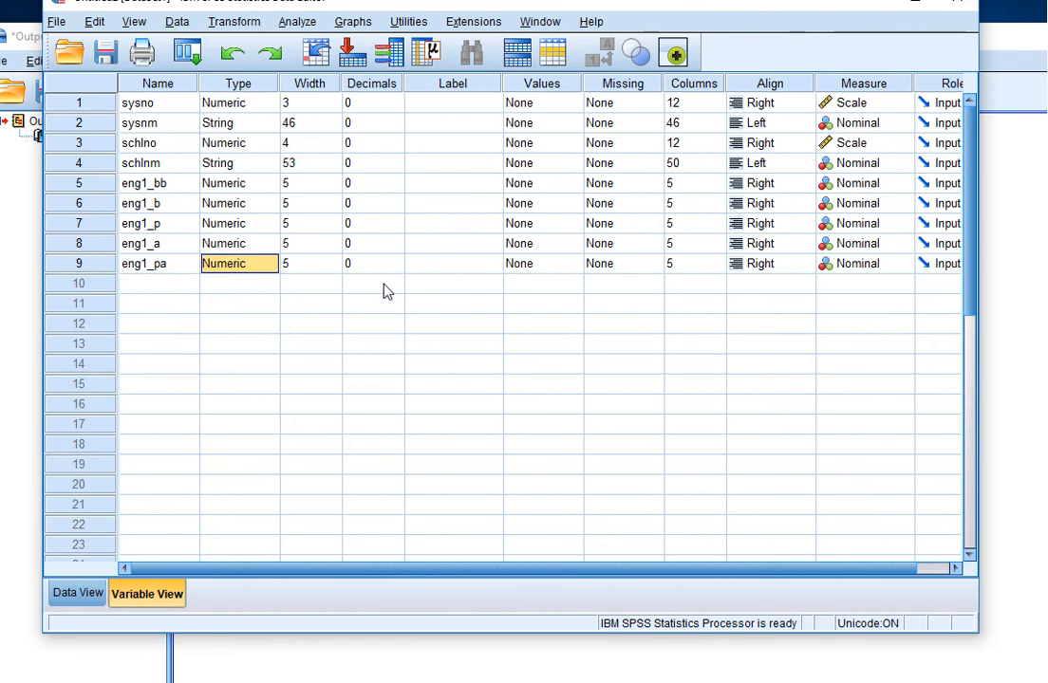
Set one decimal place for eng1_bb through eng1_pa so values show as 6.2 and 999.7
{"action": "left_click", "coordinate": [364, 182]}
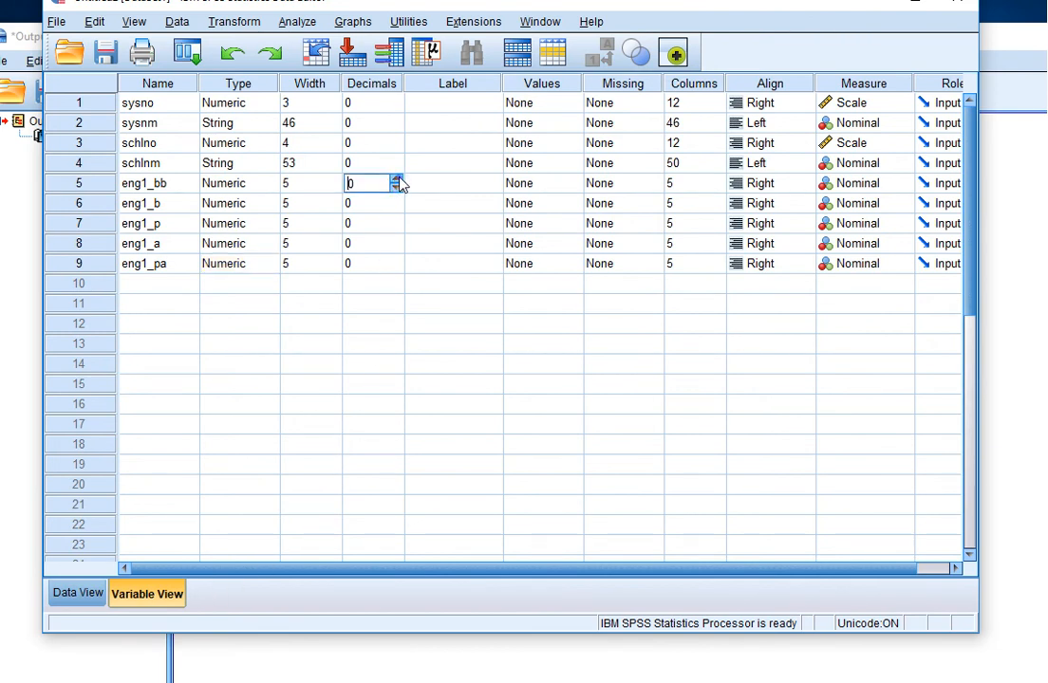
{"action": "left_click", "coordinate": [396, 178]}
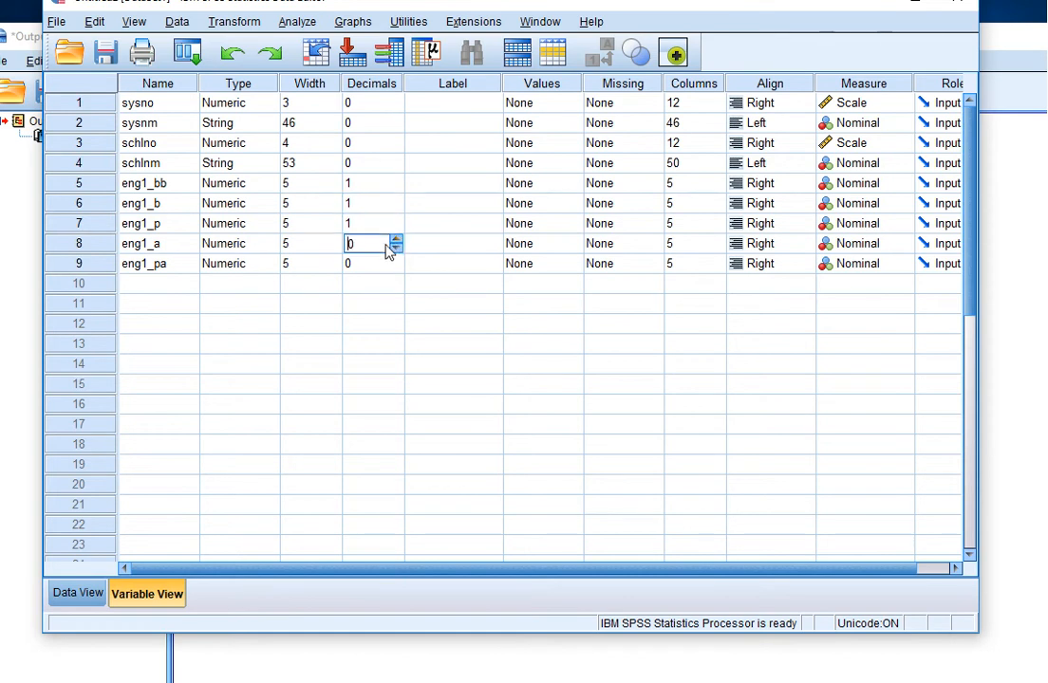
{"action": "left_click", "coordinate": [394, 239]}
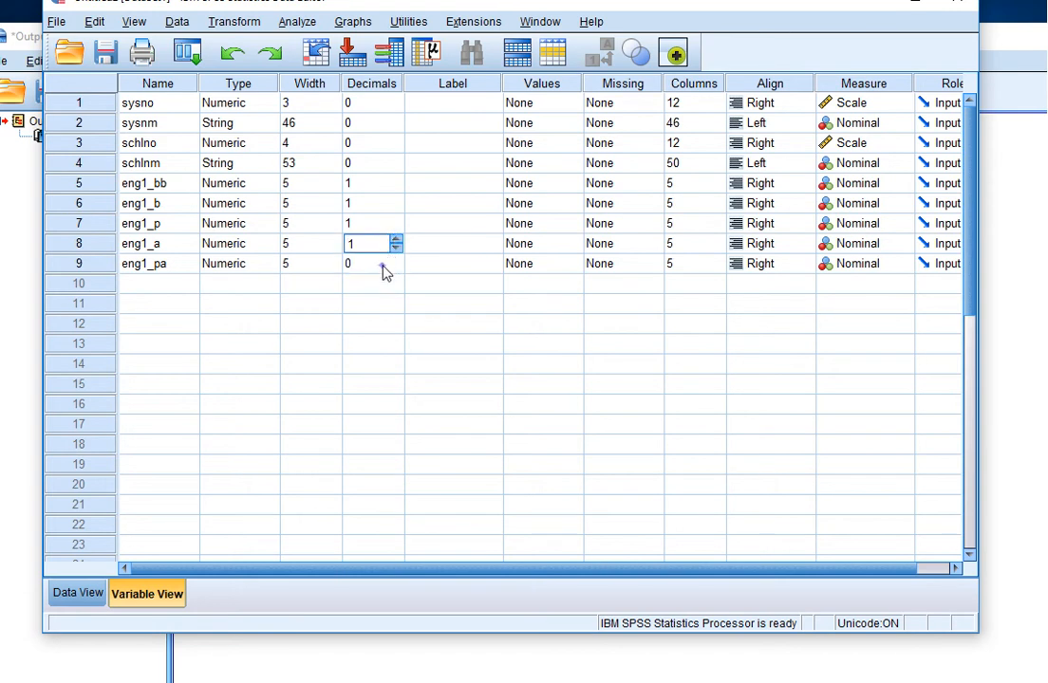
{"action": "left_click", "coordinate": [370, 262]}
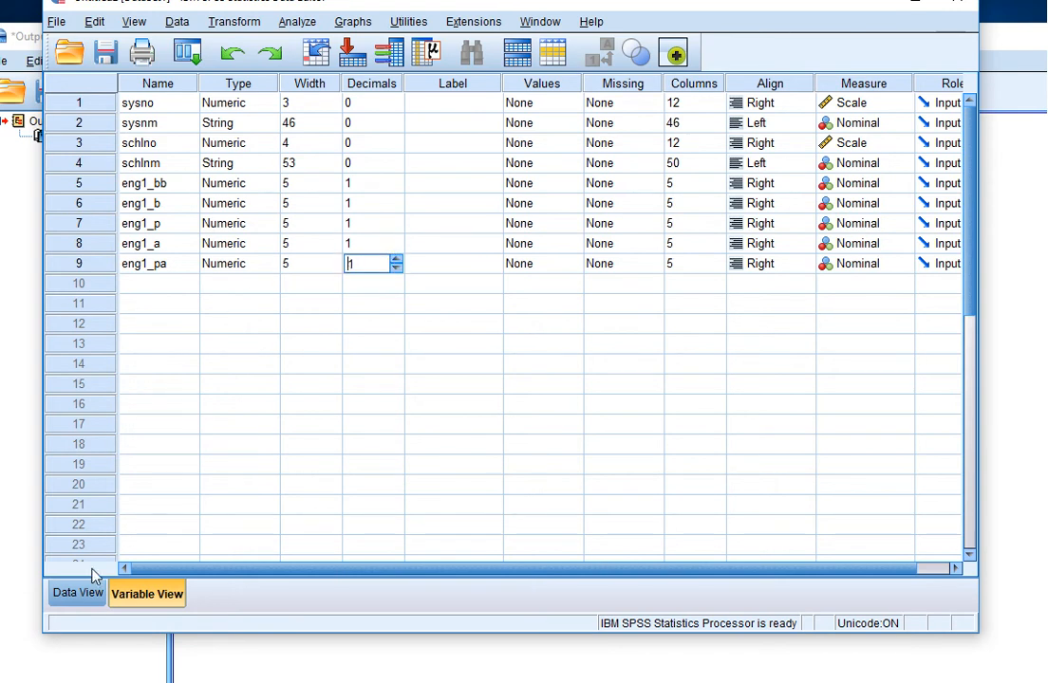
{"action": "left_click", "coordinate": [78, 592]}
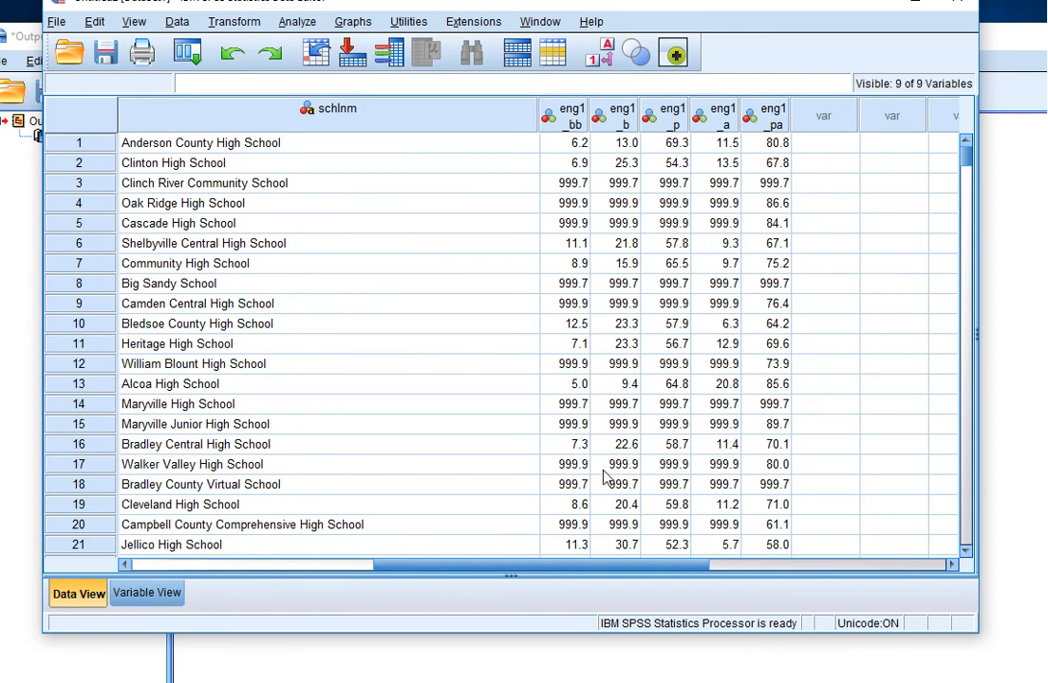
{"action": "mouse_move", "coordinate": [770, 130]}
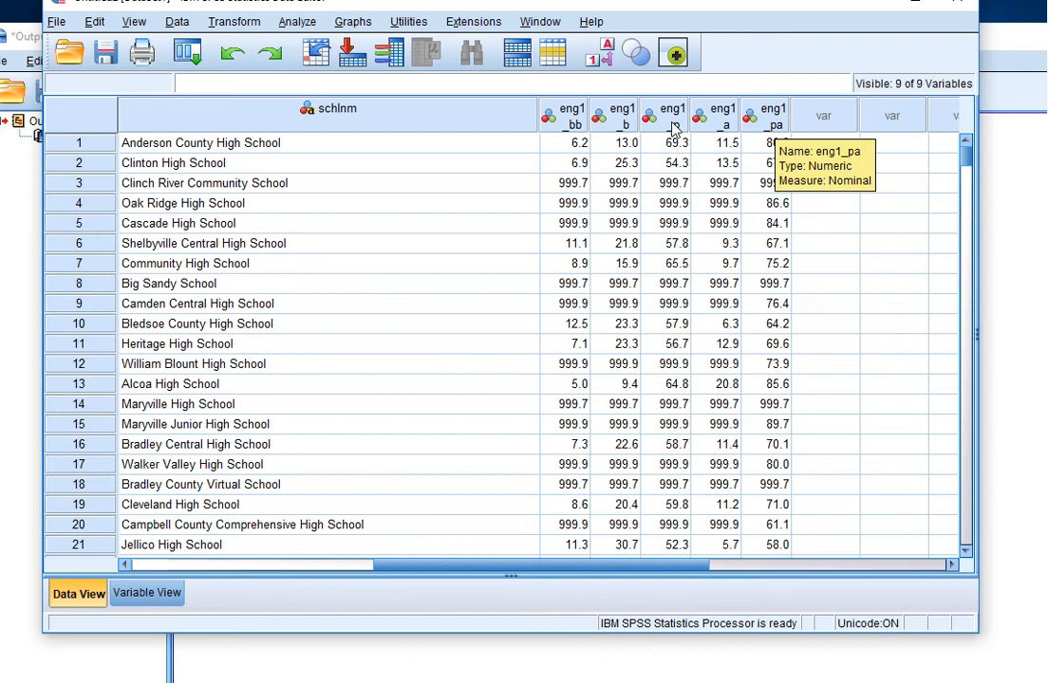
{"action": "mouse_move", "coordinate": [611, 116]}
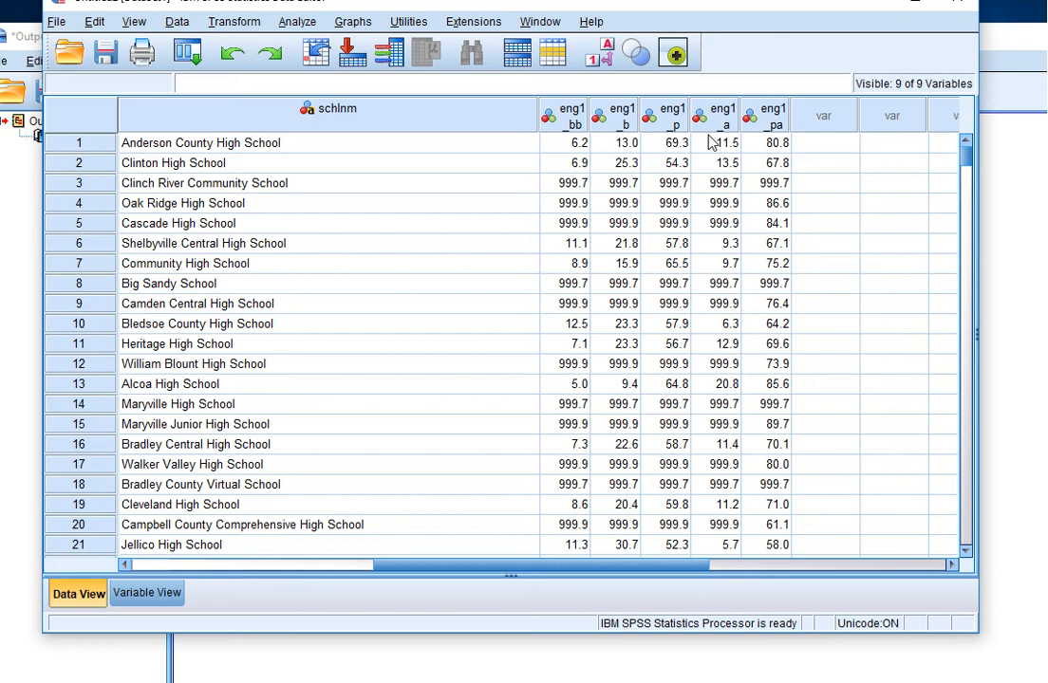
{"action": "mouse_move", "coordinate": [614, 144]}
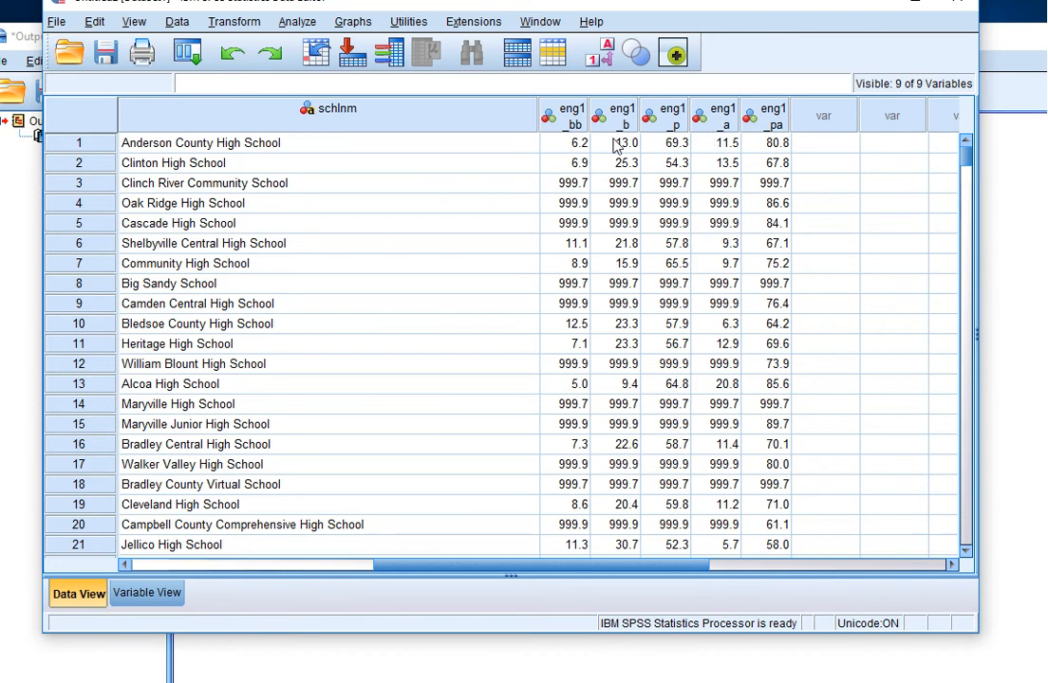
Switch from the data grid back to Variable View to see the nine variable definitions
{"action": "left_click", "coordinate": [146, 592]}
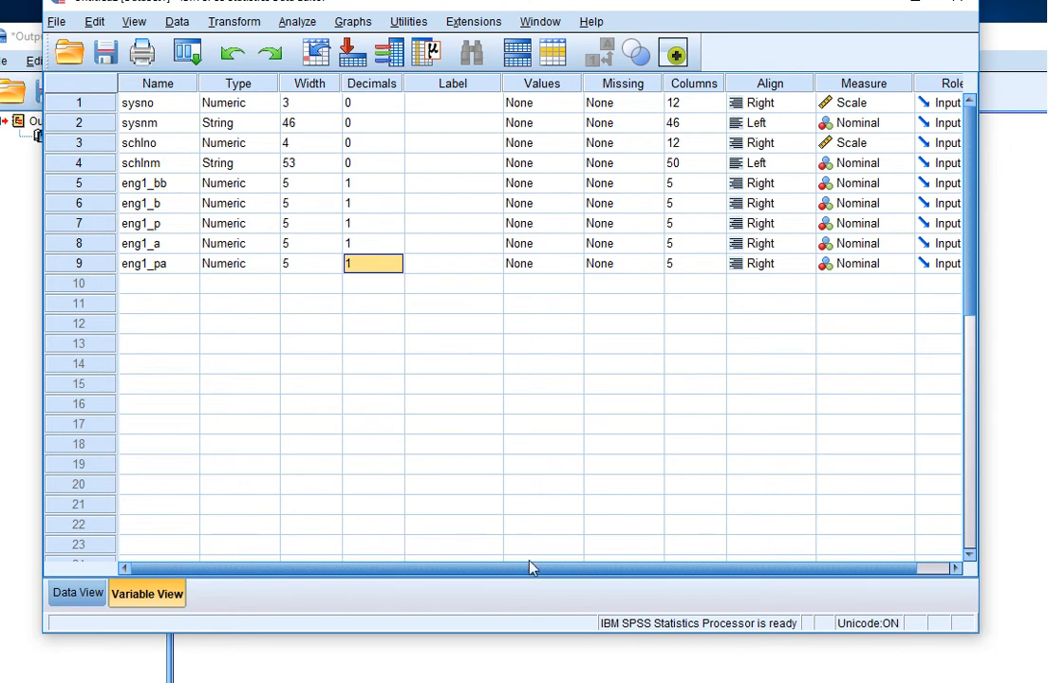
Set the Measure of the eng1 score variables to Scale and check the result in Data View
{"action": "left_click", "coordinate": [904, 182]}
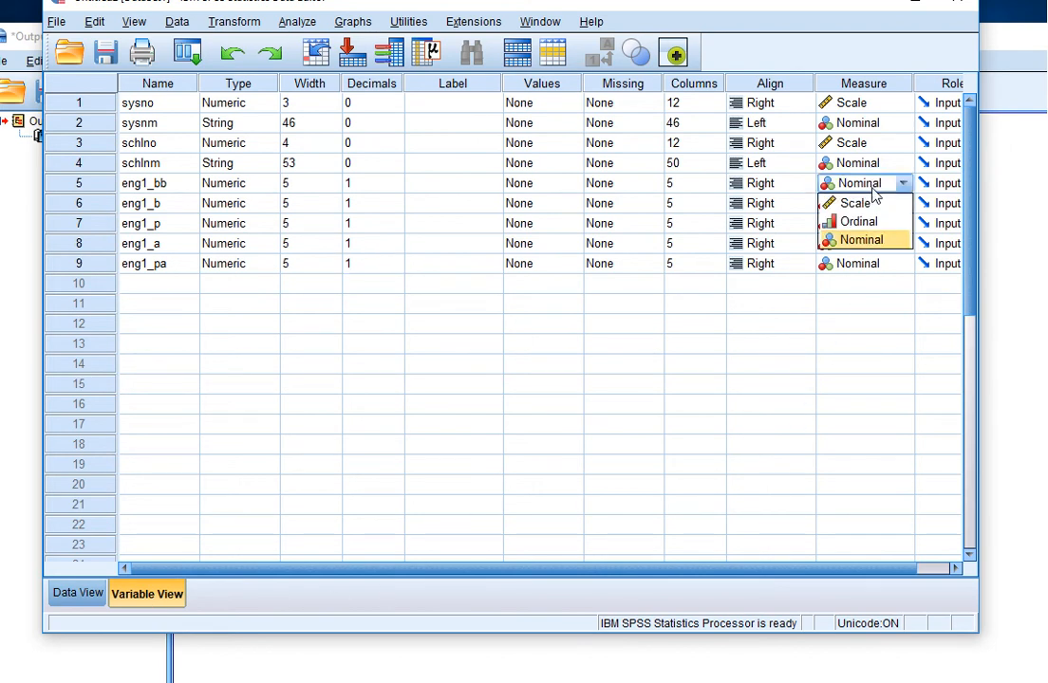
{"action": "left_click", "coordinate": [854, 201]}
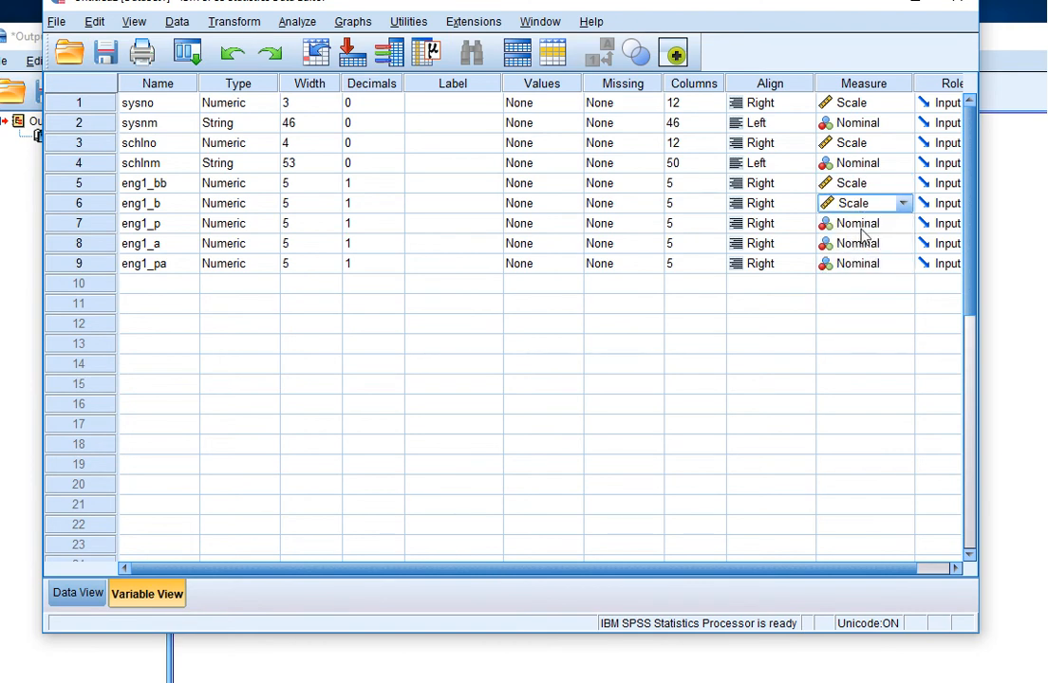
{"action": "left_click", "coordinate": [900, 224]}
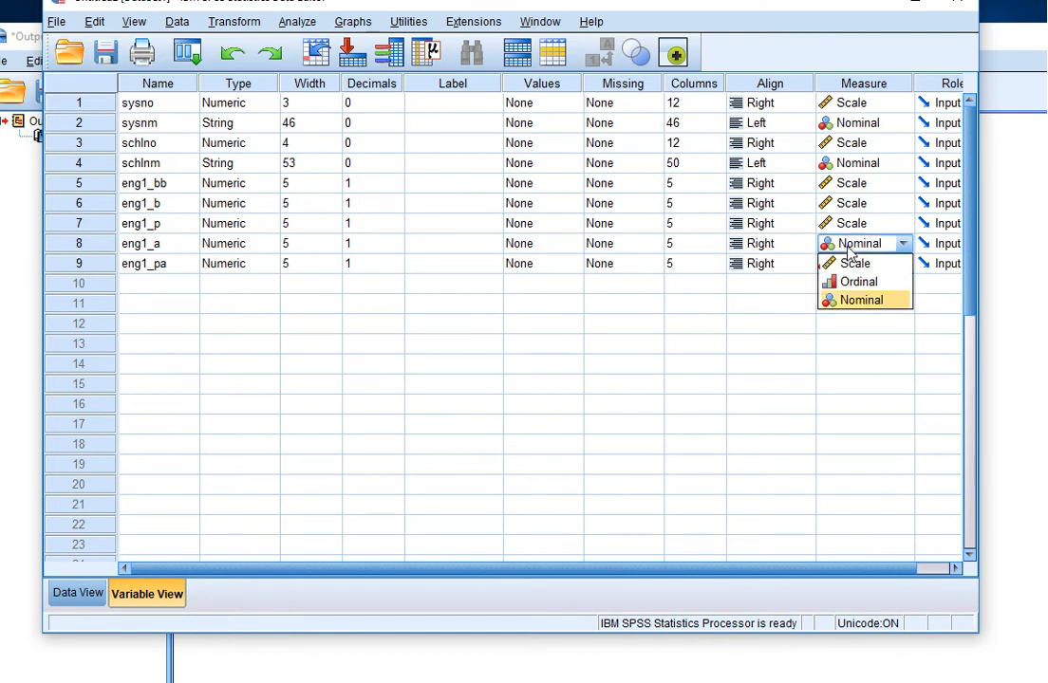
{"action": "left_click", "coordinate": [854, 261]}
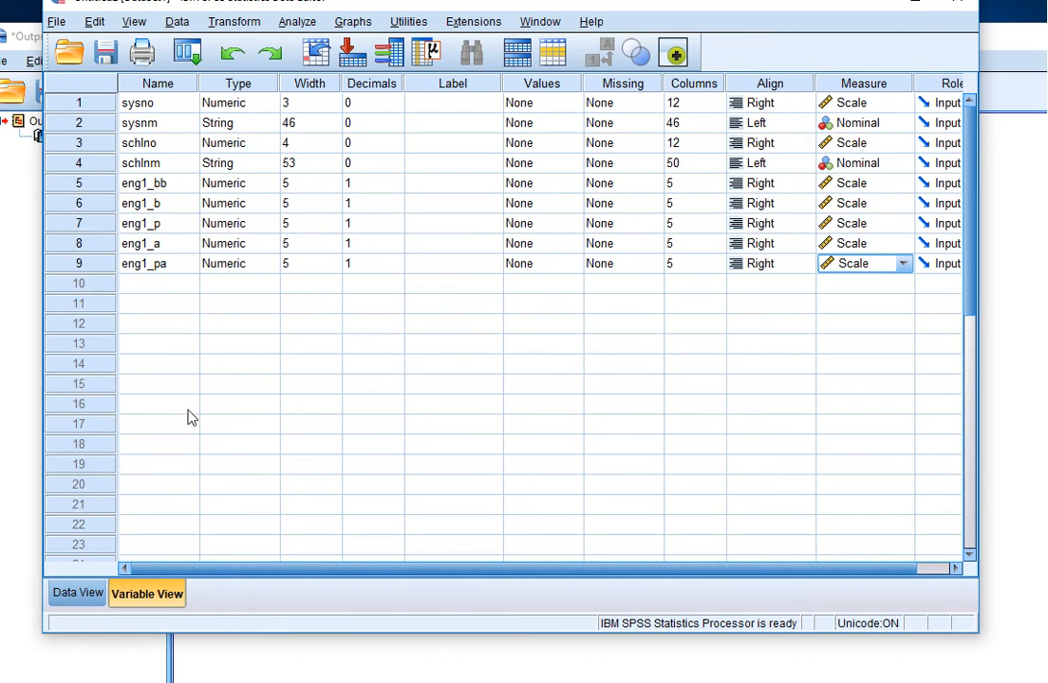
{"action": "left_click", "coordinate": [78, 593]}
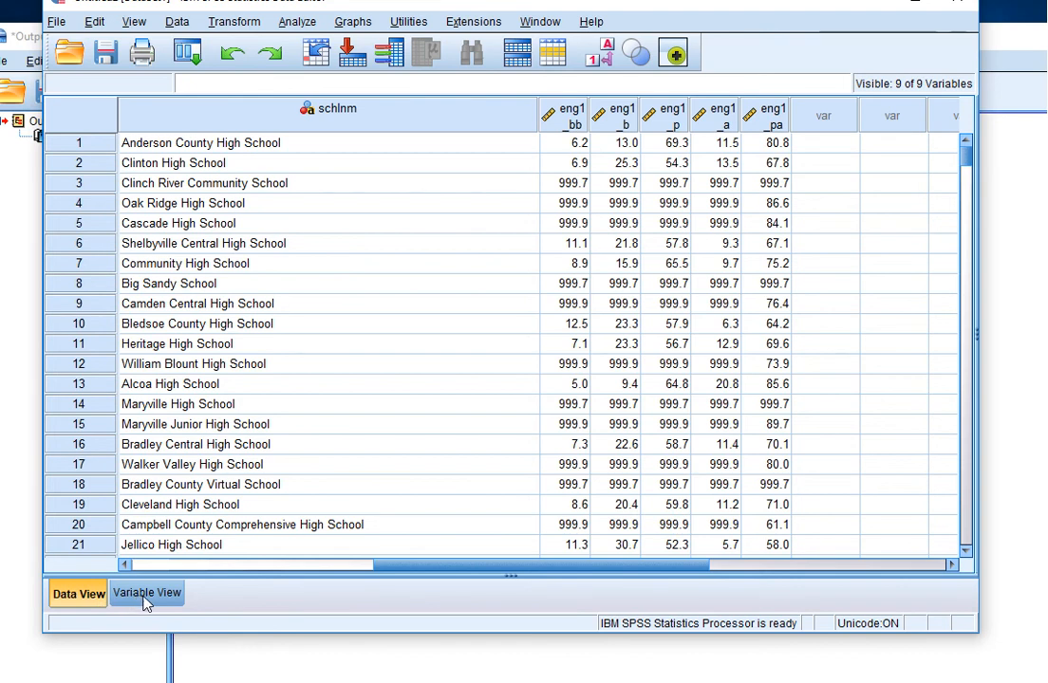
{"action": "left_click", "coordinate": [148, 592]}
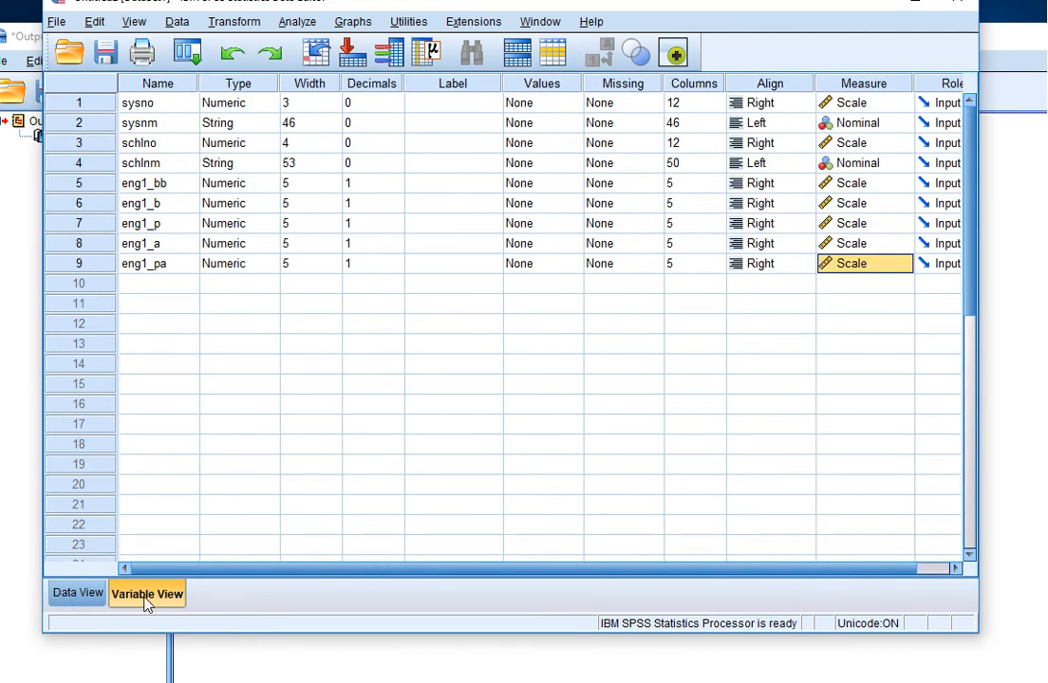
{"action": "mouse_move", "coordinate": [186, 601]}
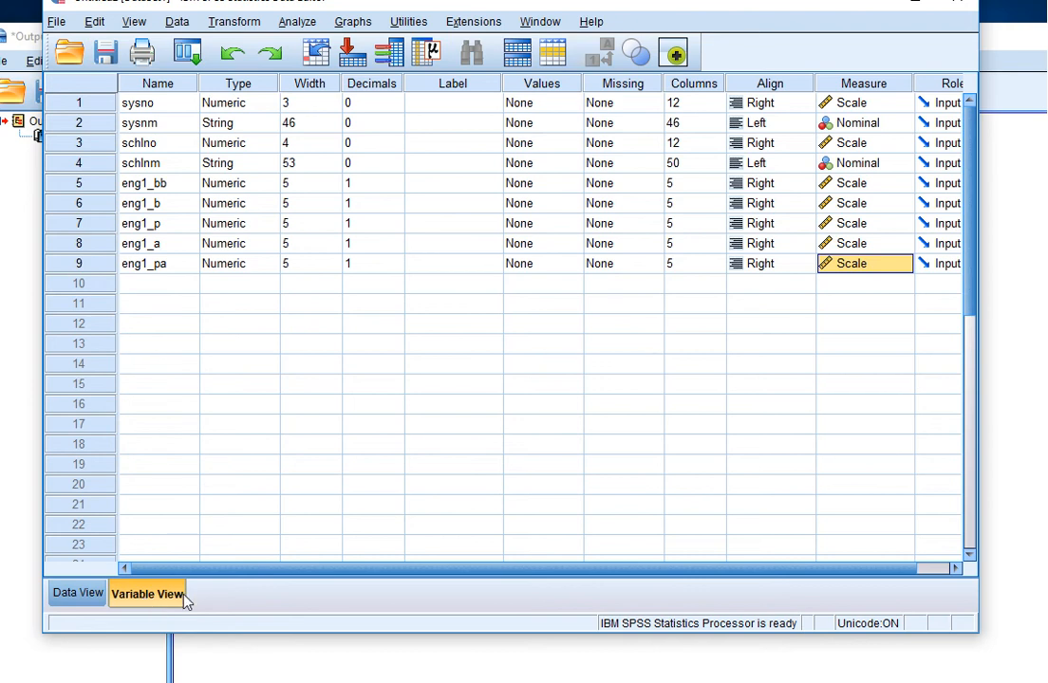
Label sysno, sysnm, schlno and schlnm as System number, System name, School number and School name
{"action": "left_click", "coordinate": [452, 102]}
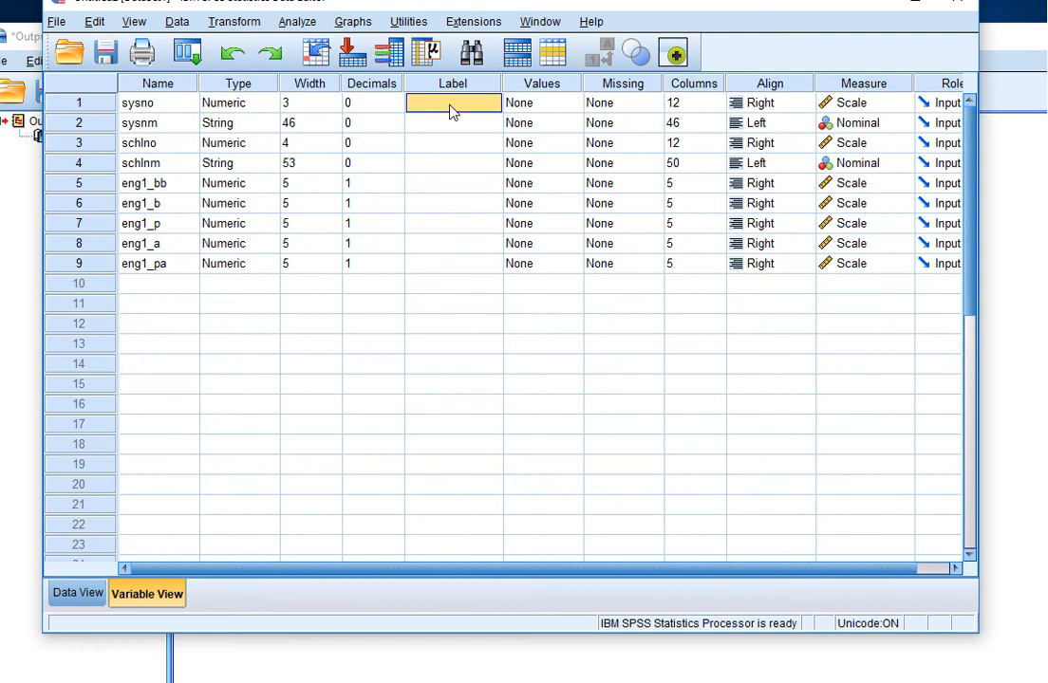
{"action": "type", "text": "S"}
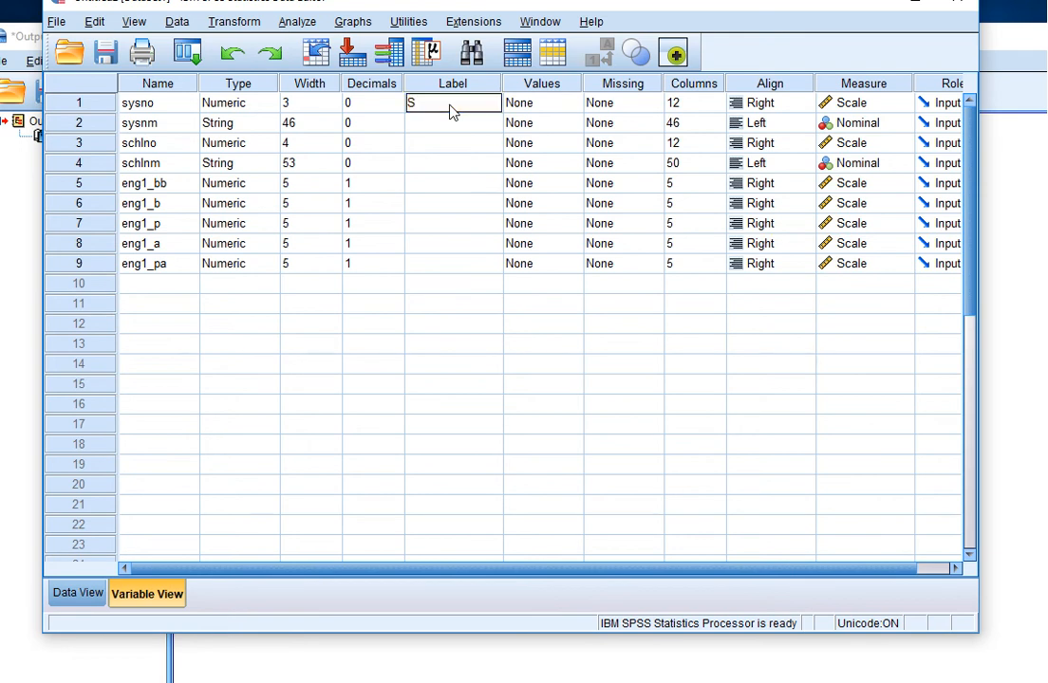
{"action": "type", "text": "ystem number"}
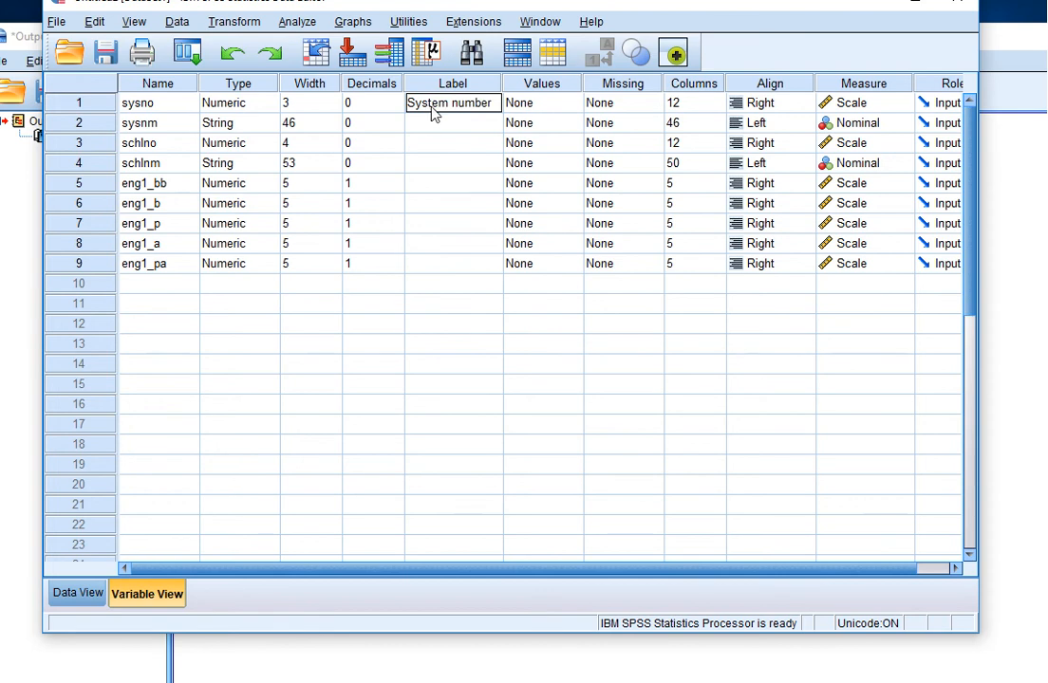
{"action": "left_click", "coordinate": [452, 121]}
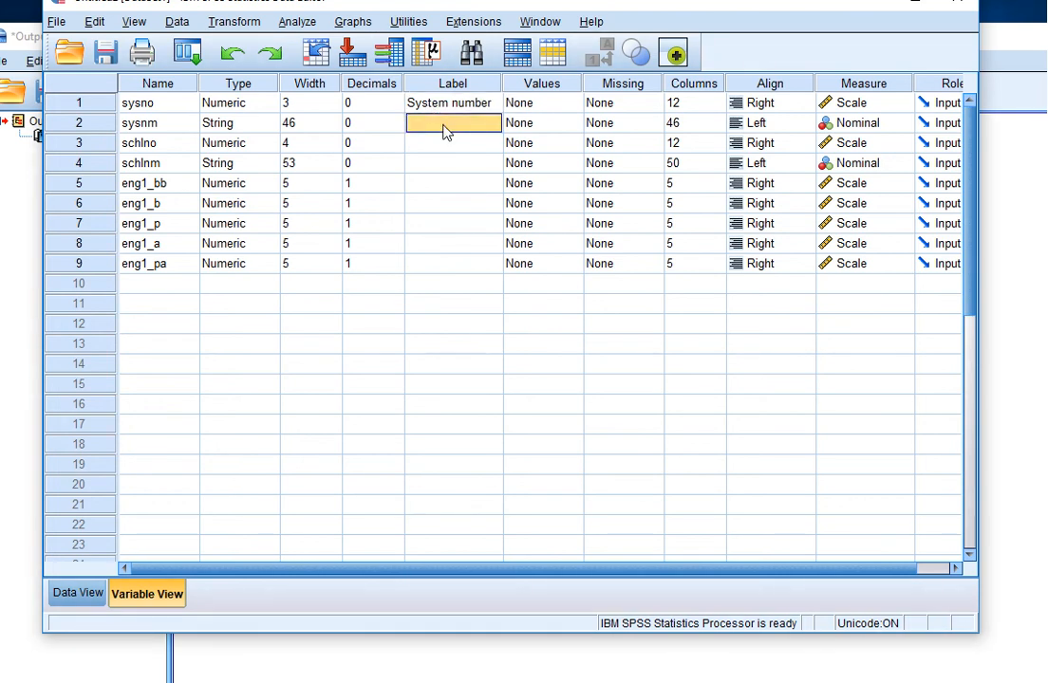
{"action": "type", "text": "System name"}
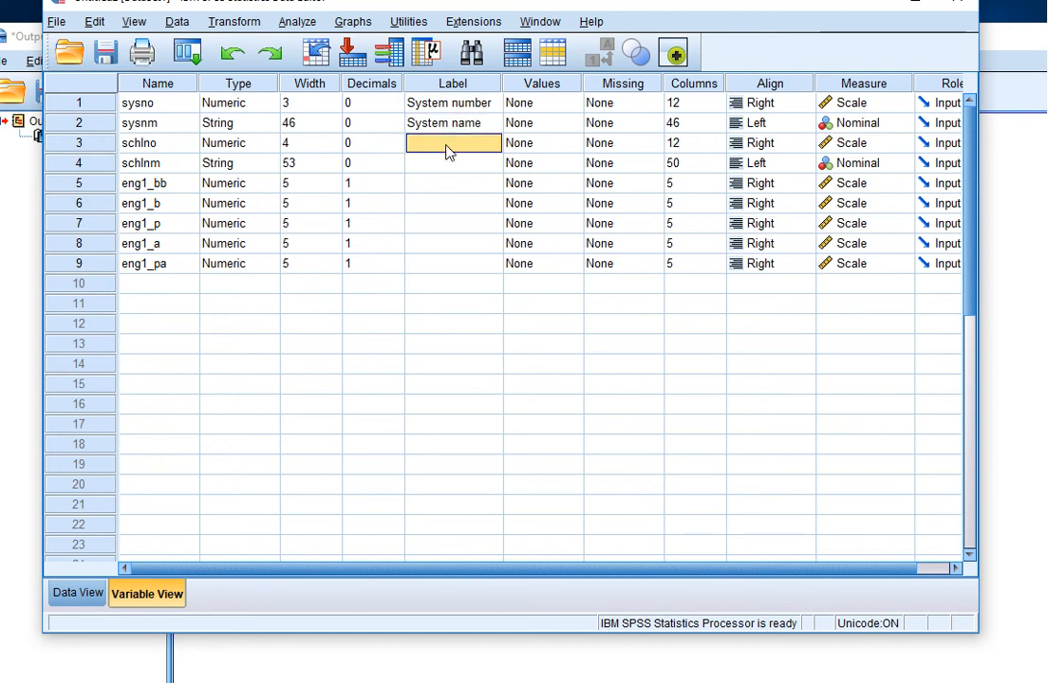
{"action": "type", "text": "School number"}
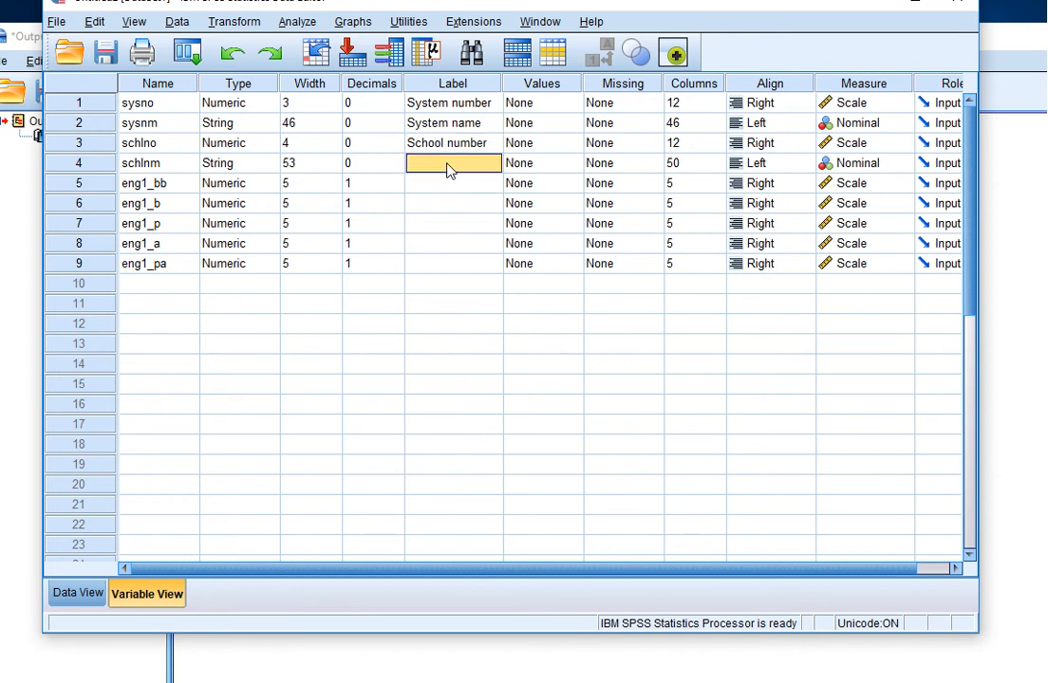
{"action": "type", "text": "School name"}
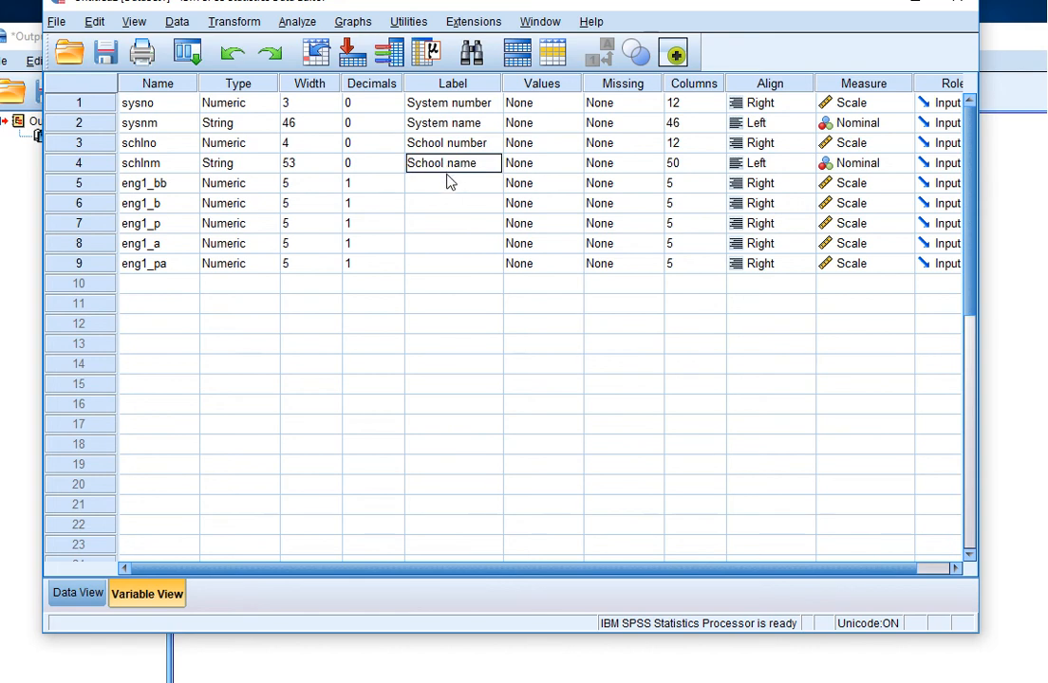
{"action": "left_click", "coordinate": [452, 182]}
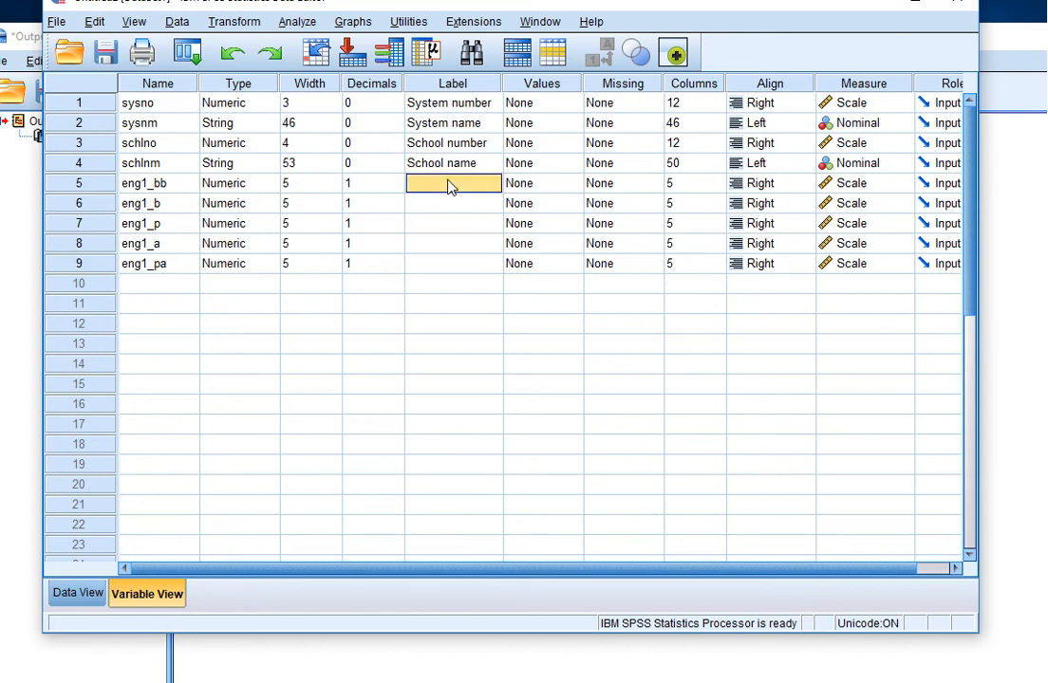
Enter 'English 1: % …' labels for eng1_bb, eng1_b and eng1_p
{"action": "type", "text": "Engli"}
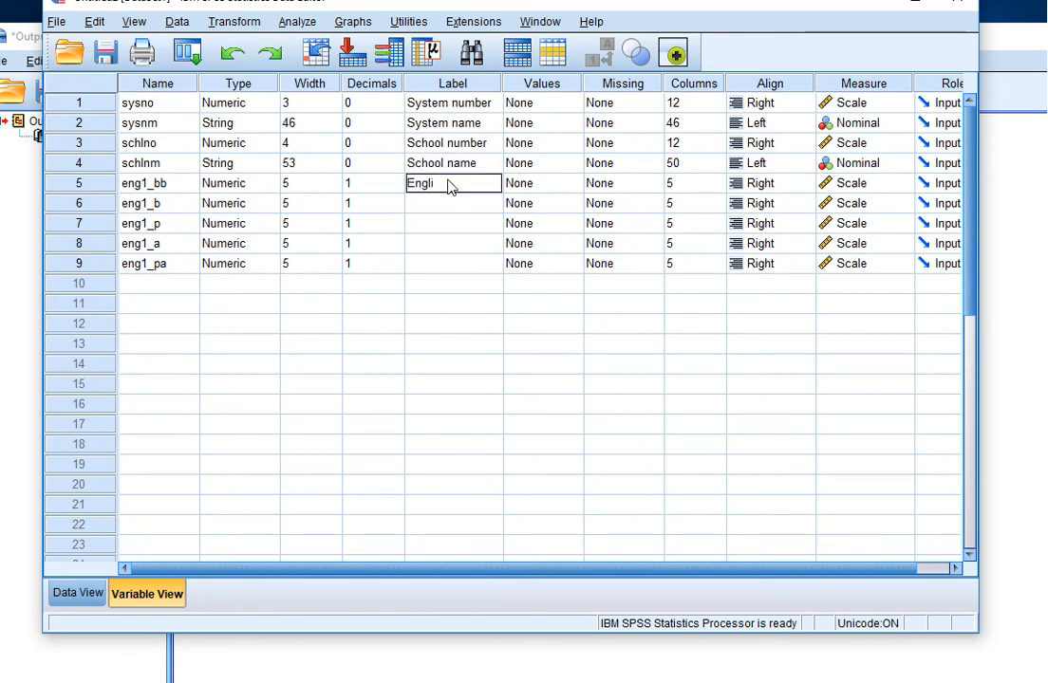
{"action": "type", "text": "sh"}
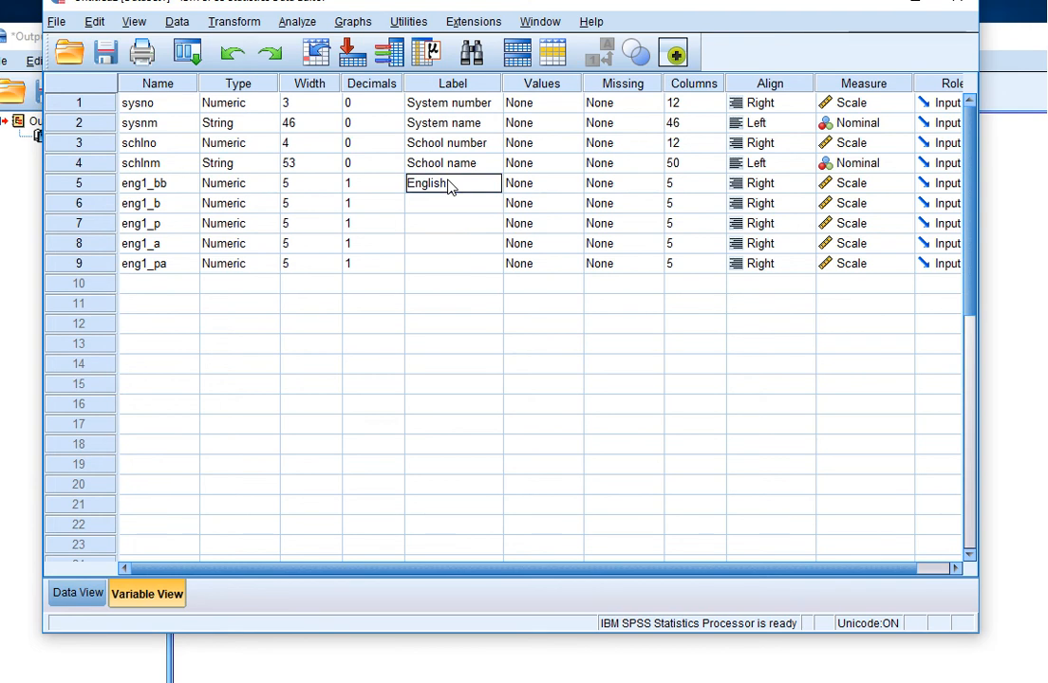
{"action": "type", "text": "1: % b..."}
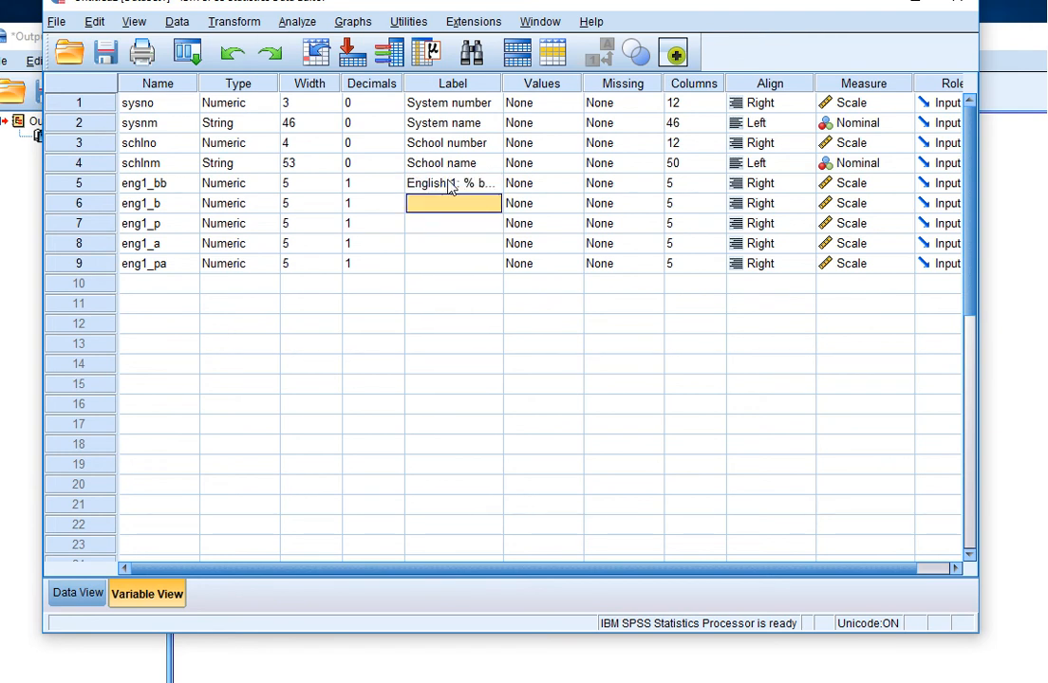
{"action": "type", "text": "English 1: % b"}
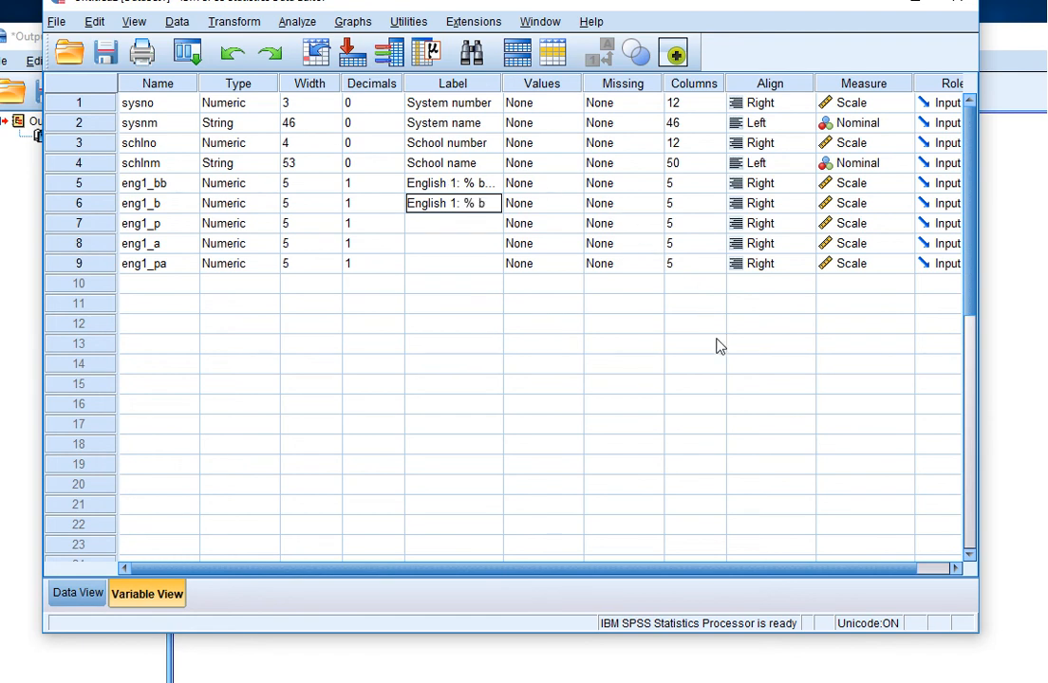
{"action": "left_click", "coordinate": [451, 224]}
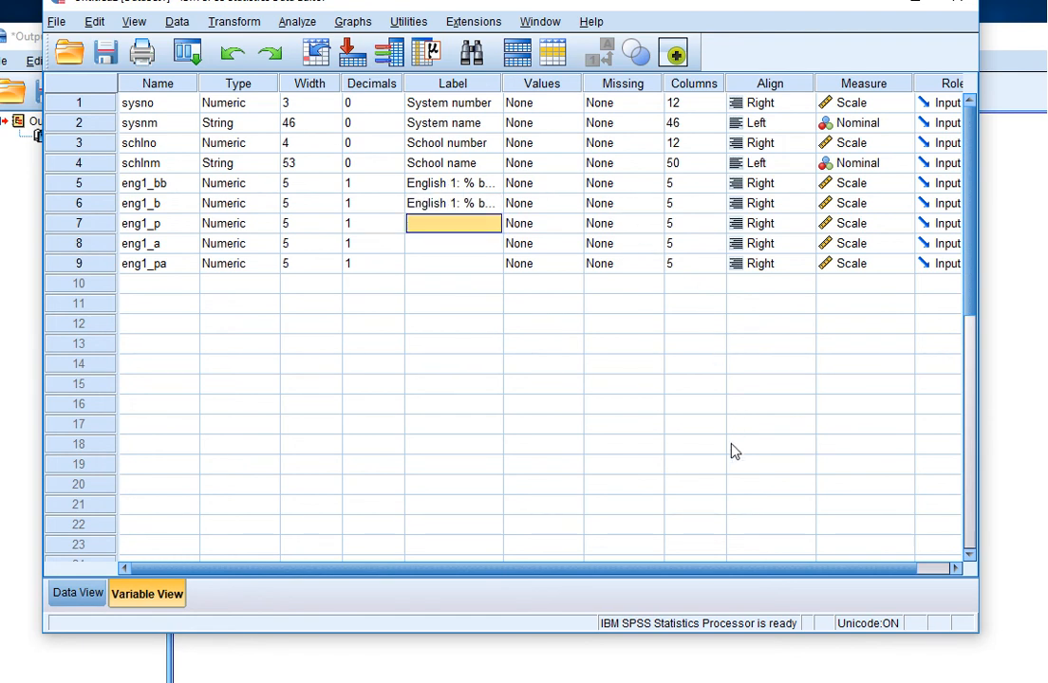
{"action": "type", "text": "English 1"}
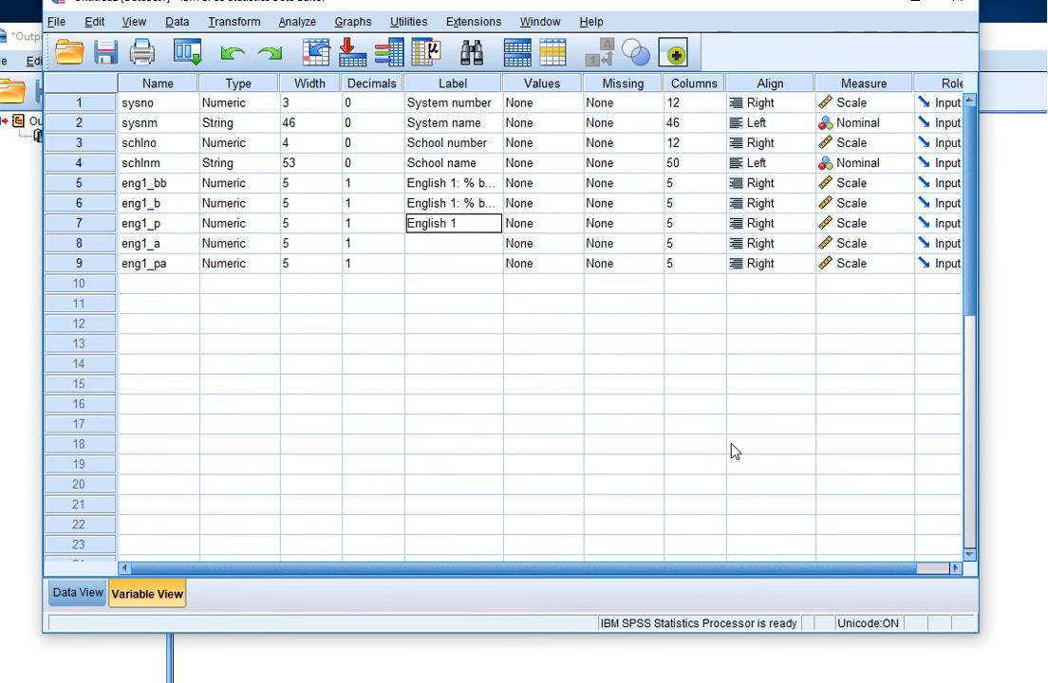
{"action": "type", "text": ":"}
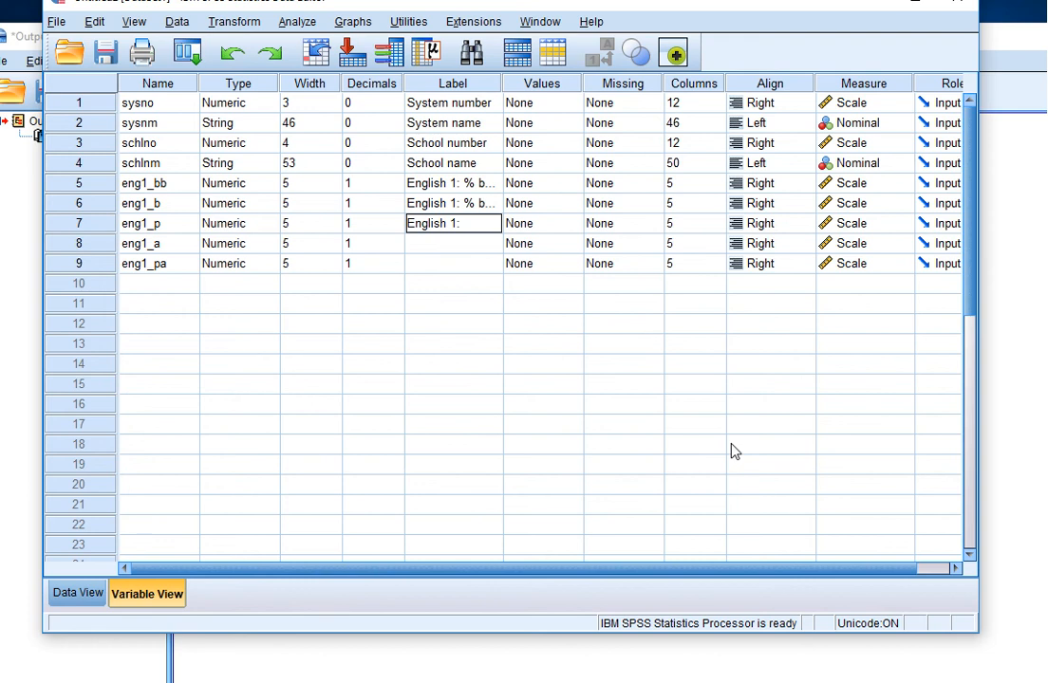
{"action": "type", "text": "% profici"}
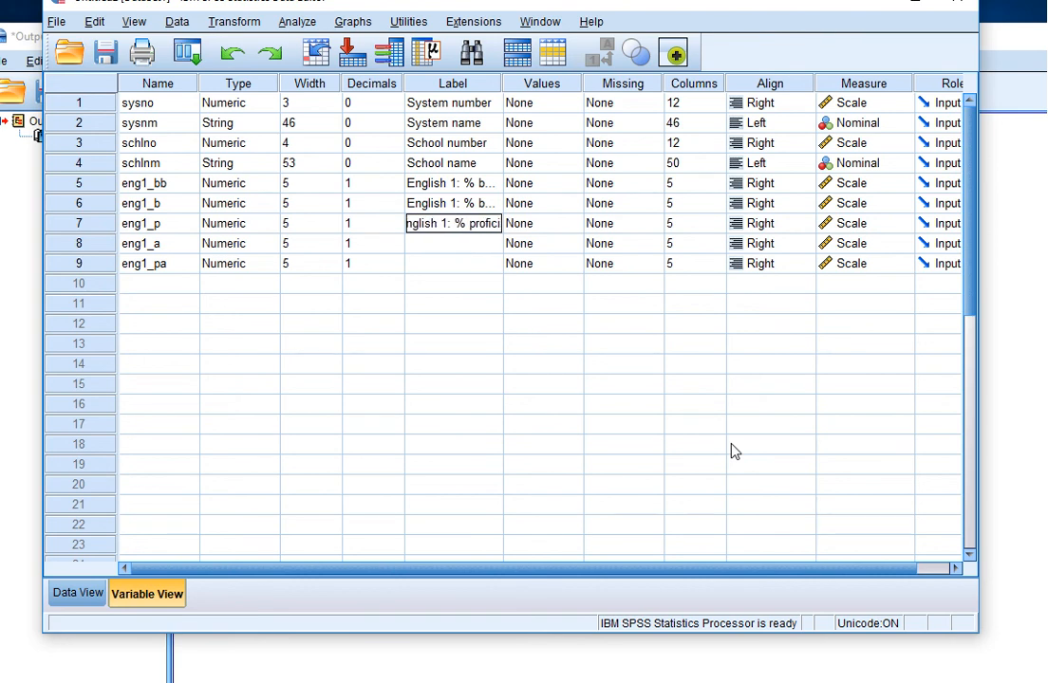
Enter matching 'English 1: % …' labels for eng1_a and eng1_pa
{"action": "left_click", "coordinate": [451, 243]}
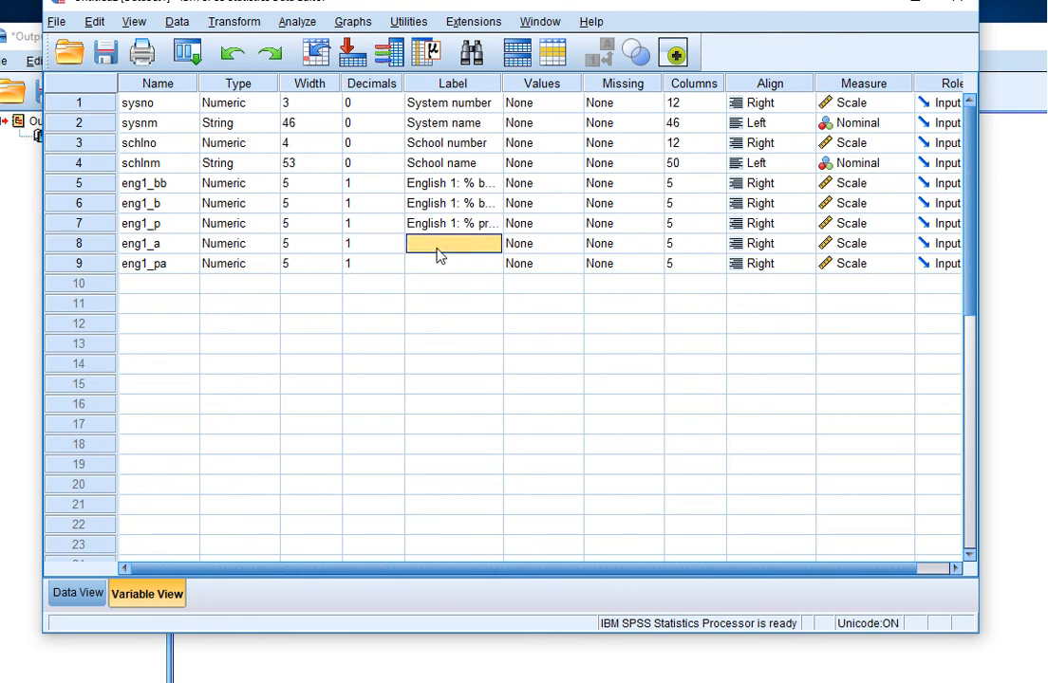
{"action": "type", "text": "English 1: %"}
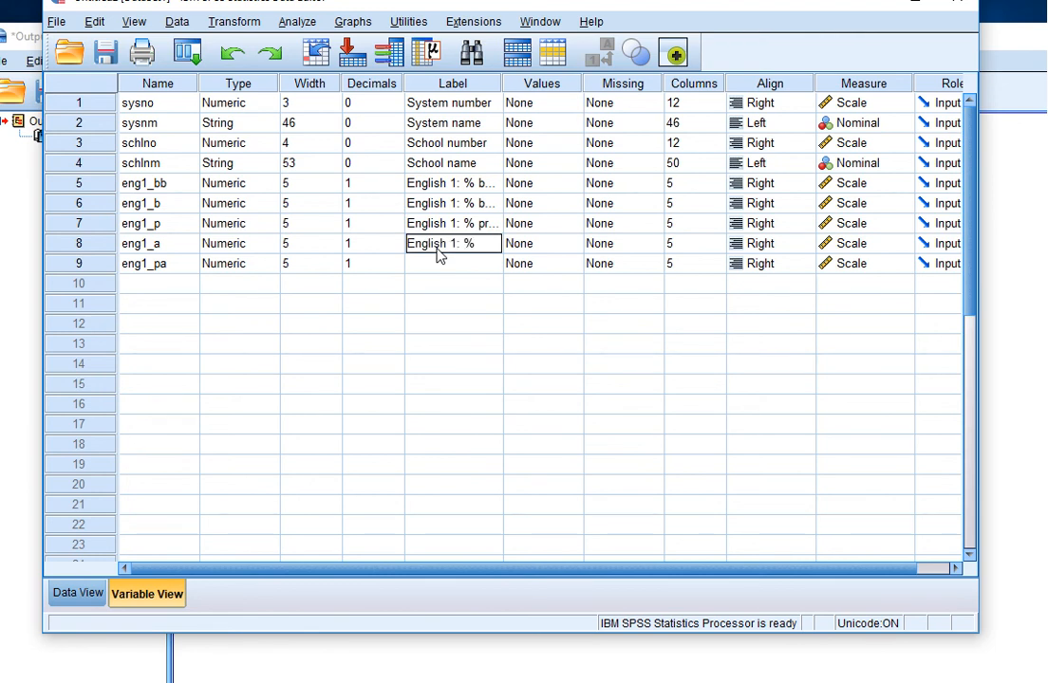
{"action": "left_click", "coordinate": [451, 262]}
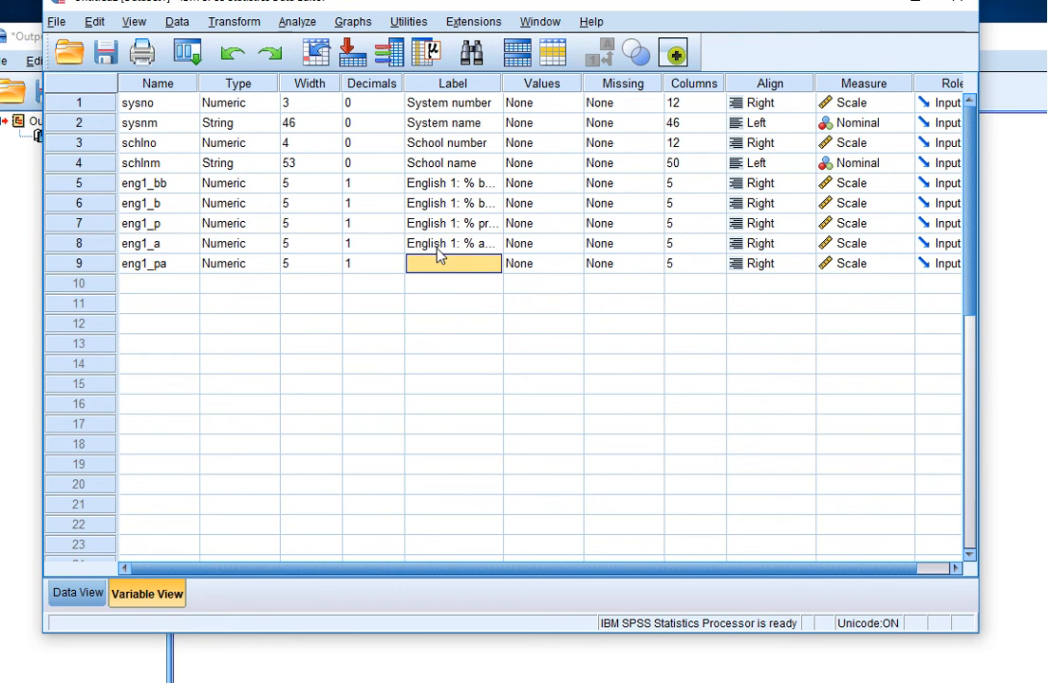
{"action": "type", "text": "Eng"}
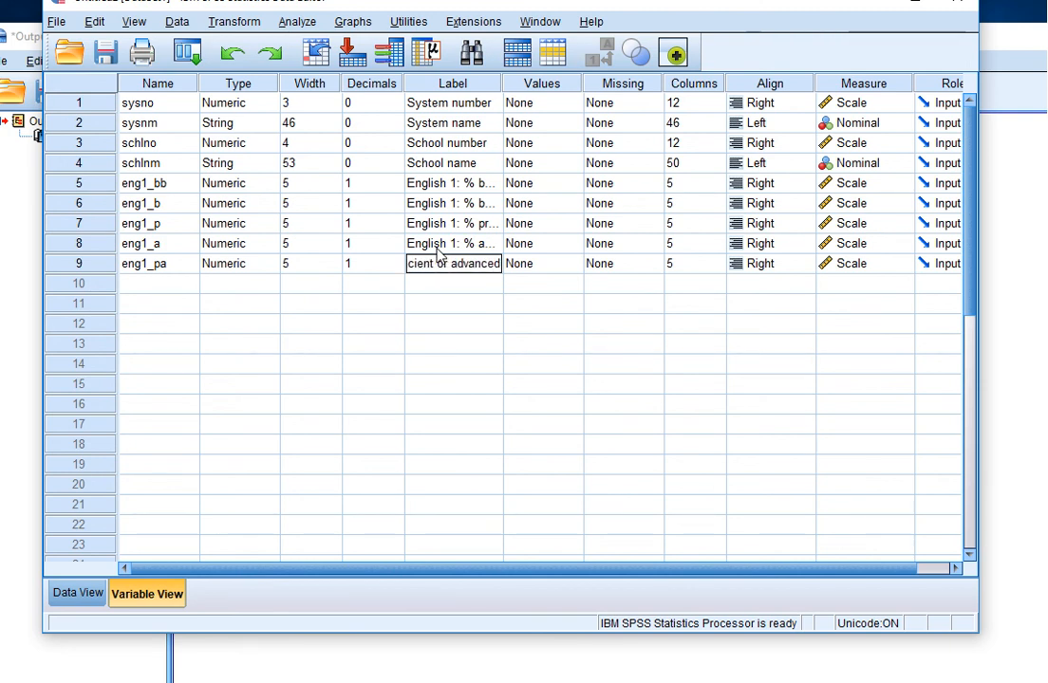
{"action": "left_click", "coordinate": [452, 283]}
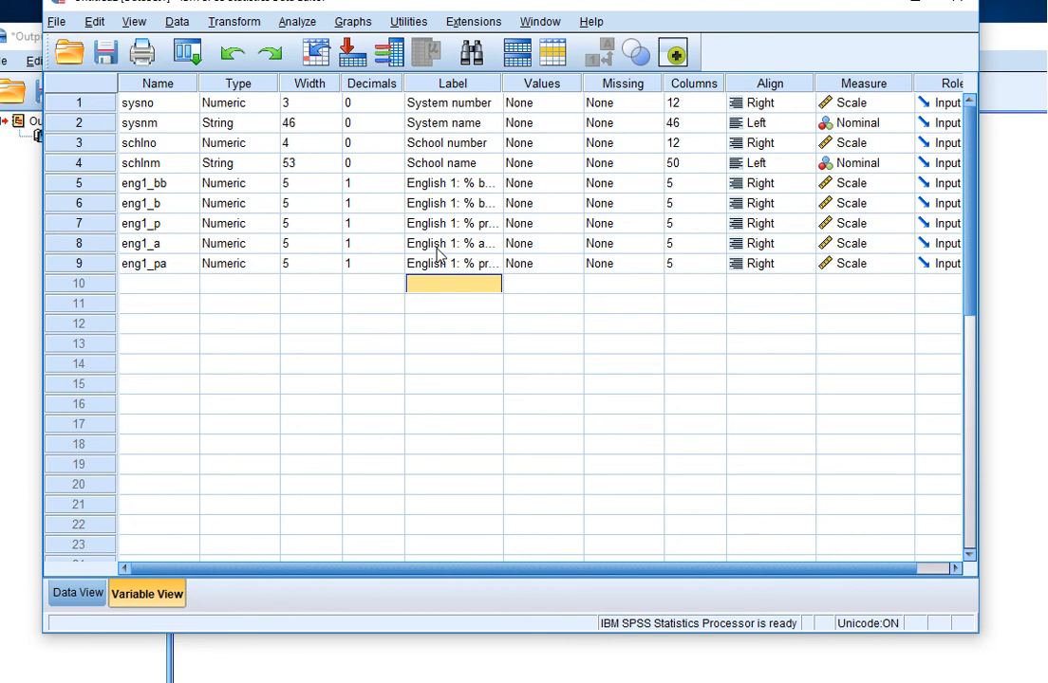
{"action": "mouse_move", "coordinate": [479, 254]}
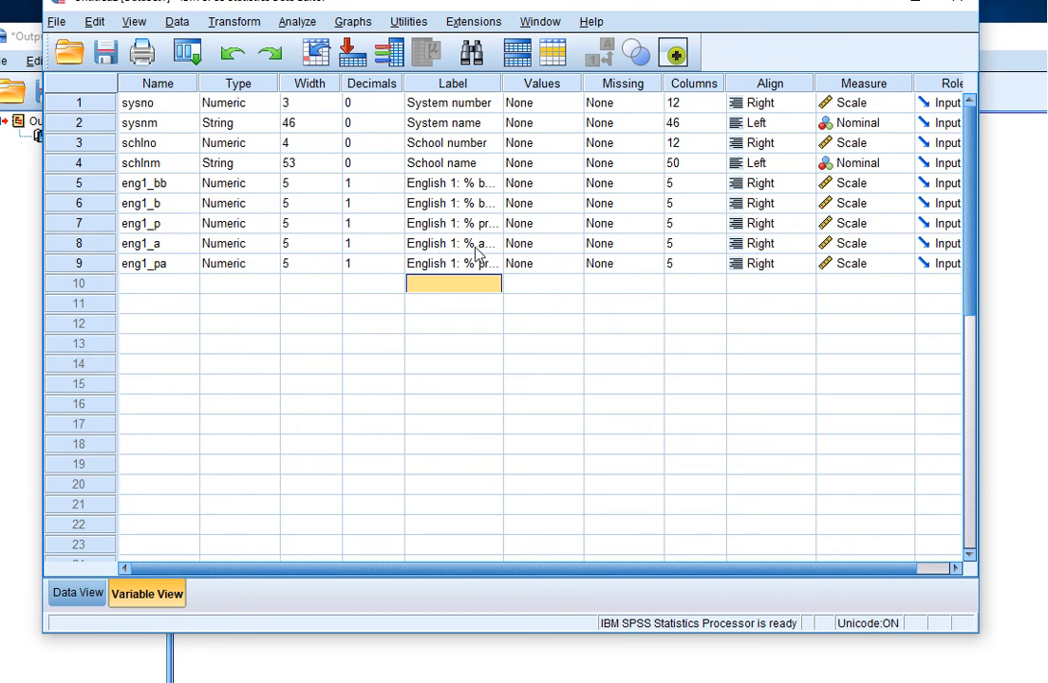
Define 999.7, 999.8 and 999.9 as discrete missing values for eng1_bb
{"action": "left_click", "coordinate": [622, 182]}
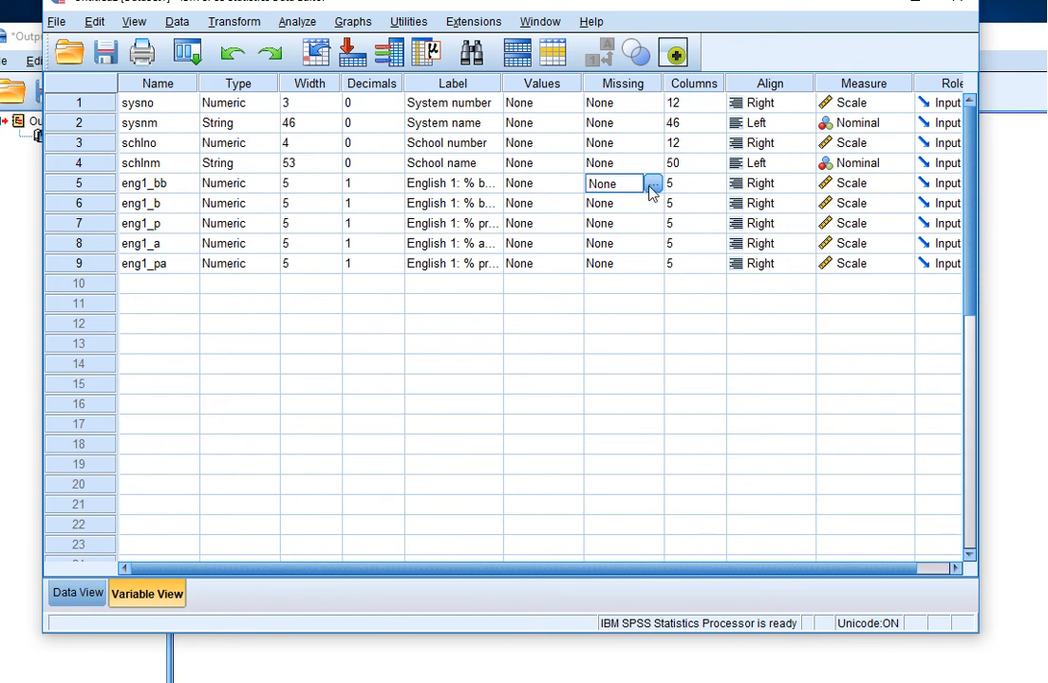
{"action": "left_click", "coordinate": [652, 183]}
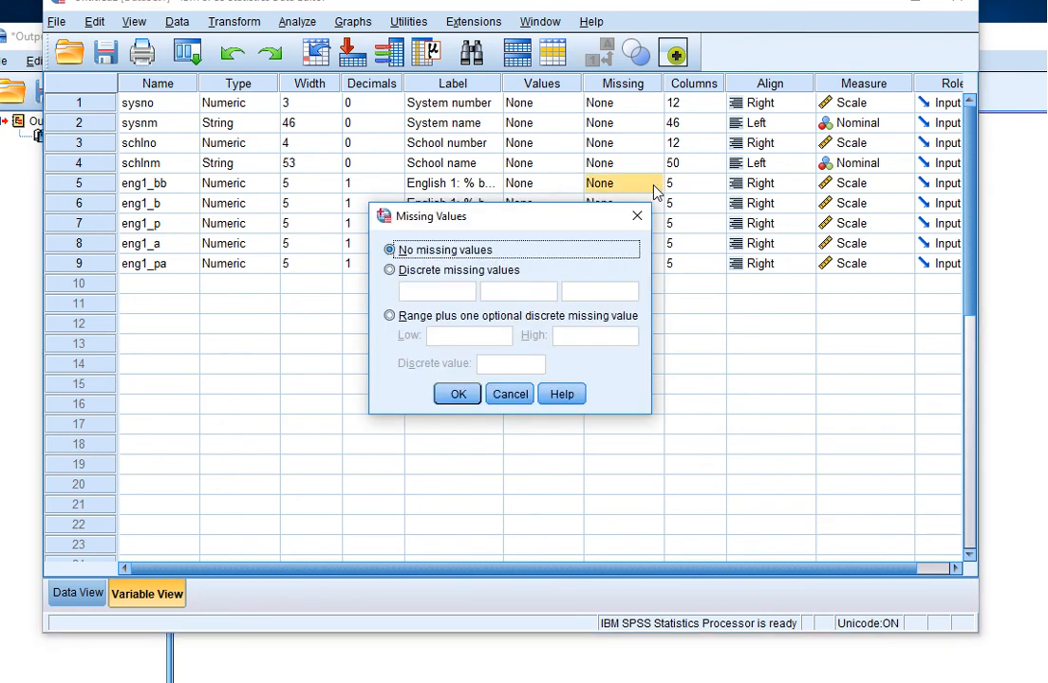
{"action": "mouse_move", "coordinate": [541, 196]}
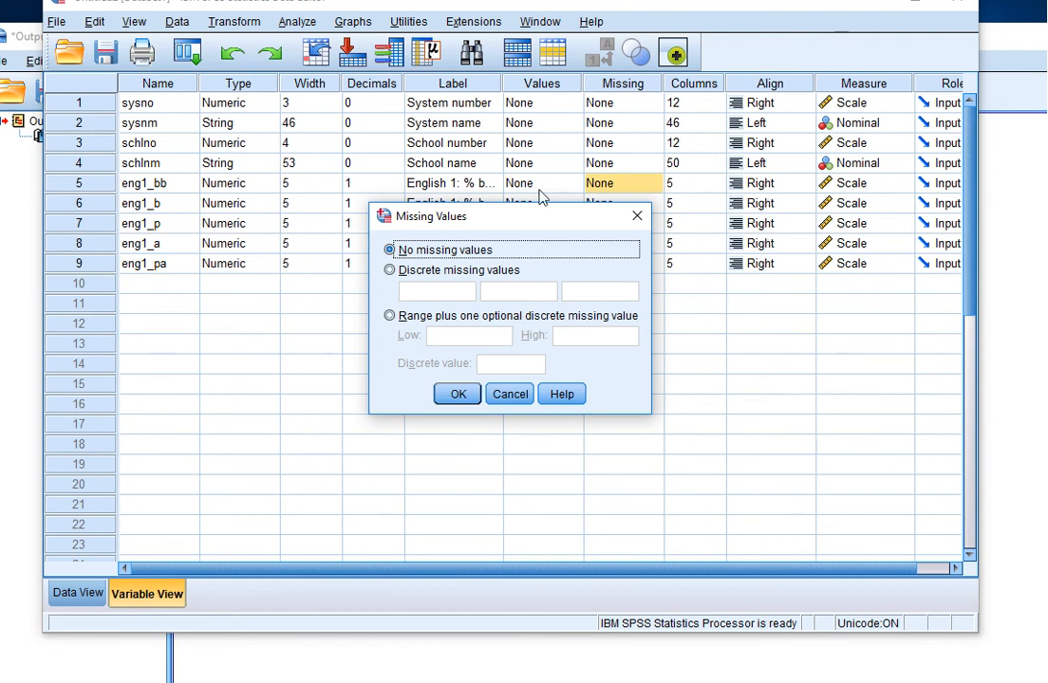
{"action": "left_click", "coordinate": [389, 269]}
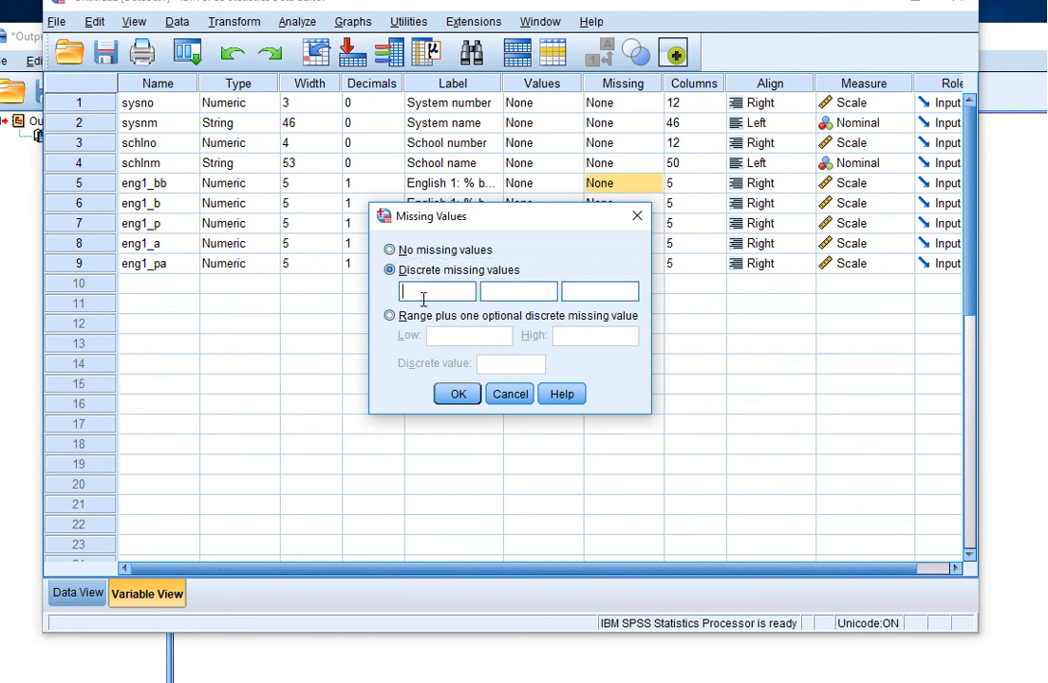
{"action": "type", "text": "999.7"}
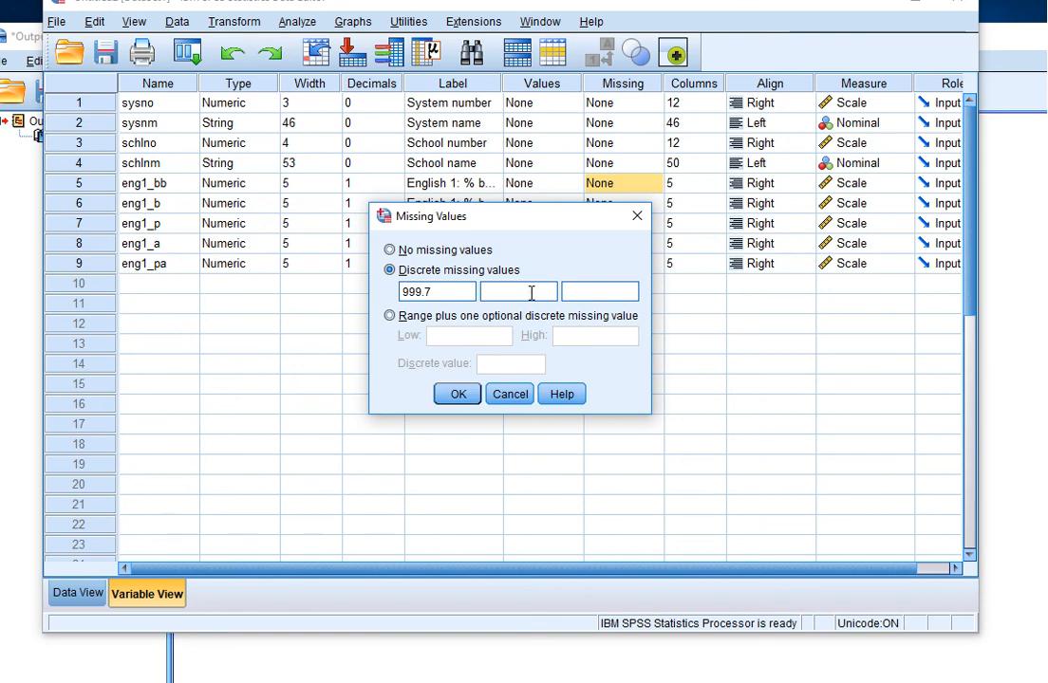
{"action": "type", "text": "999.8"}
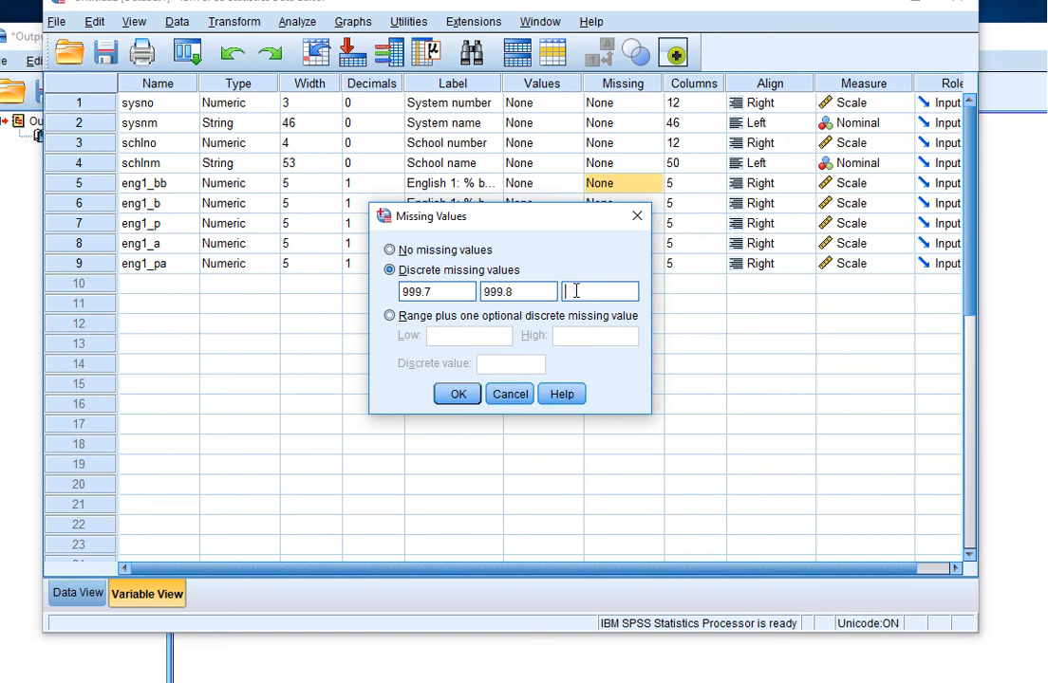
{"action": "type", "text": "999.9"}
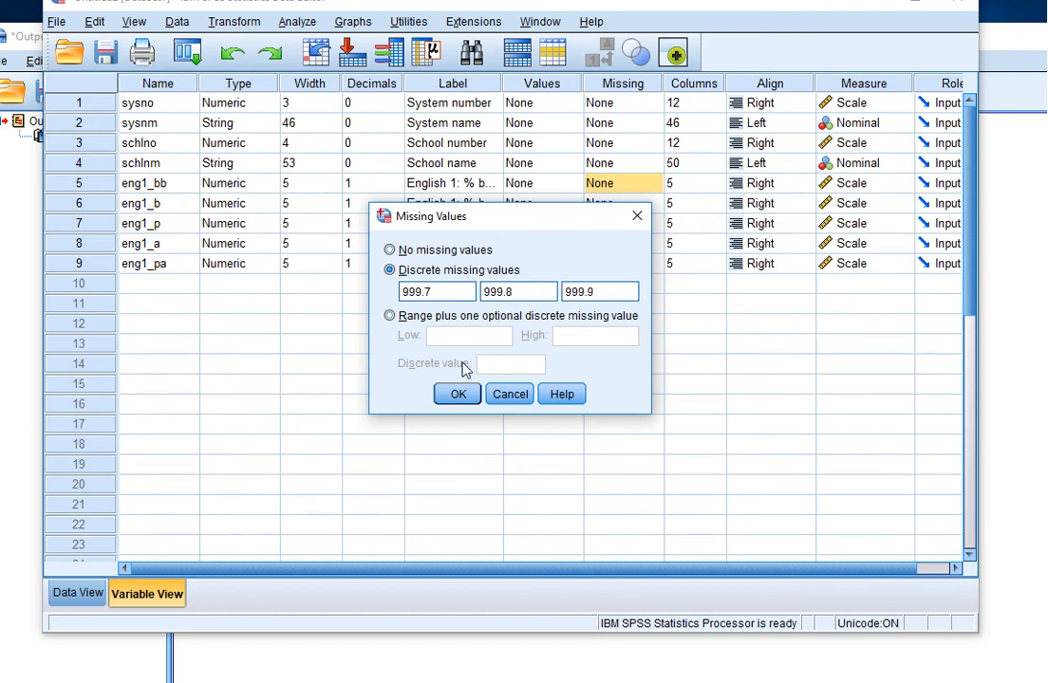
{"action": "left_click", "coordinate": [456, 393]}
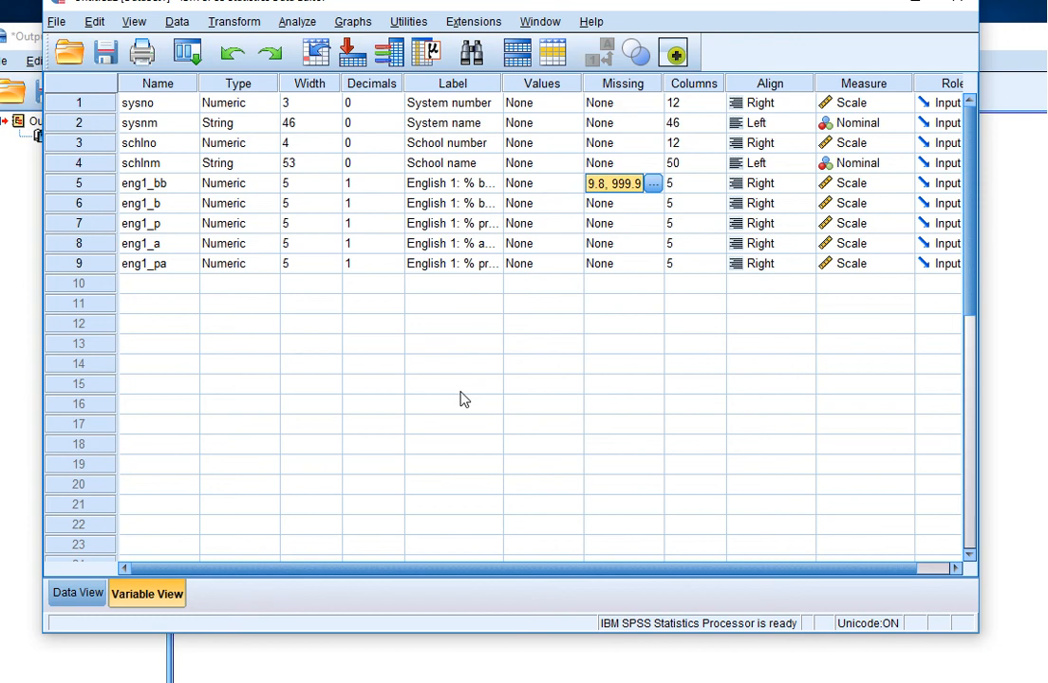
{"action": "mouse_move", "coordinate": [713, 216]}
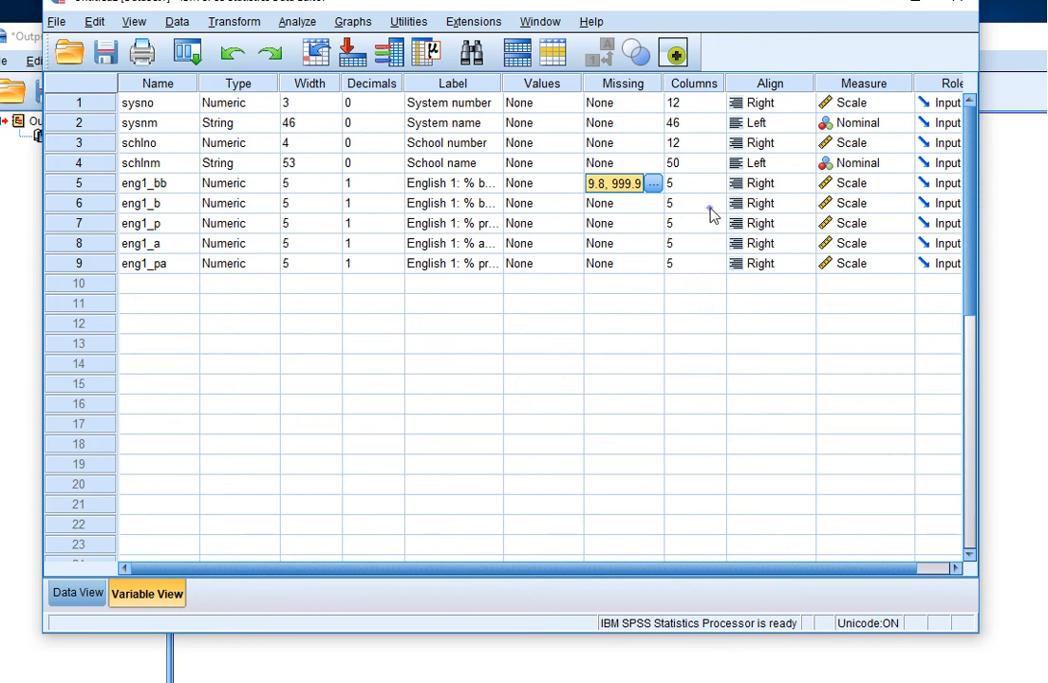
Copy eng1_bb's missing values to eng1_b through eng1_pa and maximize the Data Editor
{"action": "left_click", "coordinate": [693, 201]}
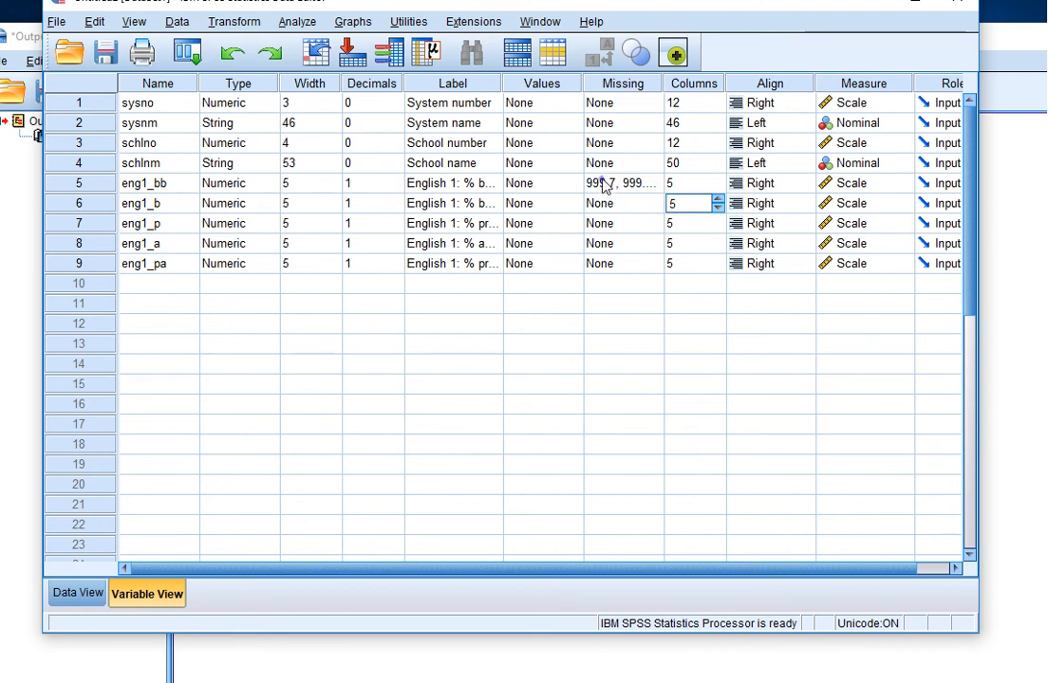
{"action": "right_click", "coordinate": [607, 183]}
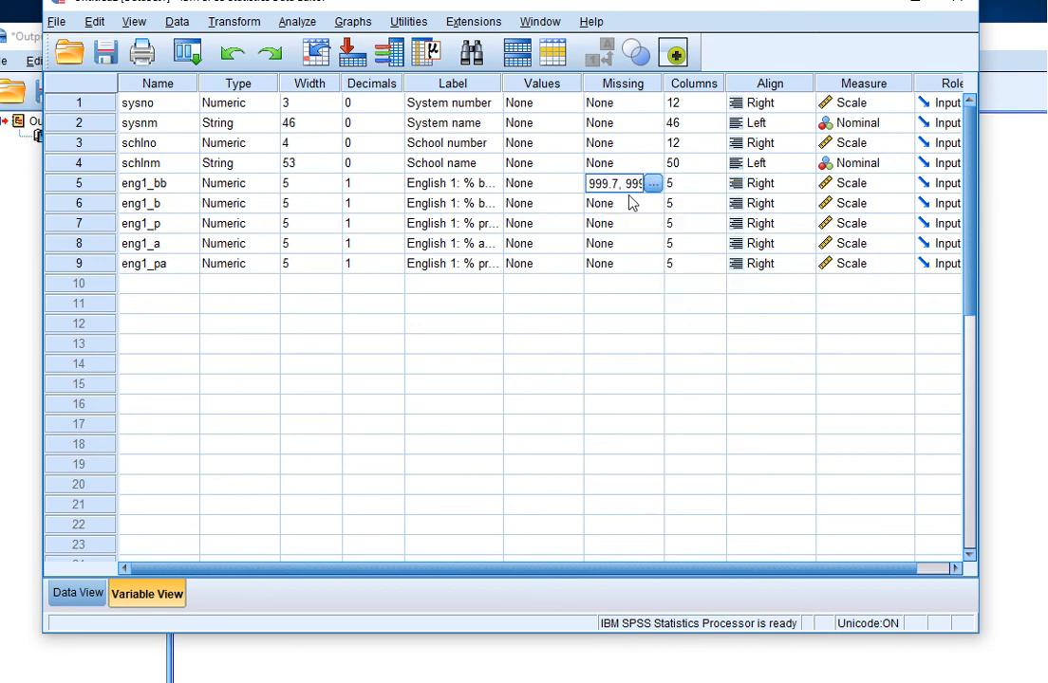
{"action": "left_click_drag", "start_coordinate": [622, 182], "coordinate": [623, 263]}
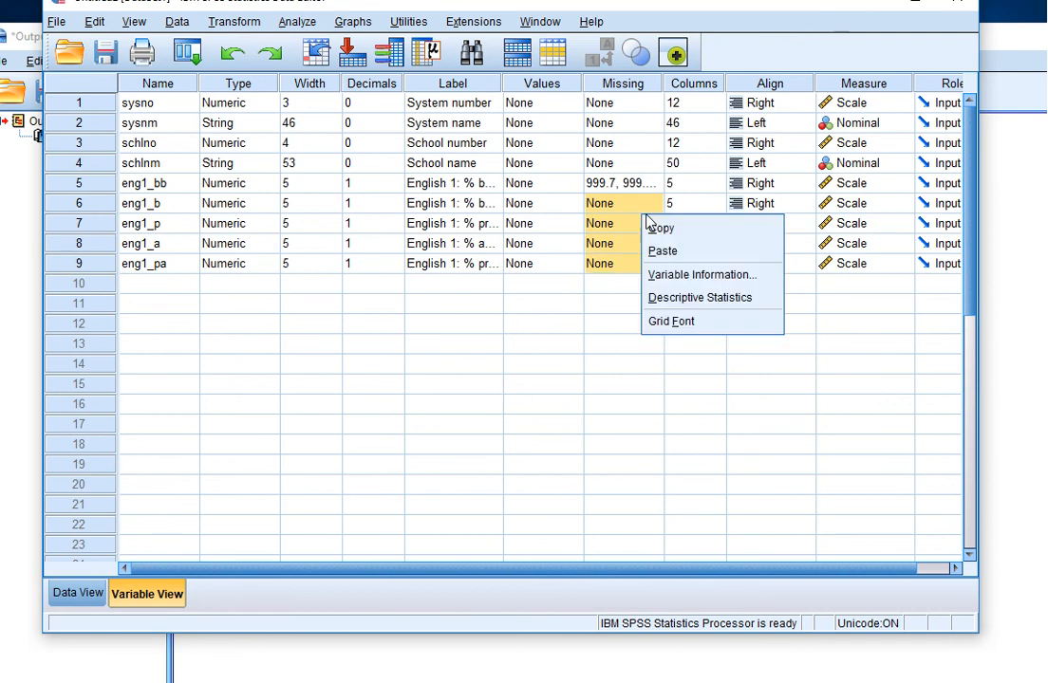
{"action": "left_click", "coordinate": [660, 250]}
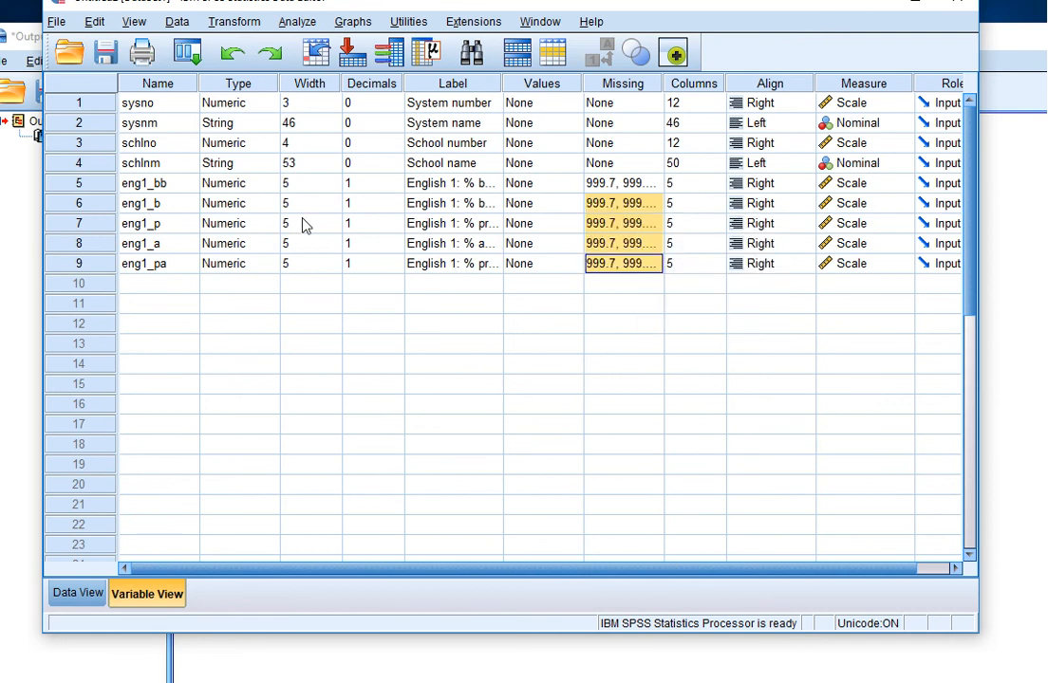
{"action": "left_click", "coordinate": [158, 102]}
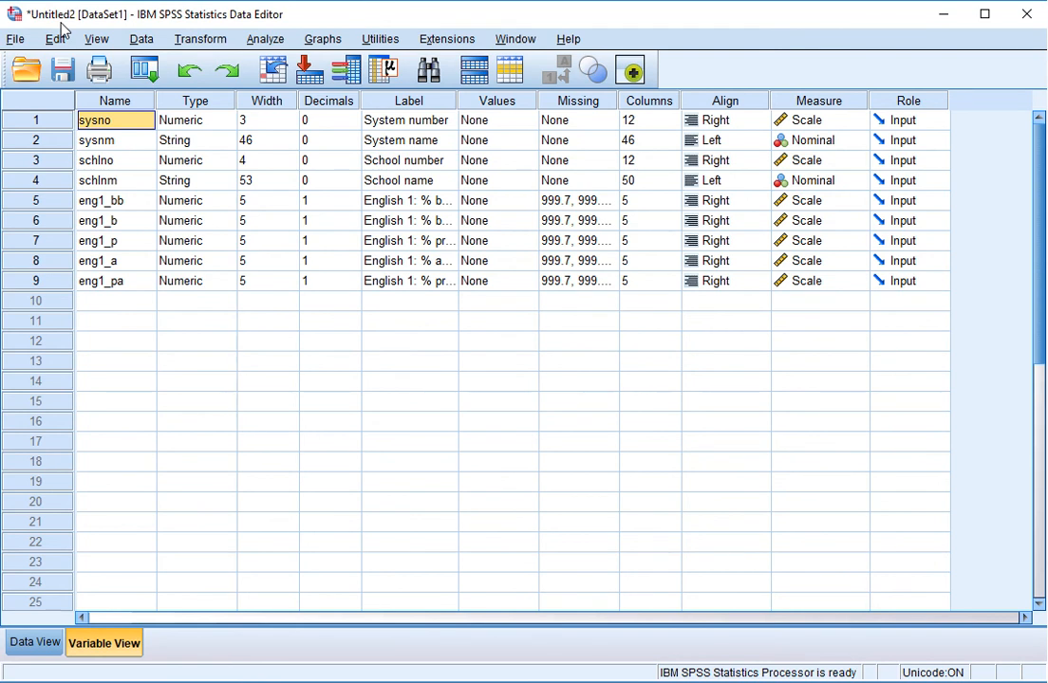
{"action": "mouse_move", "coordinate": [15, 38]}
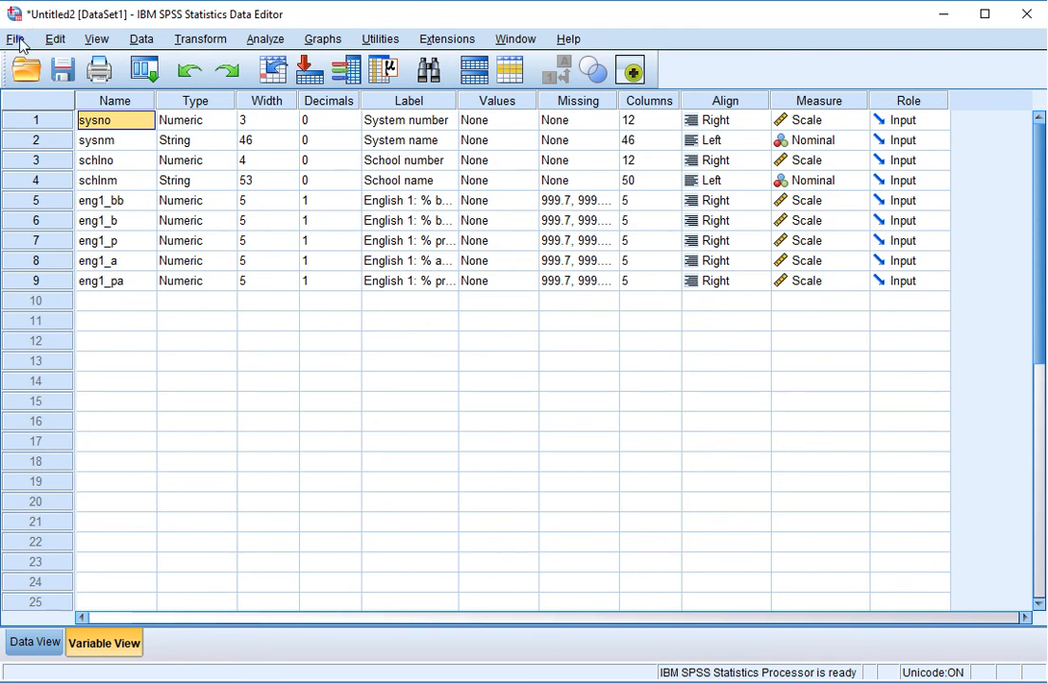
Start Save As and enter the file name English 1 TCAP in the Tutorial Files Summer 2017 folder
{"action": "left_click", "coordinate": [15, 38]}
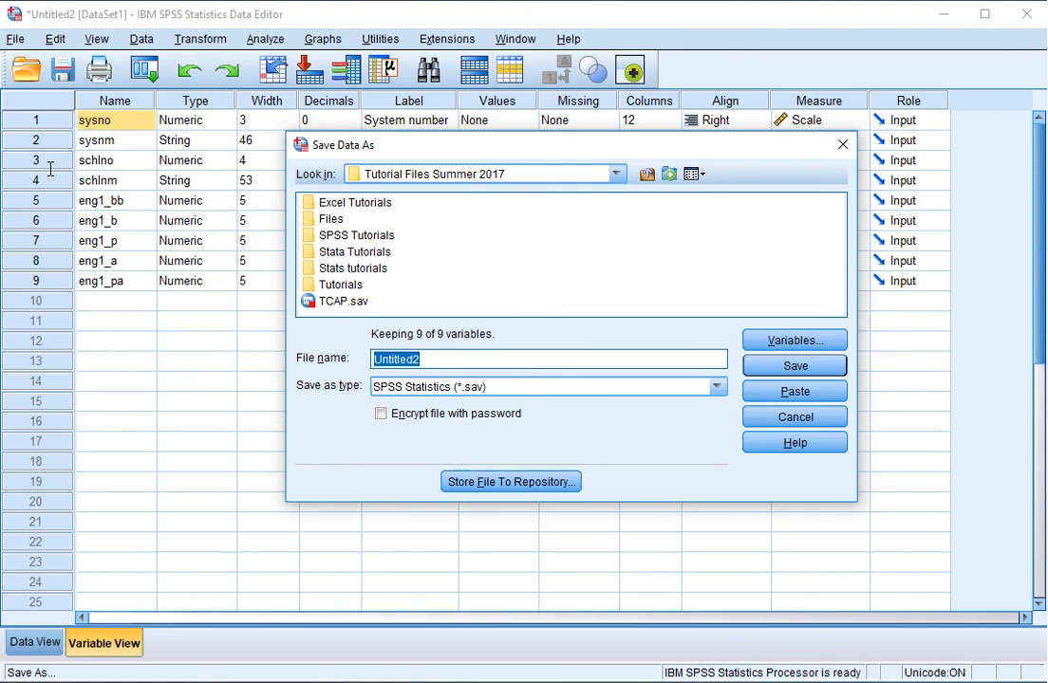
{"action": "type", "text": "E"}
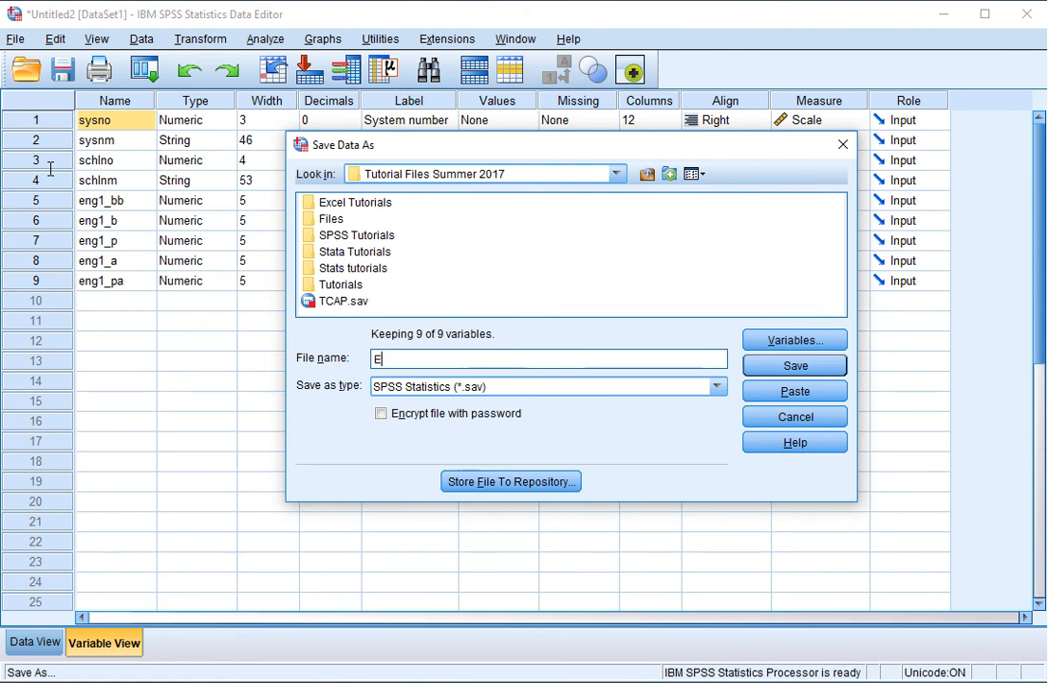
{"action": "type", "text": "nglish 1 T"}
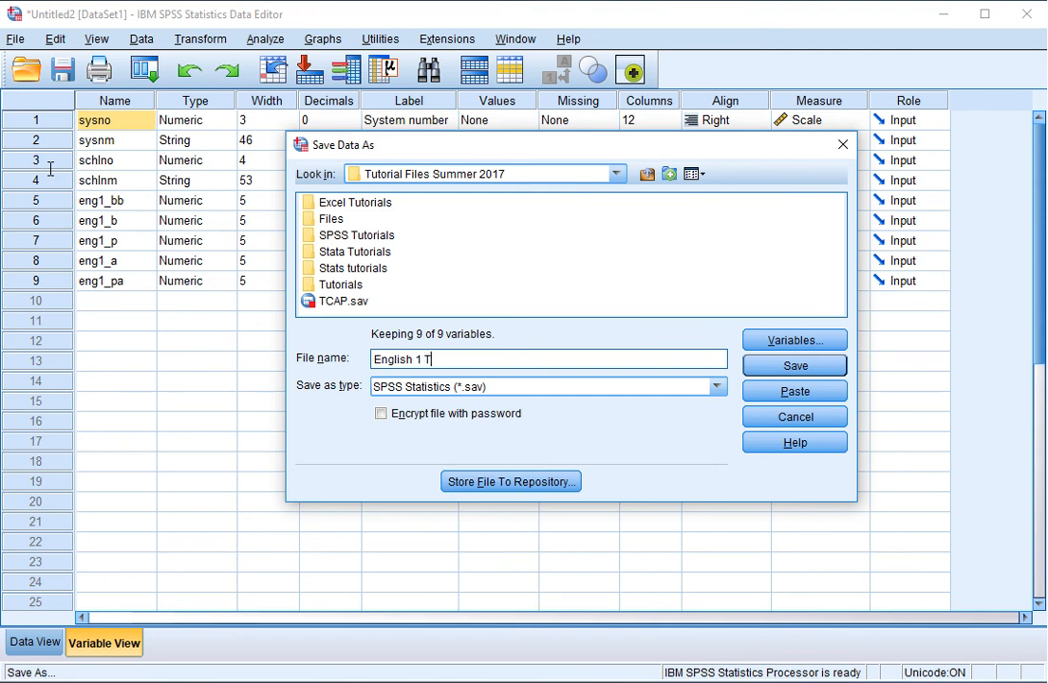
{"action": "type", "text": "CAP"}
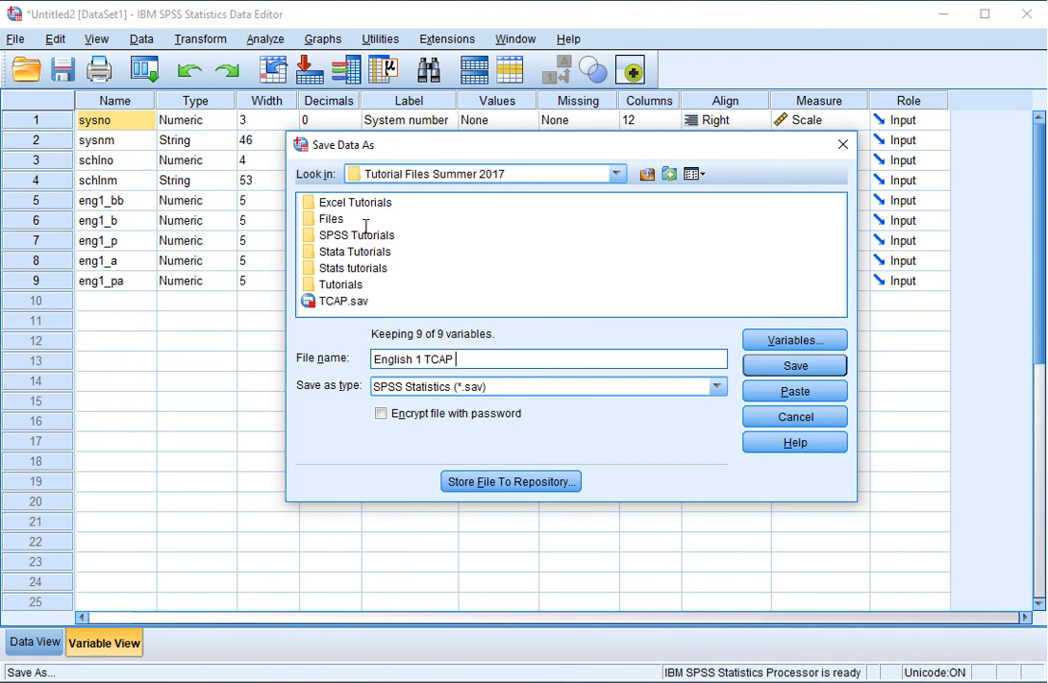